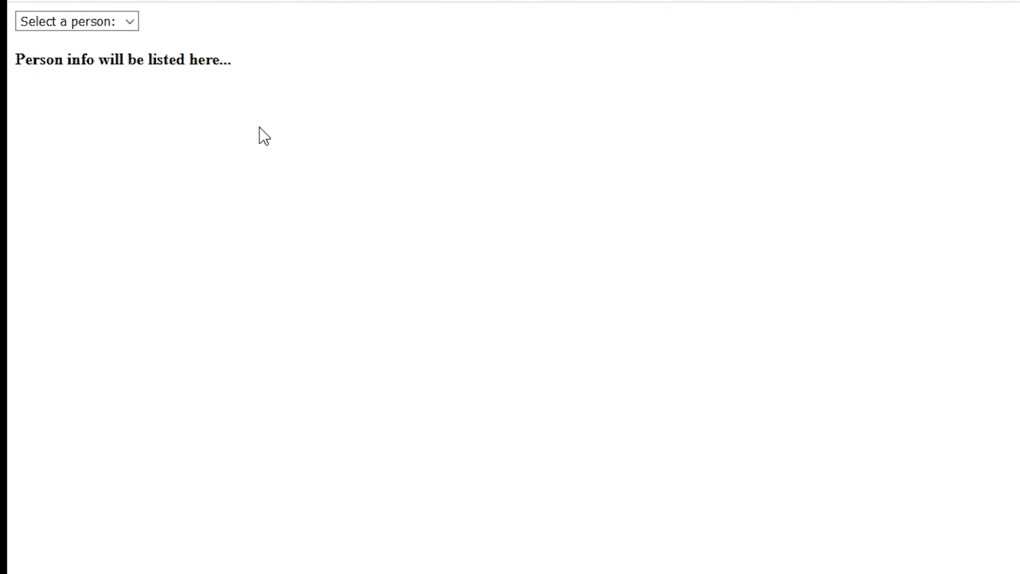
{"action": "mouse_move", "coordinate": [208, 134]}
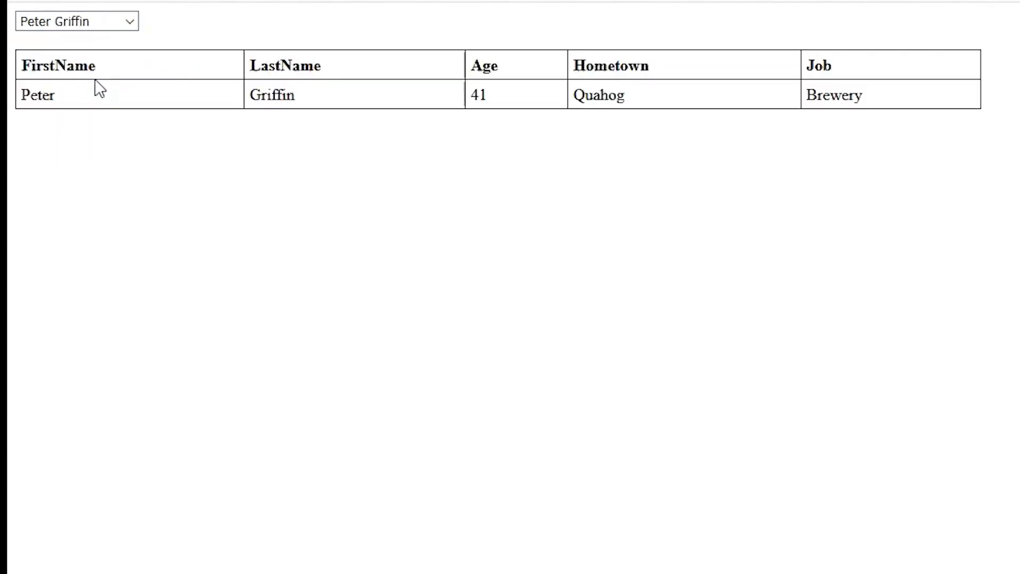
{"action": "mouse_move", "coordinate": [130, 91]}
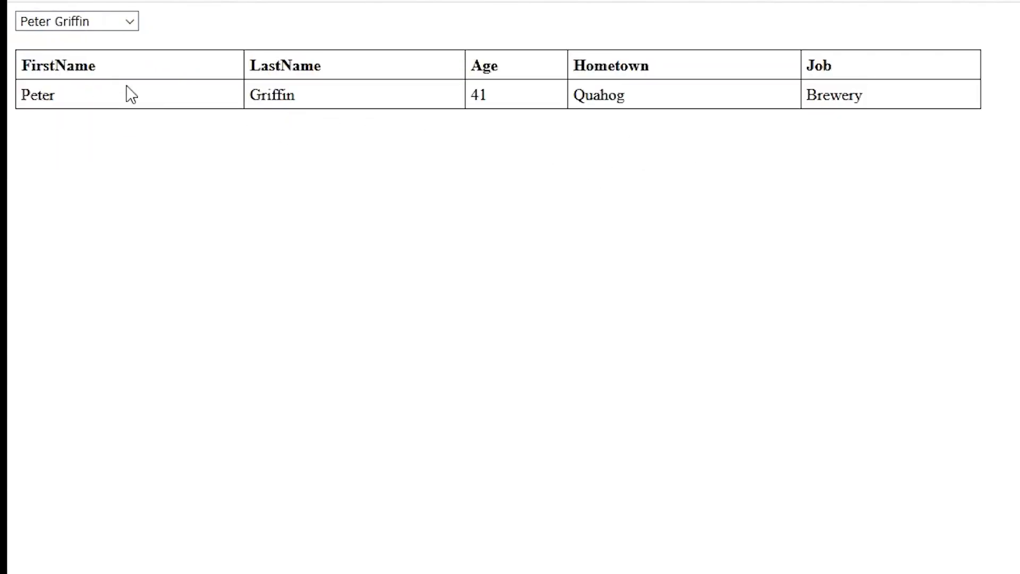
- Preview the finished app by picking Joseph Swanson, Lois Griffin and Glenn Quagmire from the people dropdown
{"action": "left_click", "coordinate": [77, 22]}
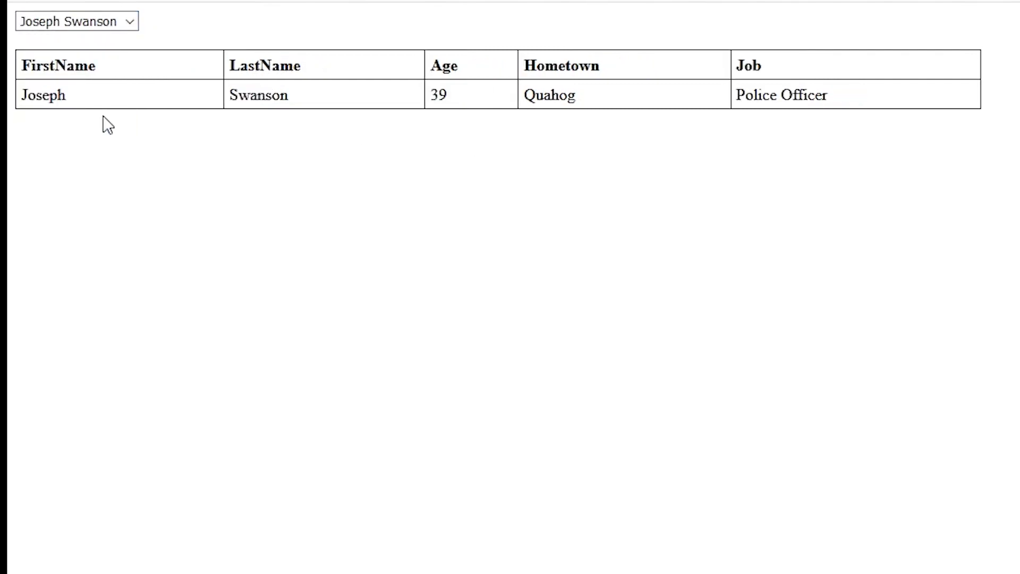
{"action": "left_click", "coordinate": [76, 21]}
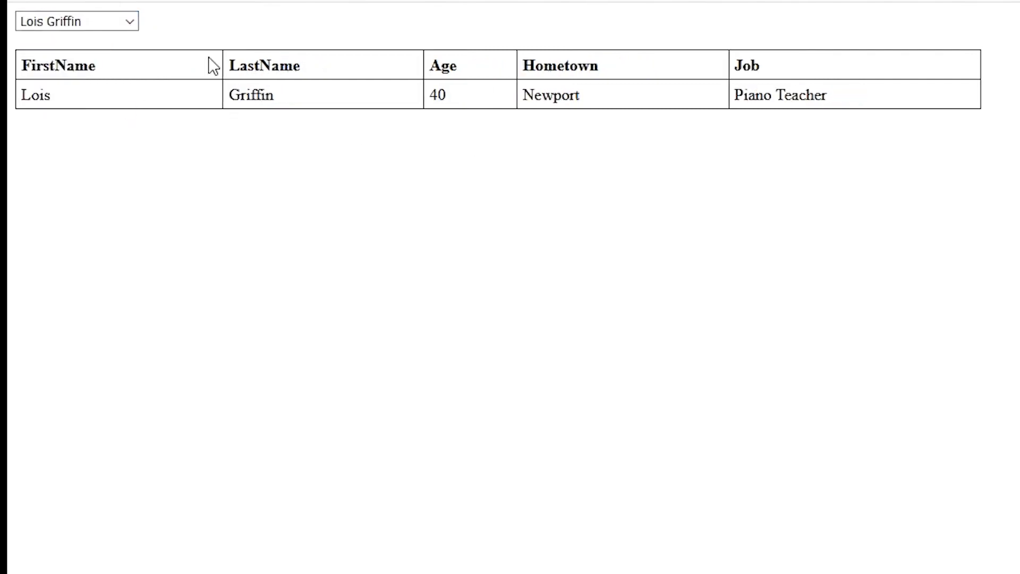
{"action": "left_click", "coordinate": [77, 21]}
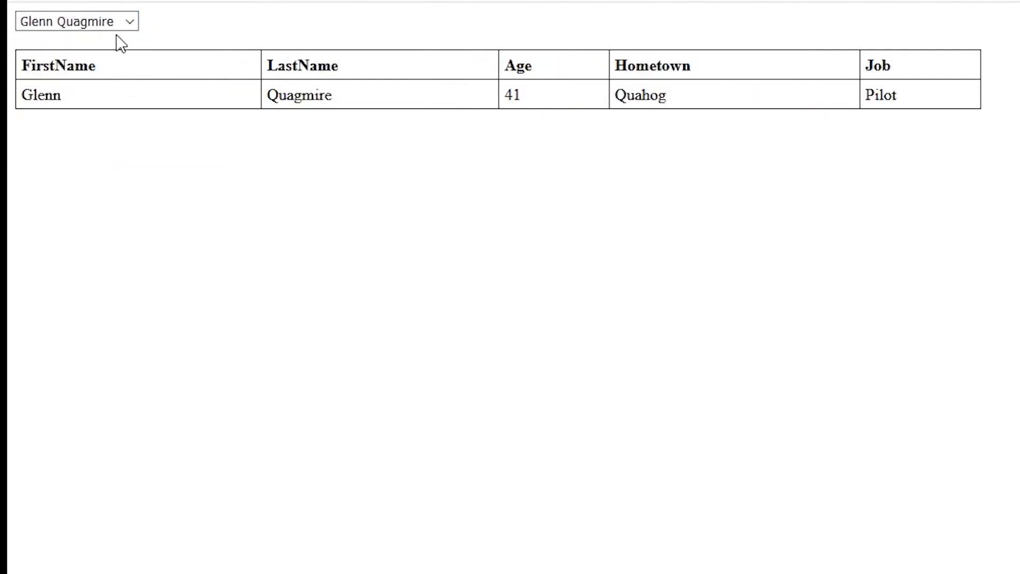
{"action": "left_click", "coordinate": [74, 21]}
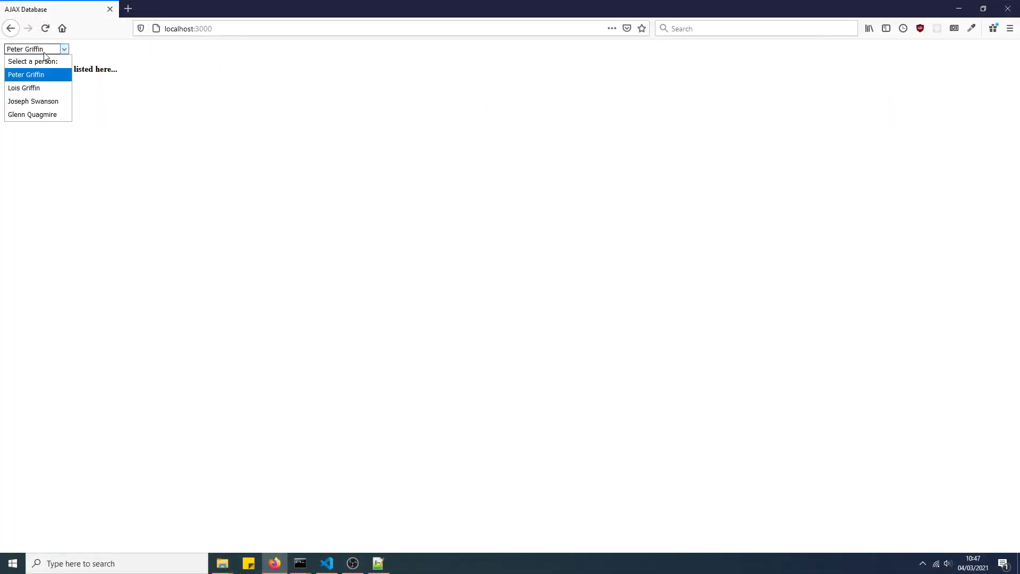
- Switch to VS Code and review server.js: the _id schema field, the model and the root render route
{"action": "left_click", "coordinate": [326, 563]}
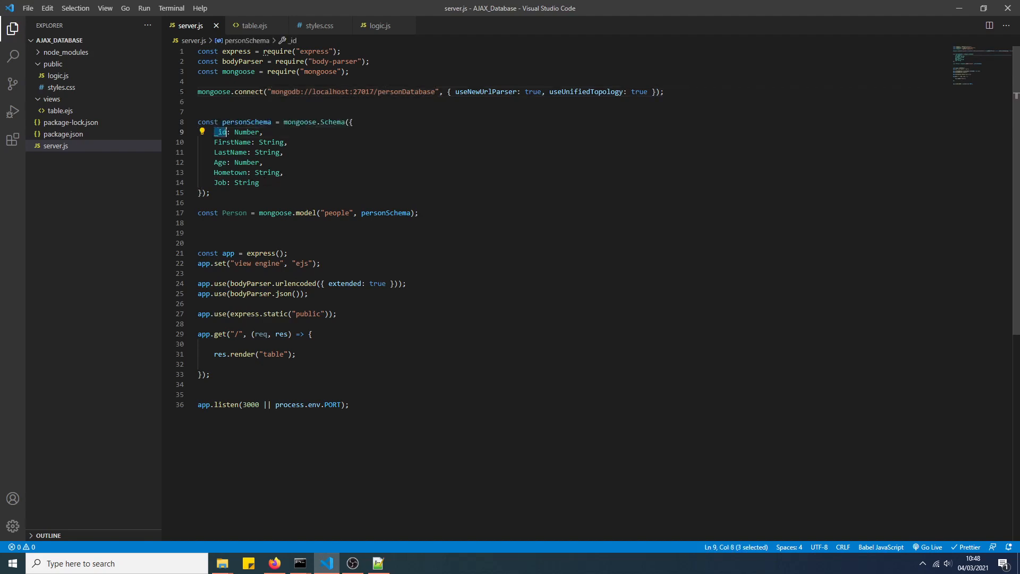
{"action": "mouse_move", "coordinate": [232, 152]}
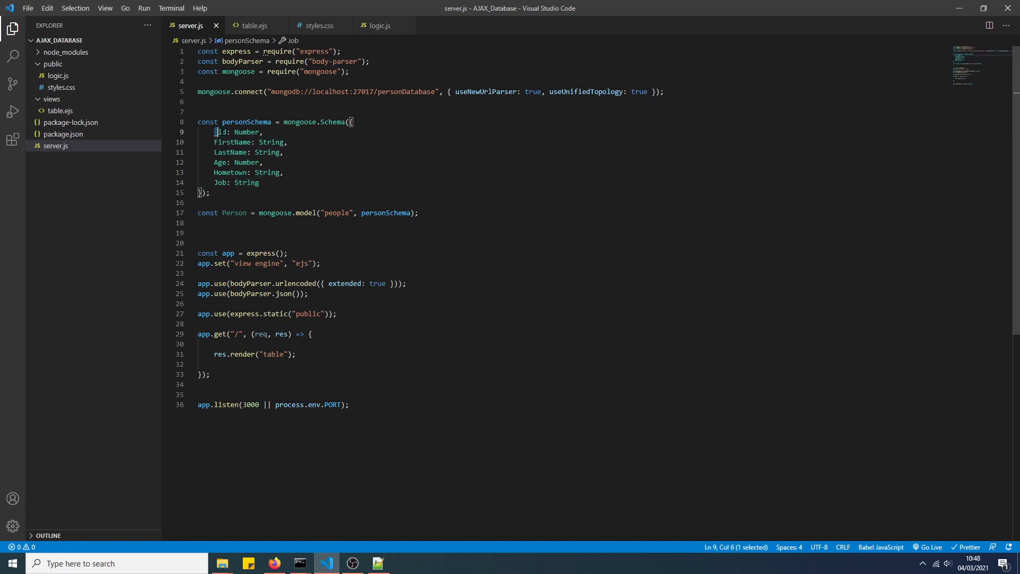
{"action": "double_click", "coordinate": [221, 132]}
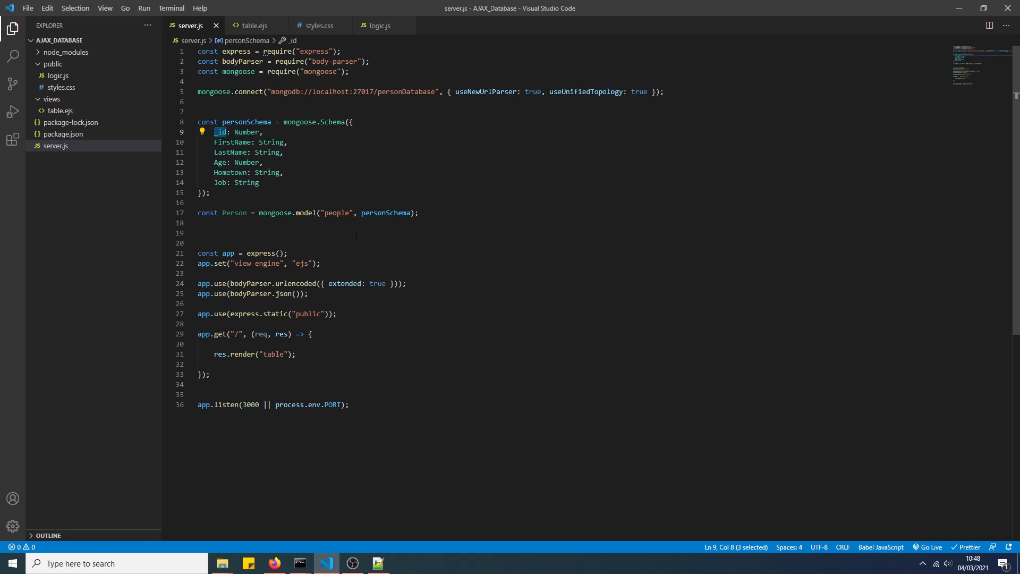
{"action": "left_click", "coordinate": [259, 182]}
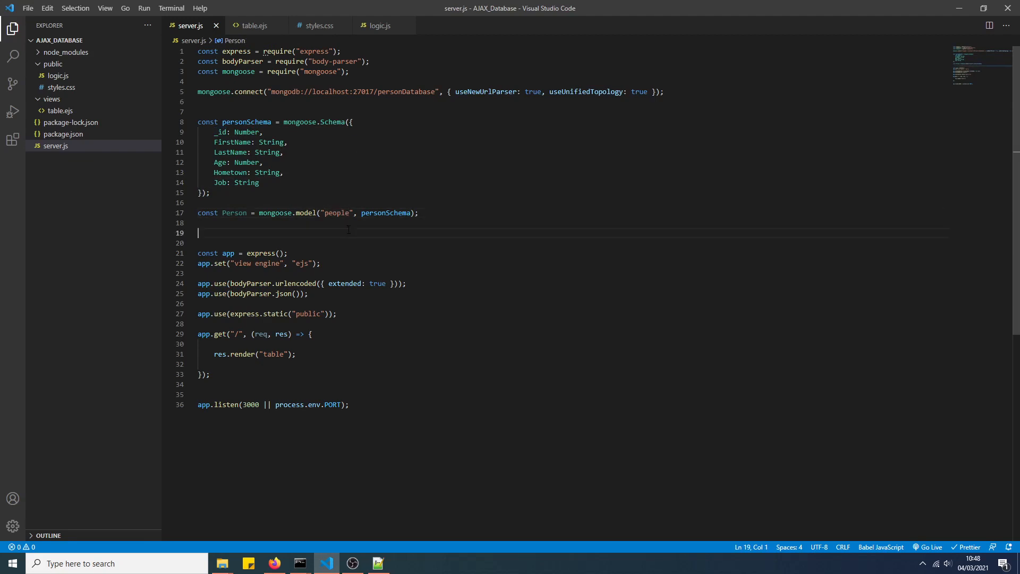
{"action": "mouse_move", "coordinate": [265, 232]}
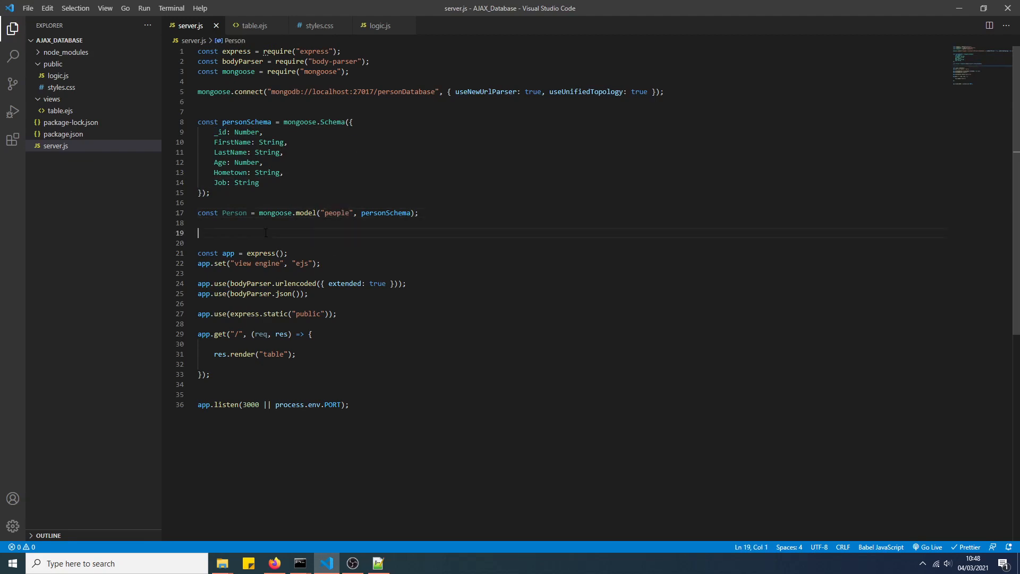
{"action": "double_click", "coordinate": [337, 213]}
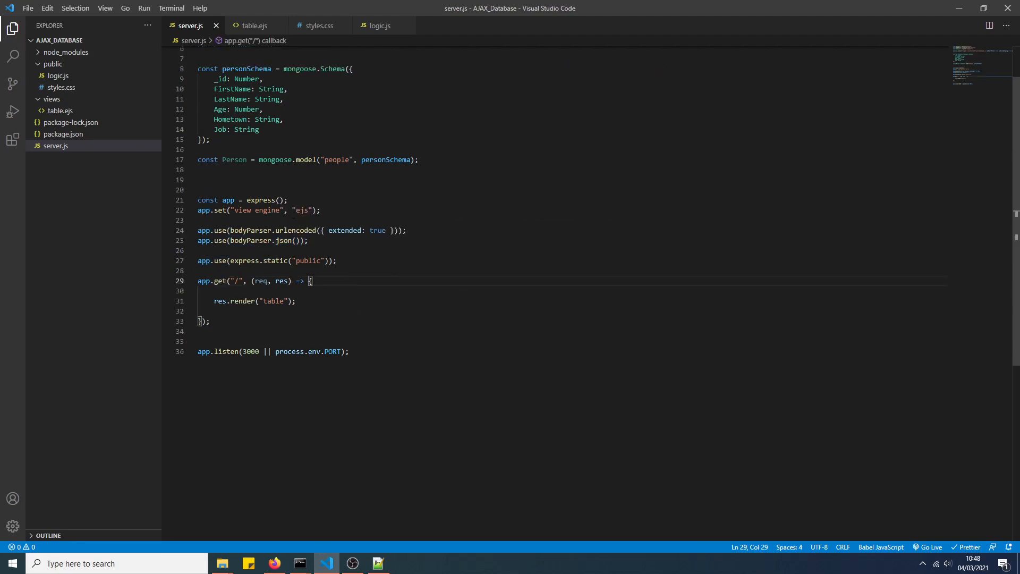
{"action": "left_click", "coordinate": [297, 301]}
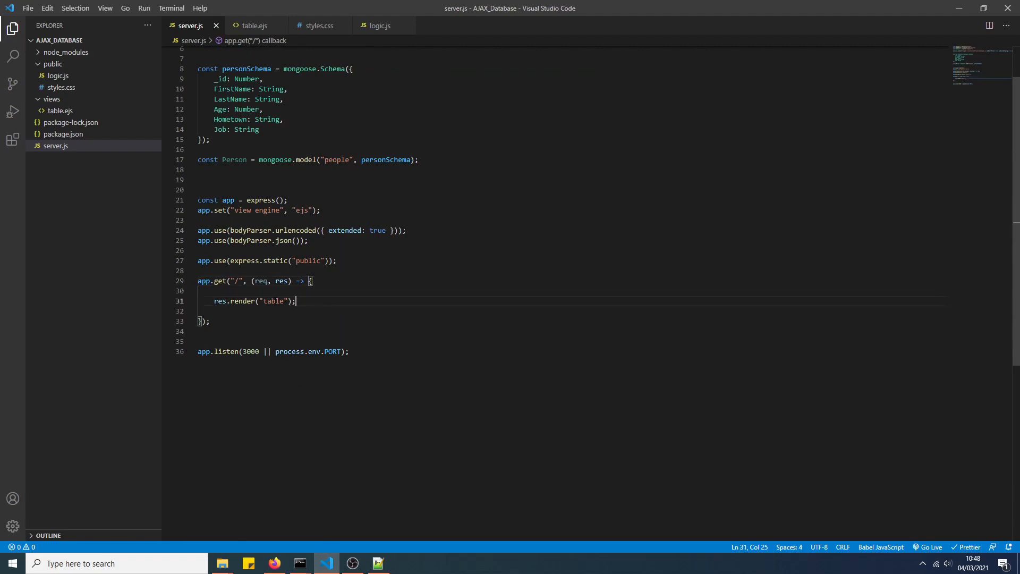
- Review table.ejs, noting the select's onchange attribute and option lines, then bring up the mongo shell
{"action": "left_click", "coordinate": [254, 26]}
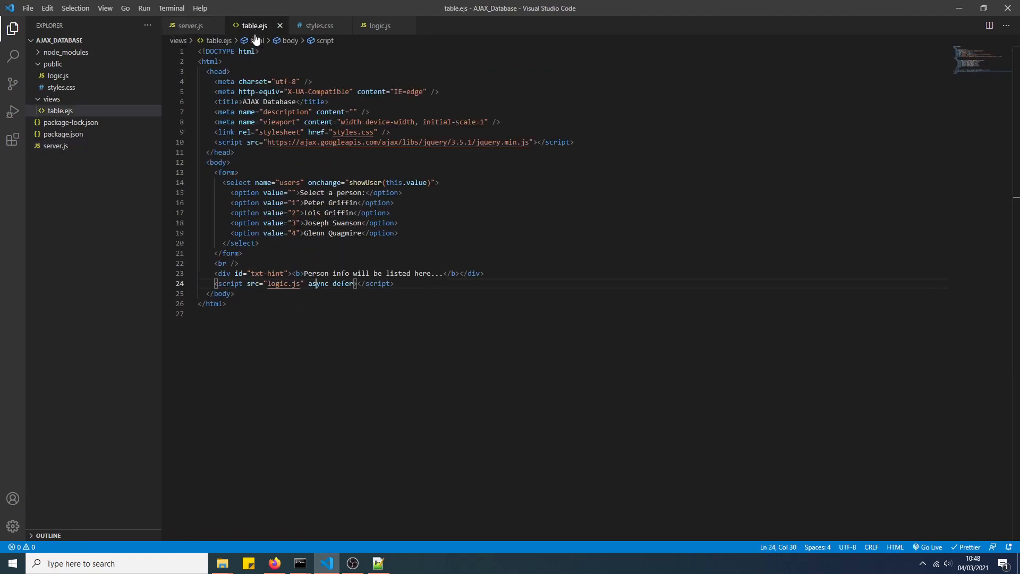
{"action": "mouse_move", "coordinate": [256, 40]}
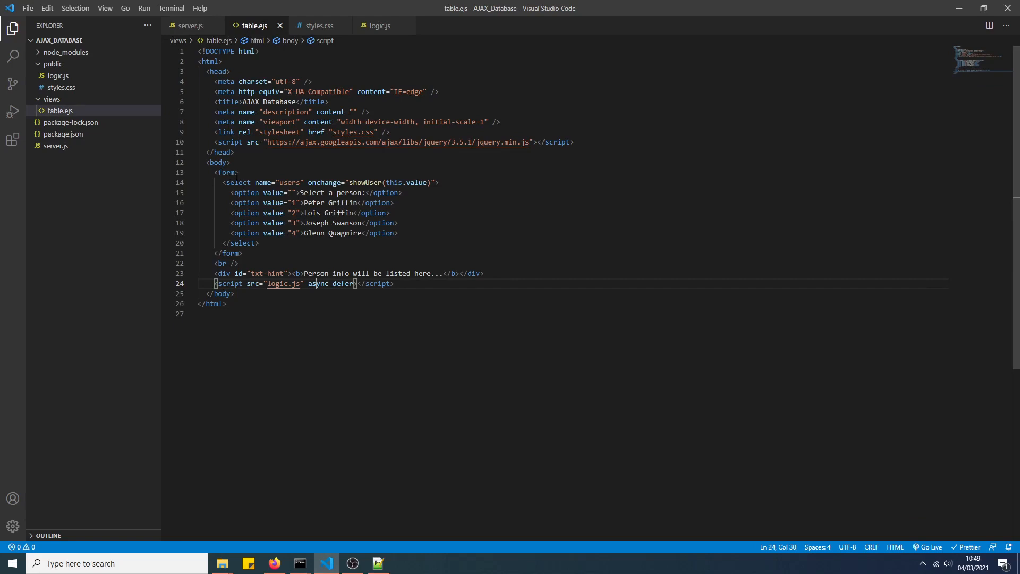
{"action": "mouse_move", "coordinate": [241, 192]}
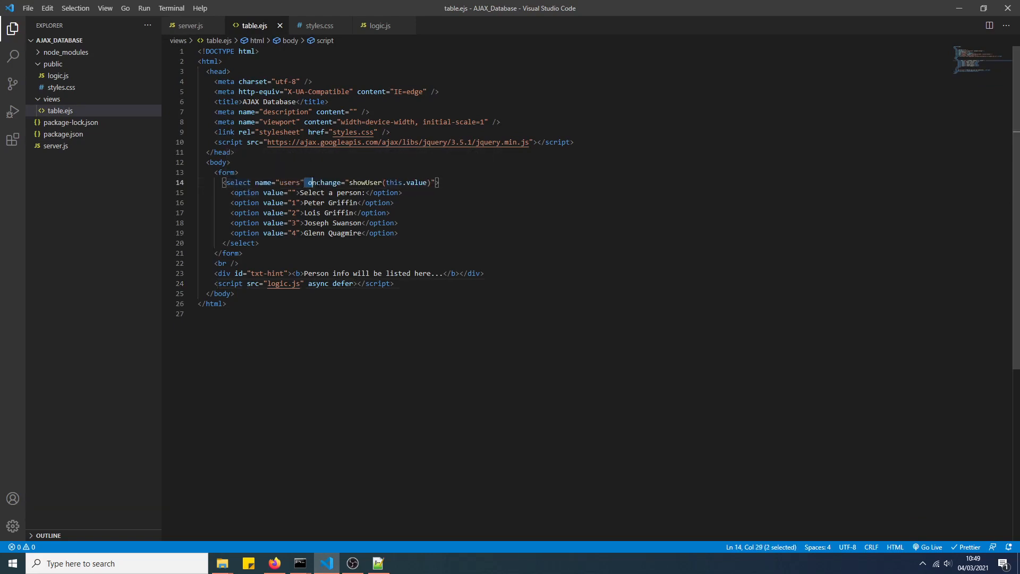
{"action": "double_click", "coordinate": [323, 182]}
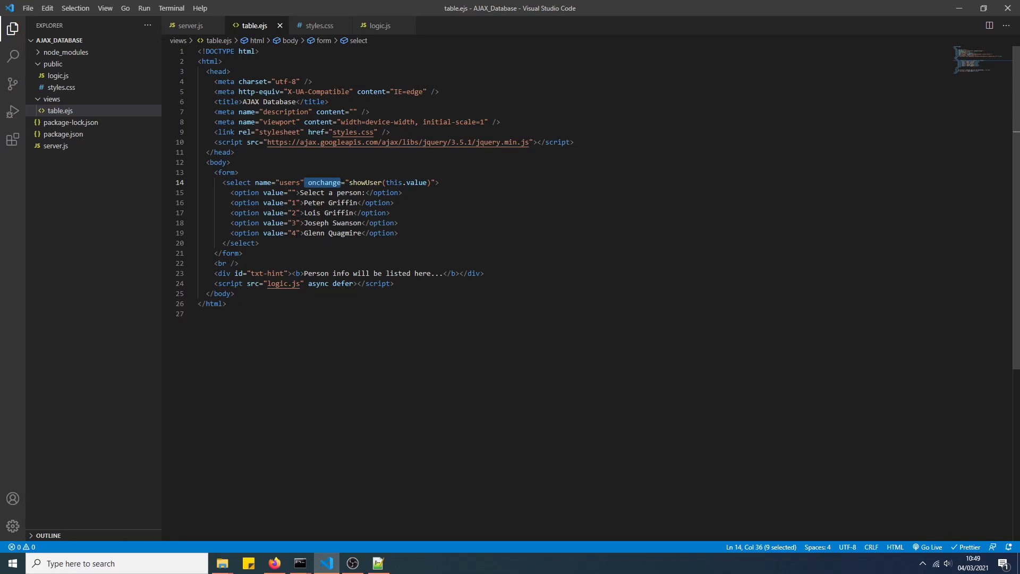
{"action": "left_click", "coordinate": [297, 192]}
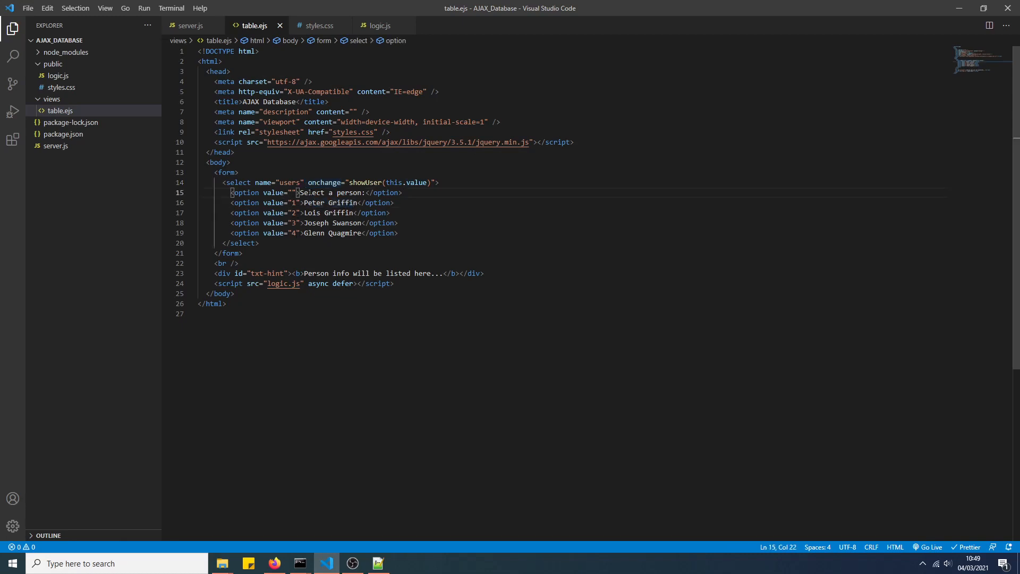
{"action": "left_click", "coordinate": [364, 233]}
{"action": "type", "text": "show dbs"}
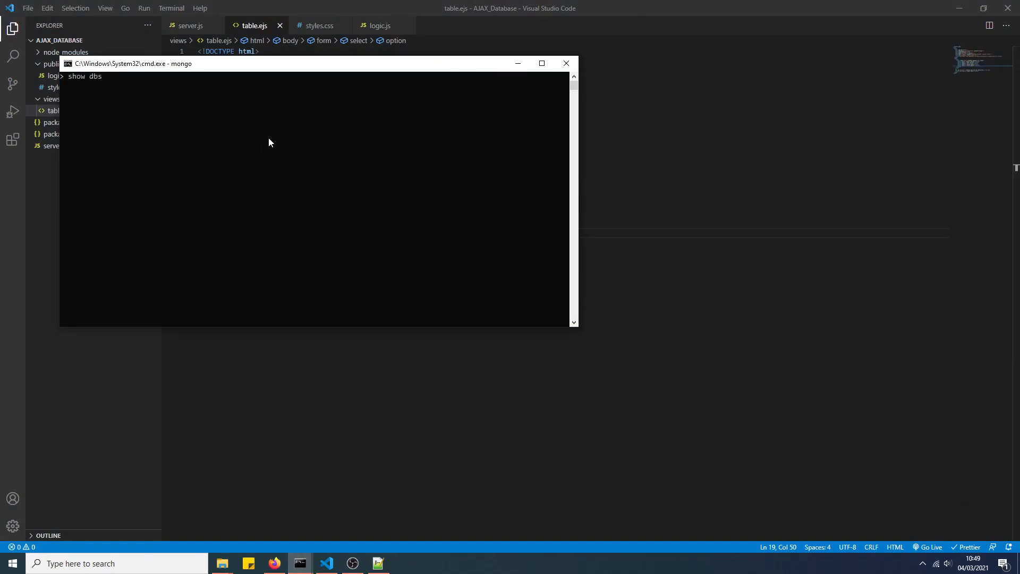
- Run show dbs and switch the shell to personDatabase
{"action": "key", "text": "Return"}
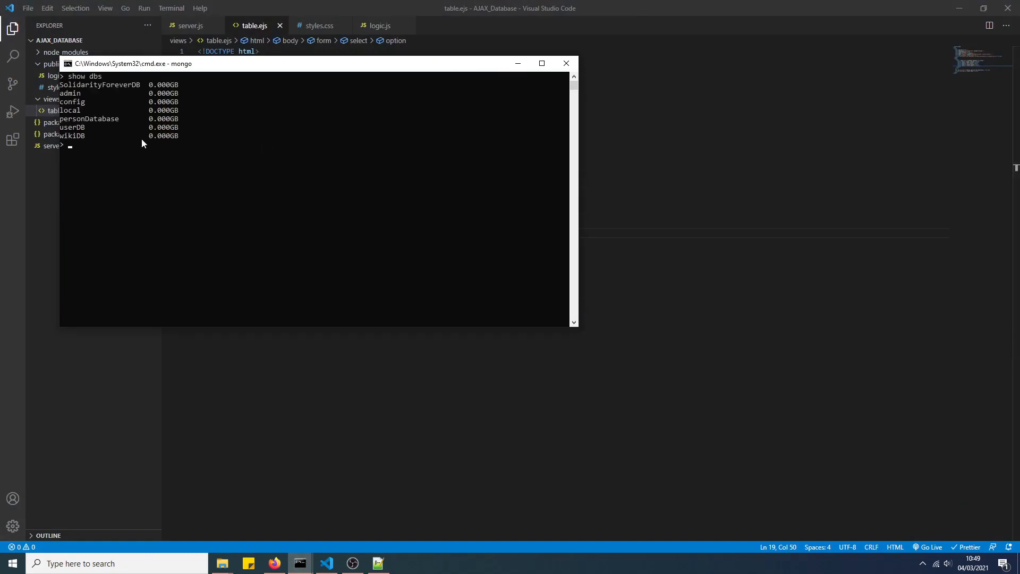
{"action": "type", "text": "show"}
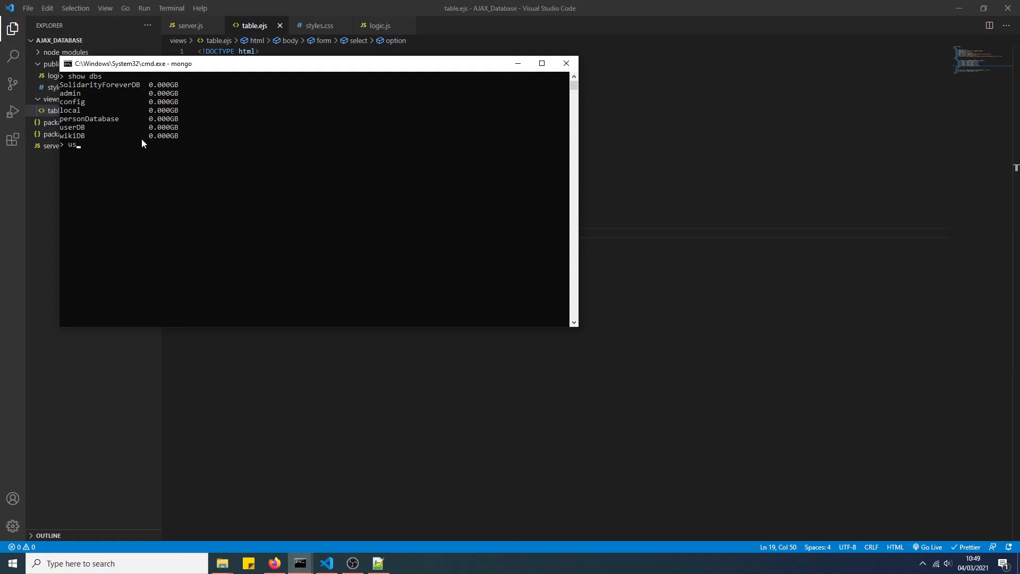
{"action": "type", "text": "e personData"}
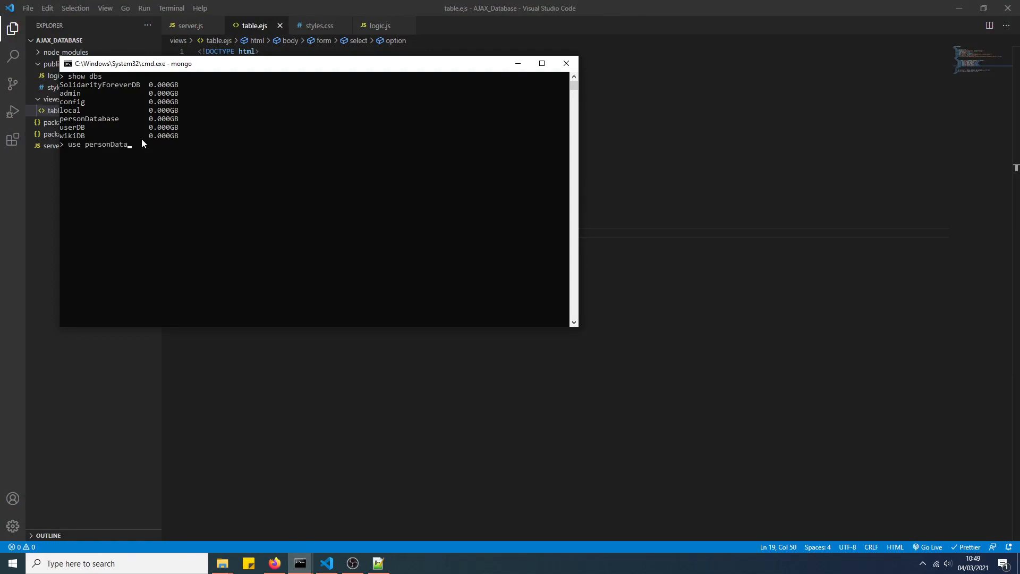
{"action": "key", "text": "Return"}
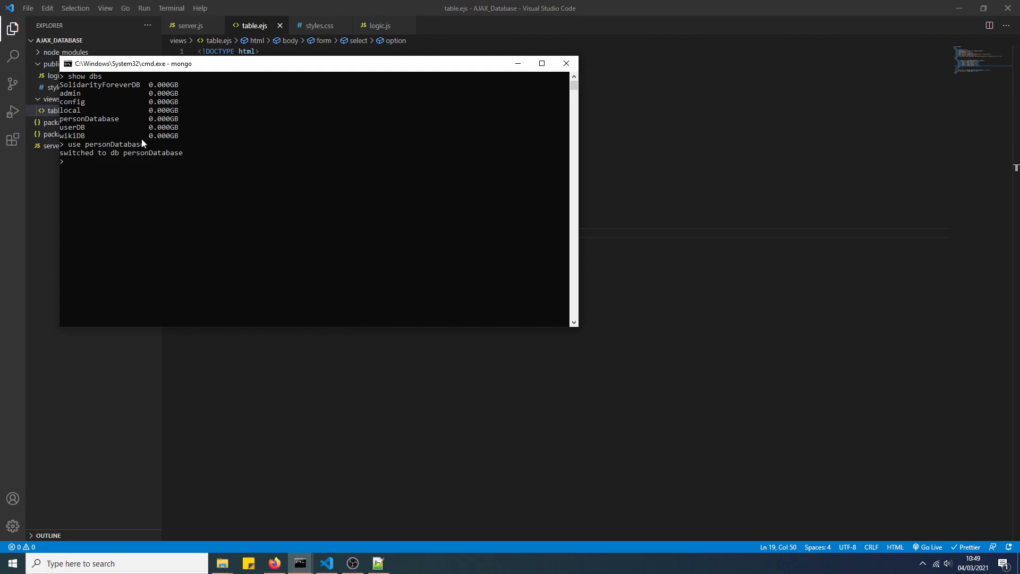
- List the collections and run db.peoples.find() to display the four person records
{"action": "type", "text": "show collections"}
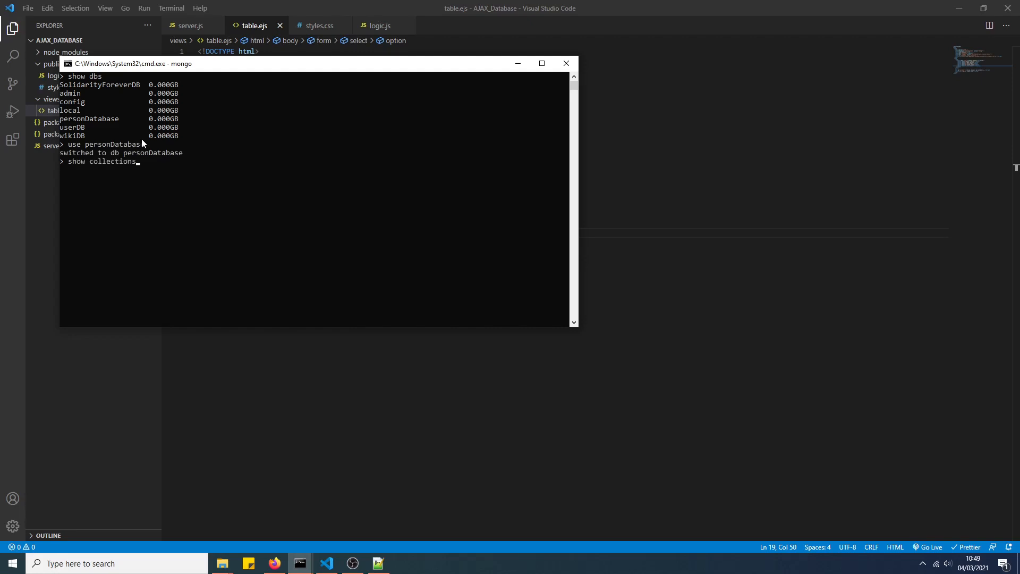
{"action": "key", "text": "Return"}
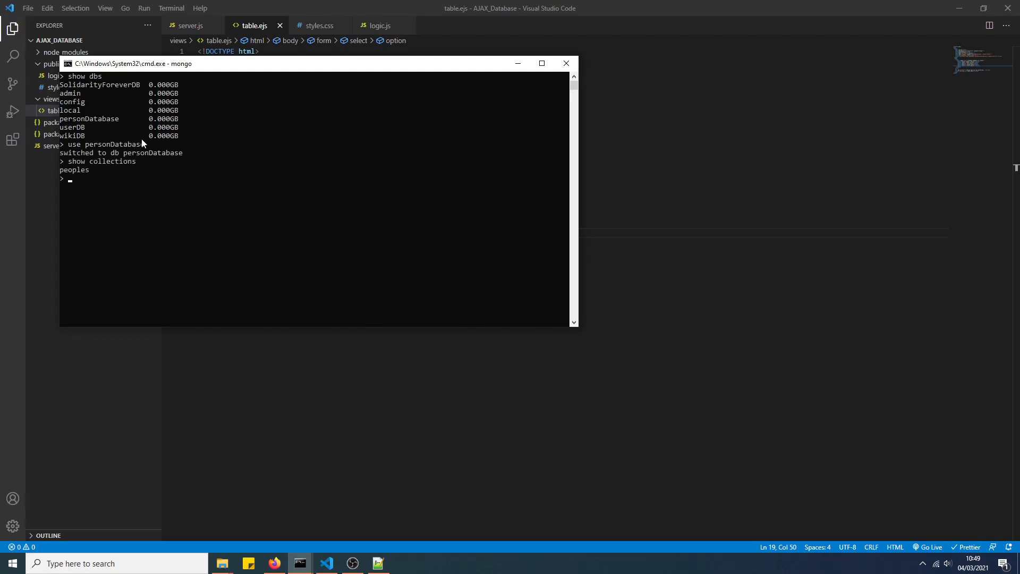
{"action": "type", "text": "db.p"}
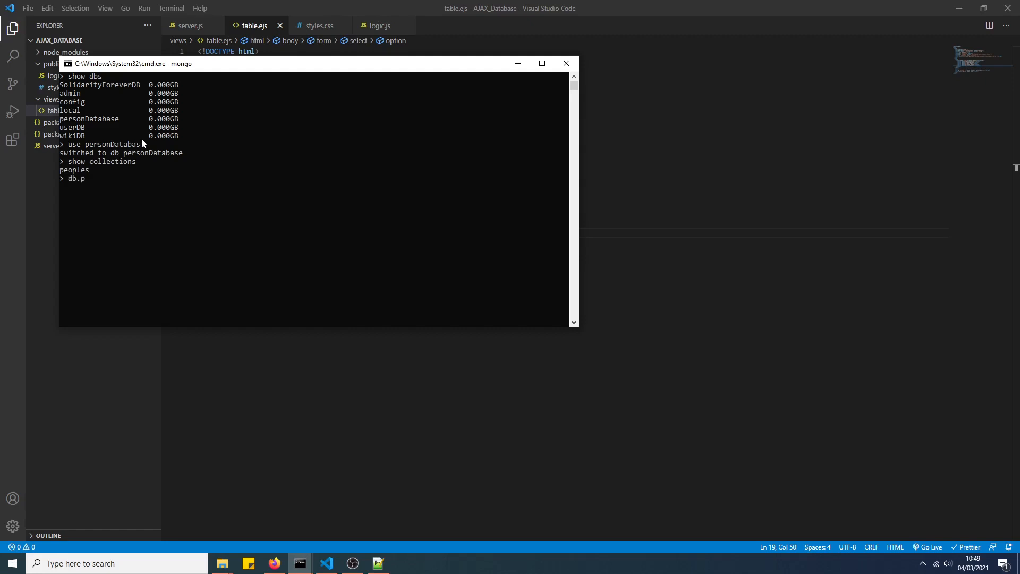
{"action": "type", "text": "eoples.find()"}
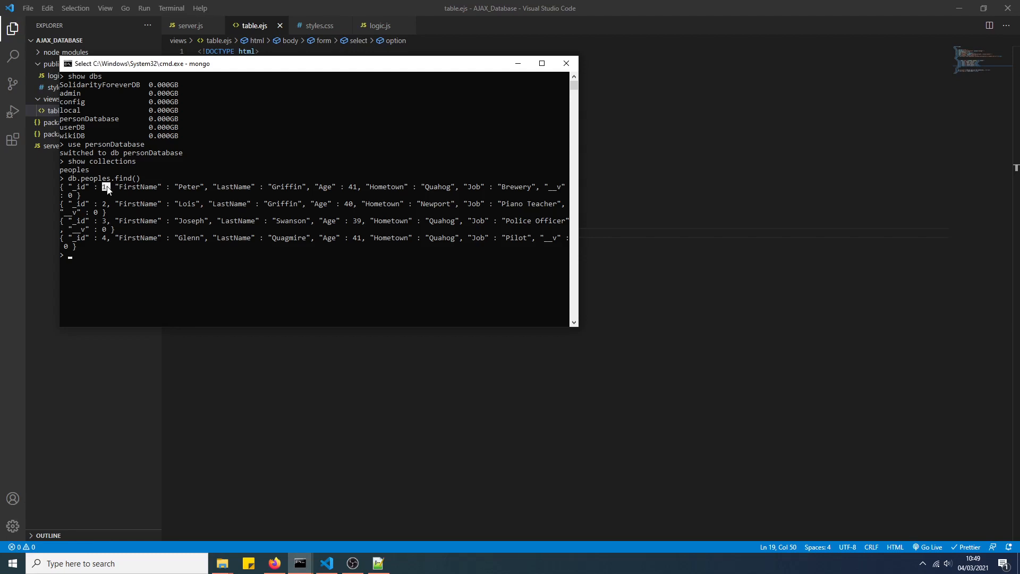
{"action": "mouse_move", "coordinate": [137, 210]}
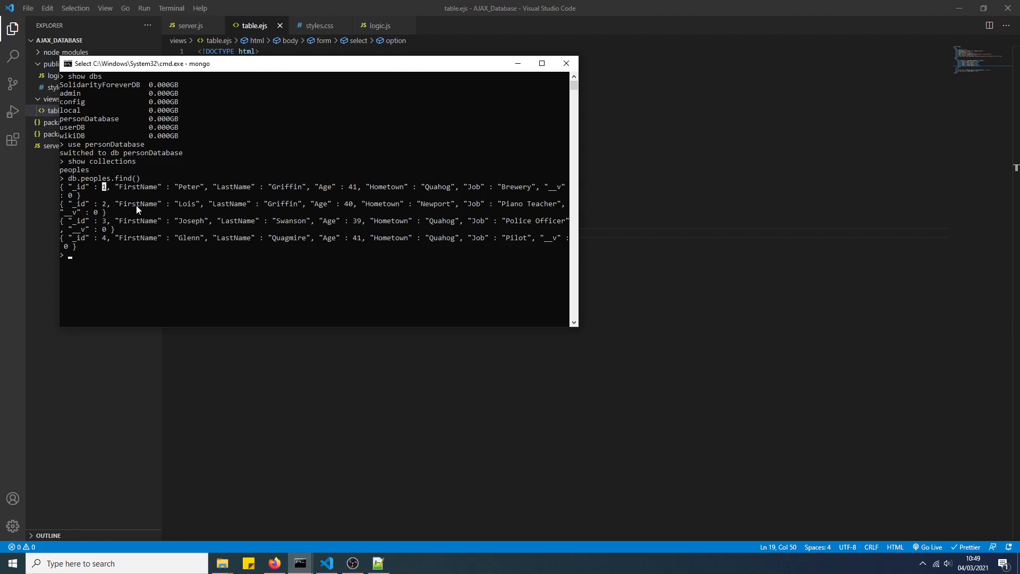
{"action": "mouse_move", "coordinate": [329, 189]}
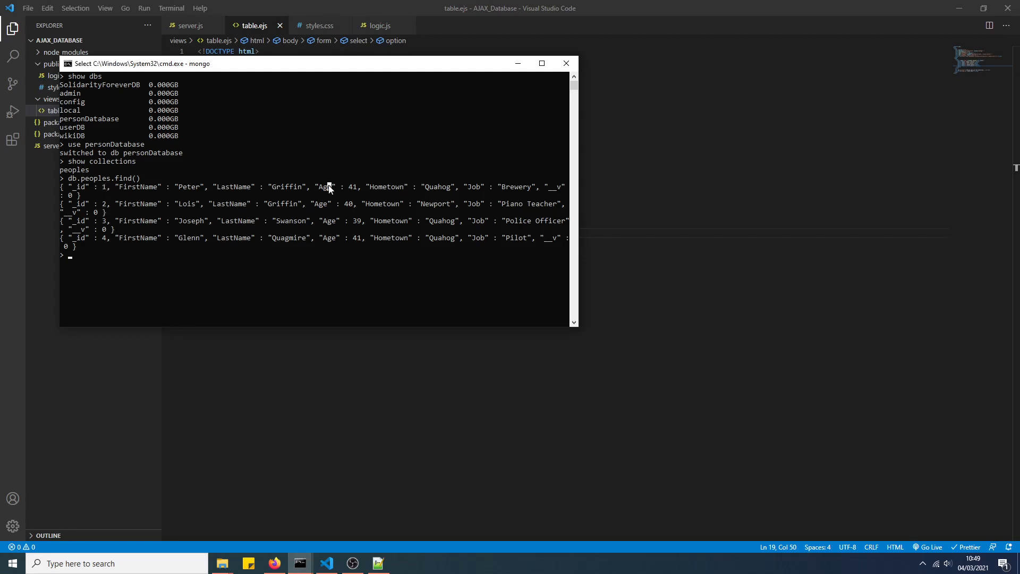
{"action": "mouse_move", "coordinate": [221, 241]}
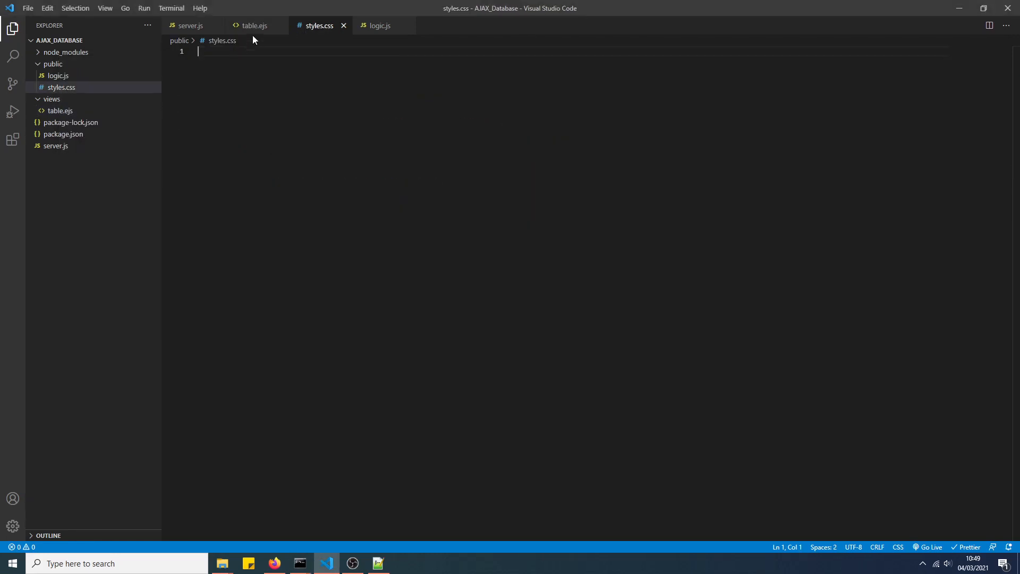
- In styles.css add form {width:50%; border-collapse:collapse} and save
{"action": "left_click", "coordinate": [253, 25]}
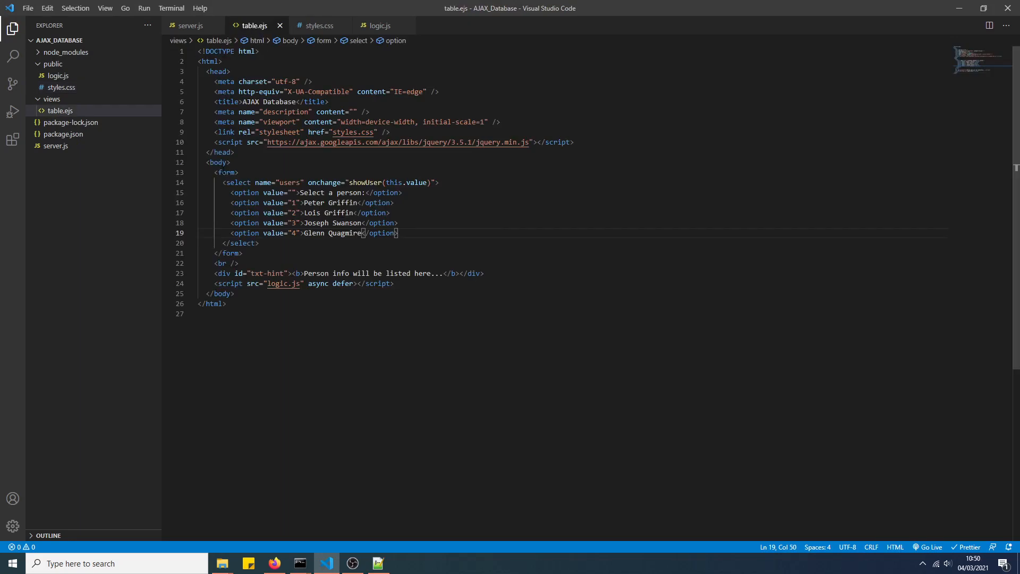
{"action": "left_click", "coordinate": [319, 26]}
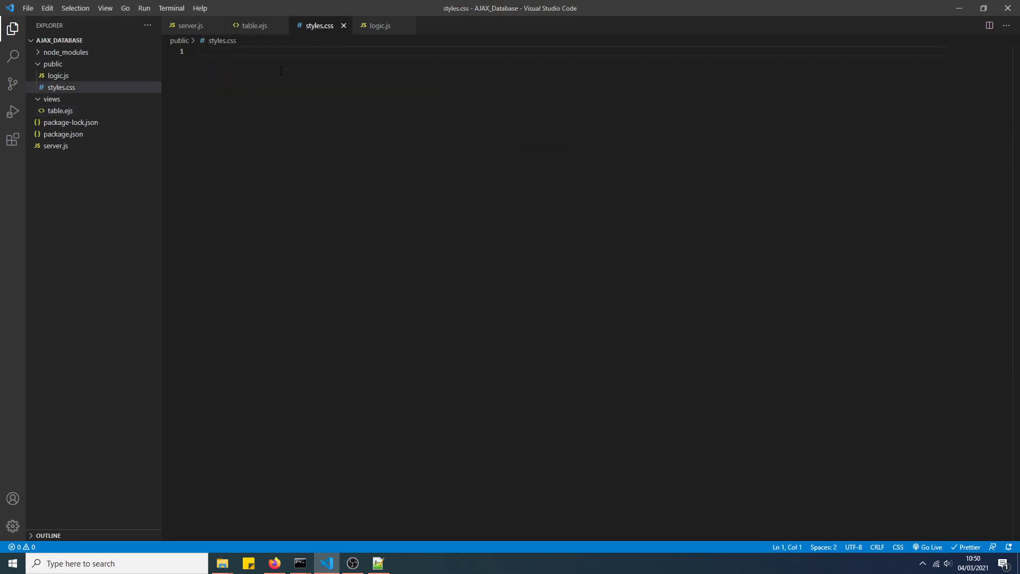
{"action": "type", "text": "form{"}
{"action": "type", "text": "width: ;"}
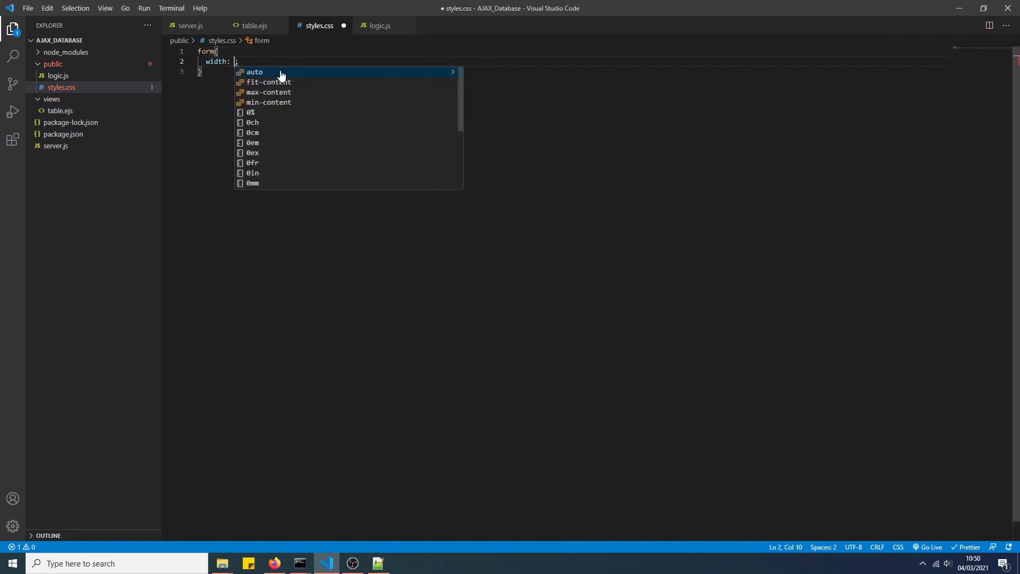
{"action": "type", "text": "50%"}
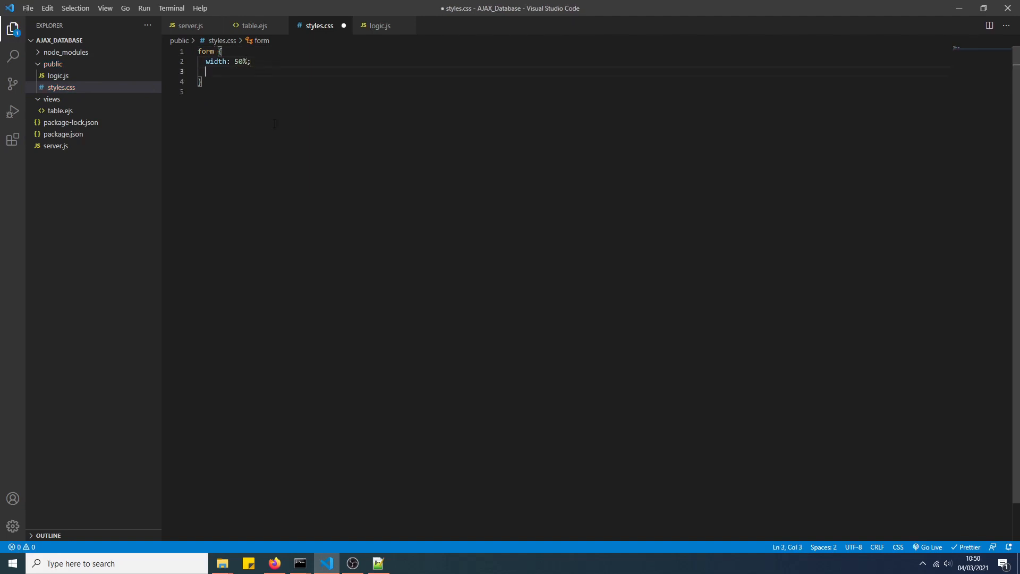
{"action": "type", "text": "border-collapse: collapse;"}
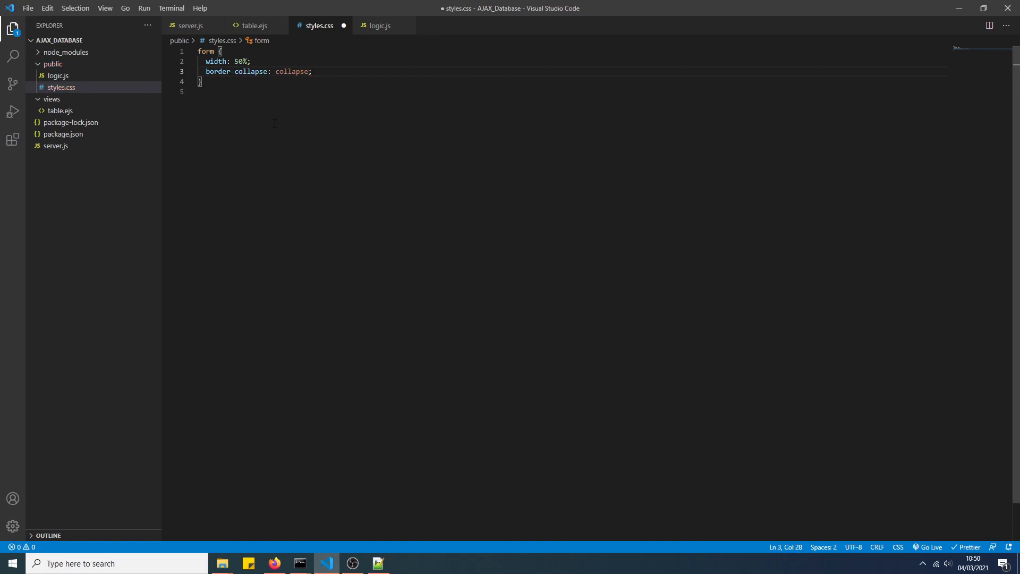
{"action": "key", "text": "ctrl+s"}
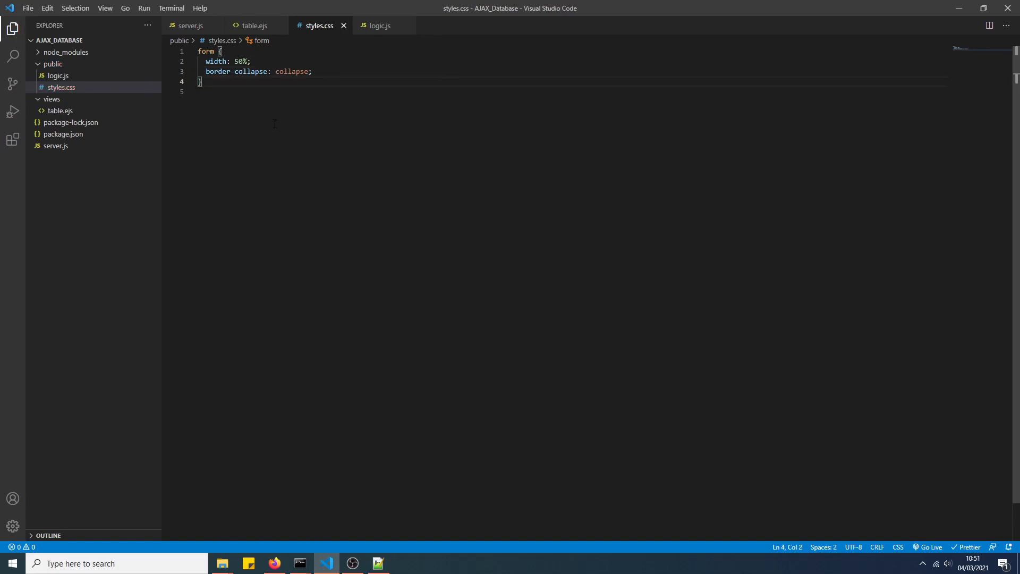
- Add table,td,th {border:1px solid black; padding:5px}
{"action": "key", "text": "Enter"}
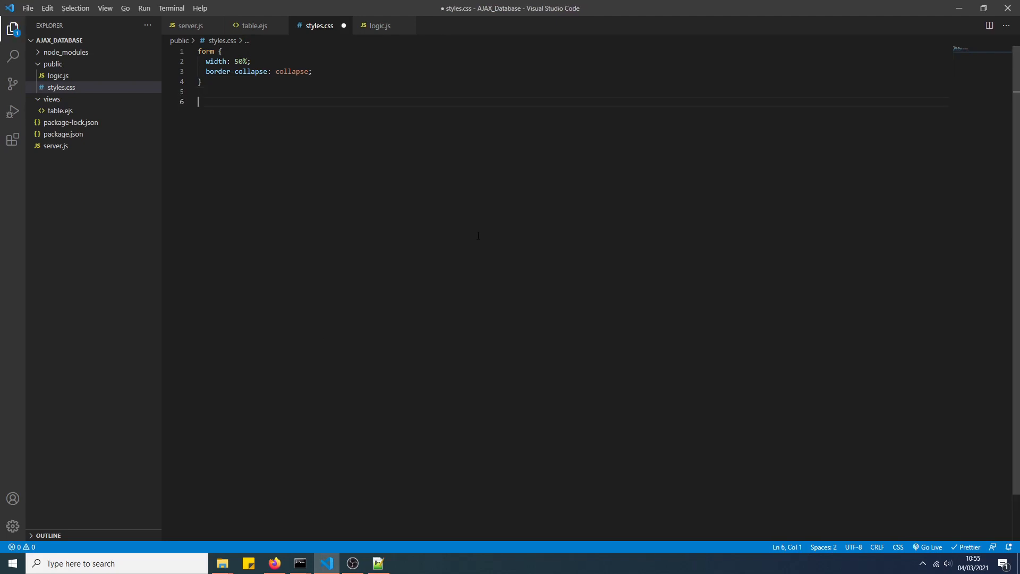
{"action": "type", "text": "table,"}
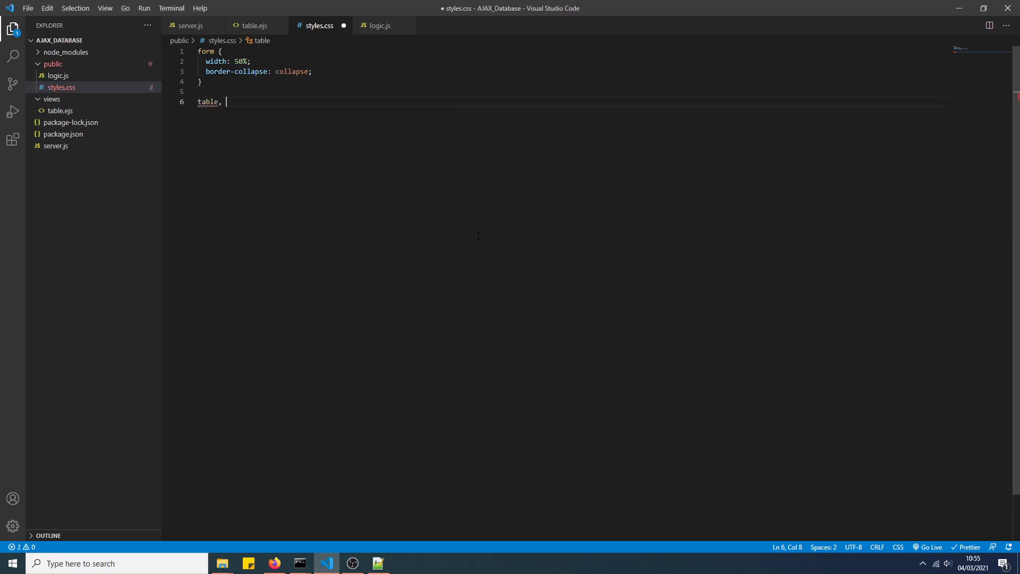
{"action": "type", "text": "td,"}
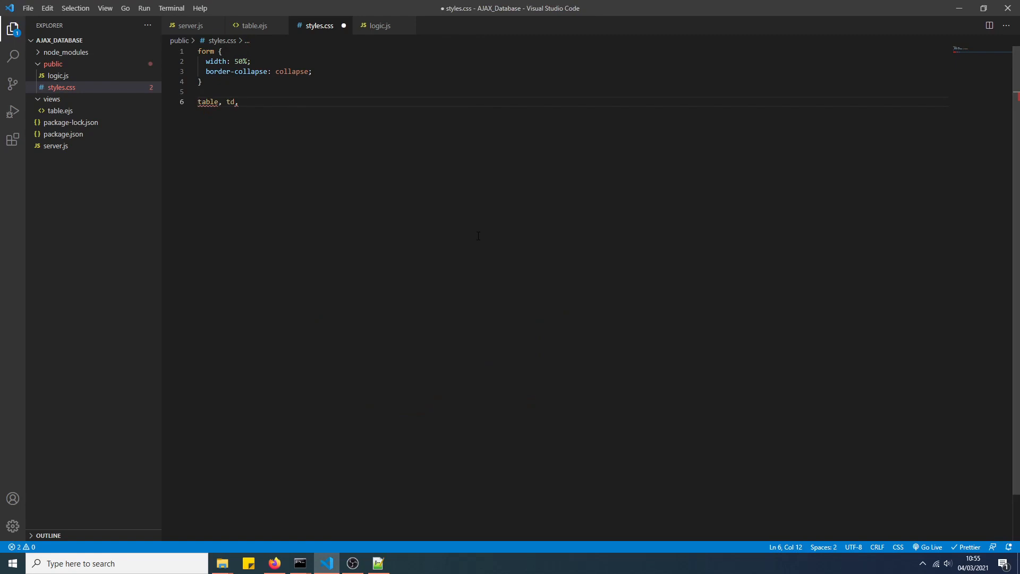
{"action": "type", "text": "th{"}
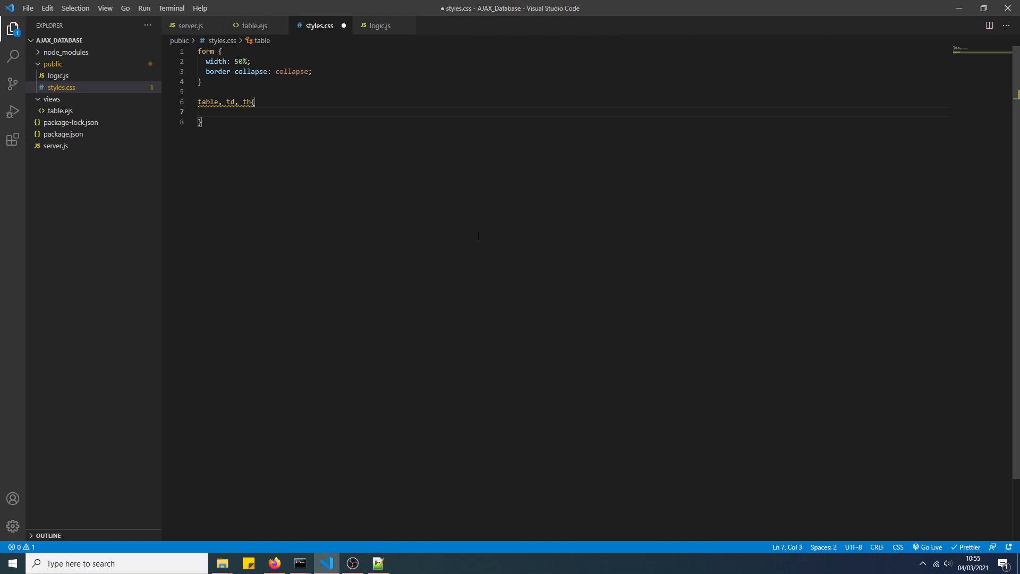
{"action": "type", "text": "border"}
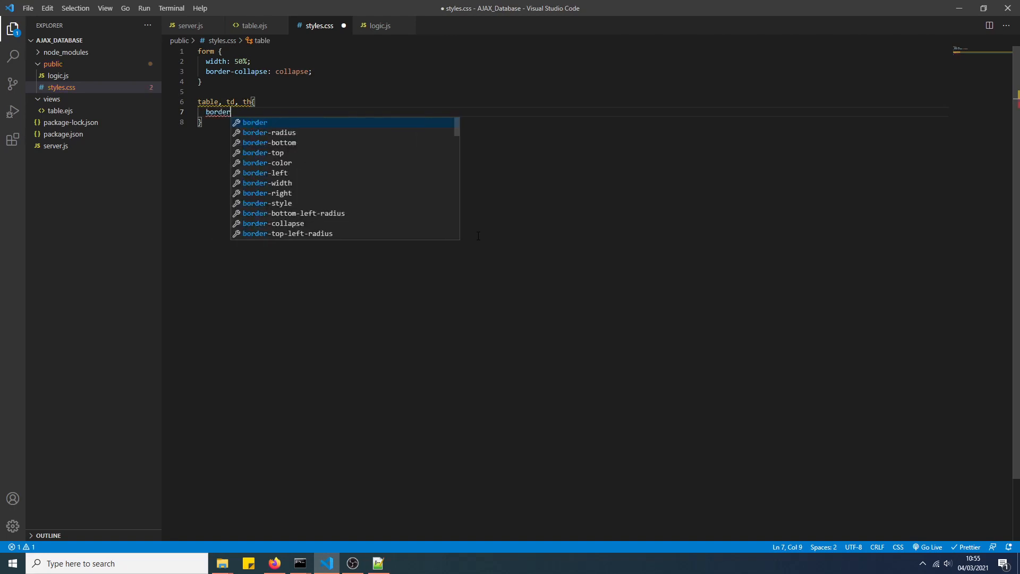
{"action": "type", "text": ": 1px solid black;"}
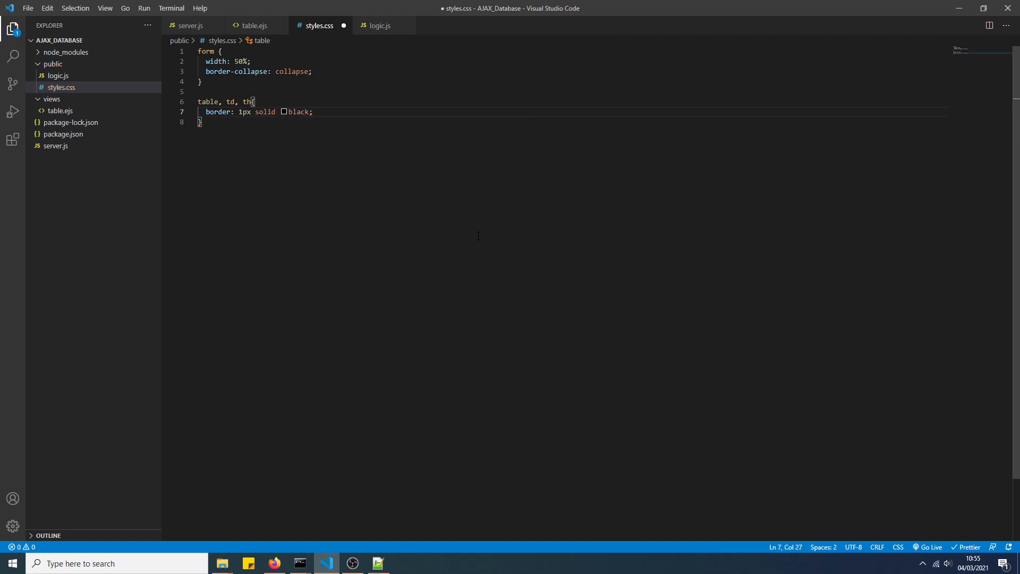
{"action": "key", "text": "Enter"}
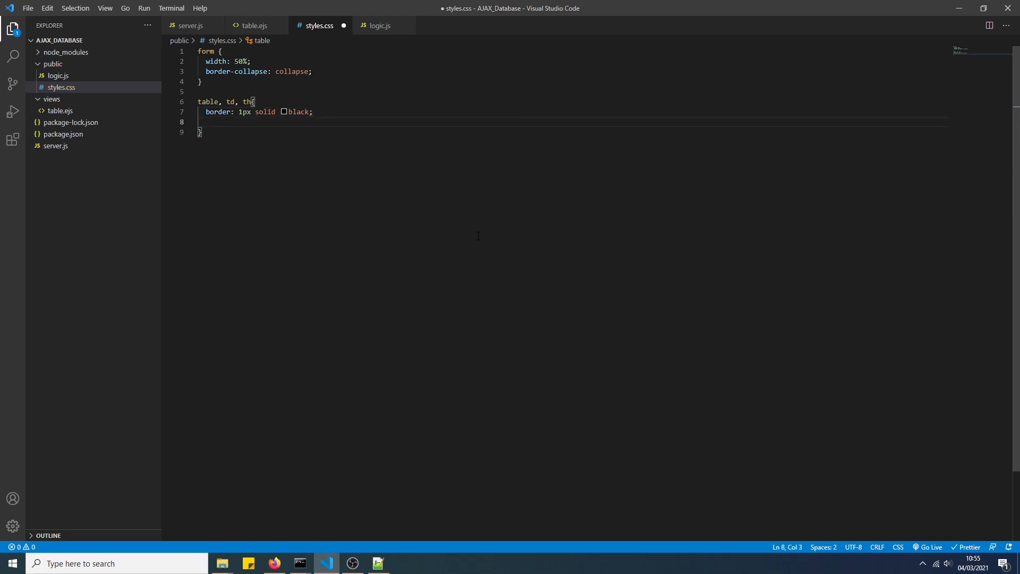
{"action": "type", "text": "padding: ;"}
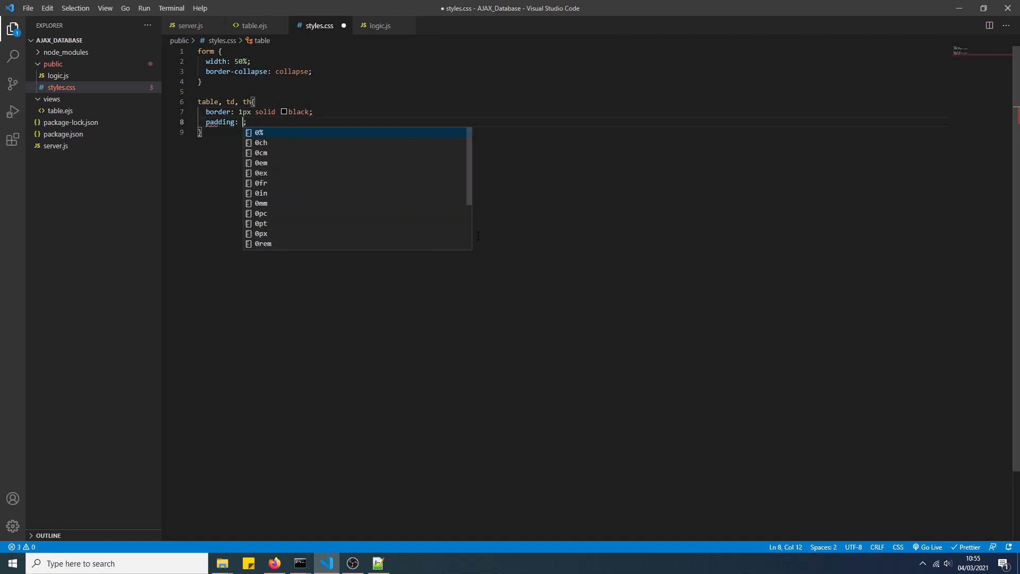
{"action": "type", "text": "5px"}
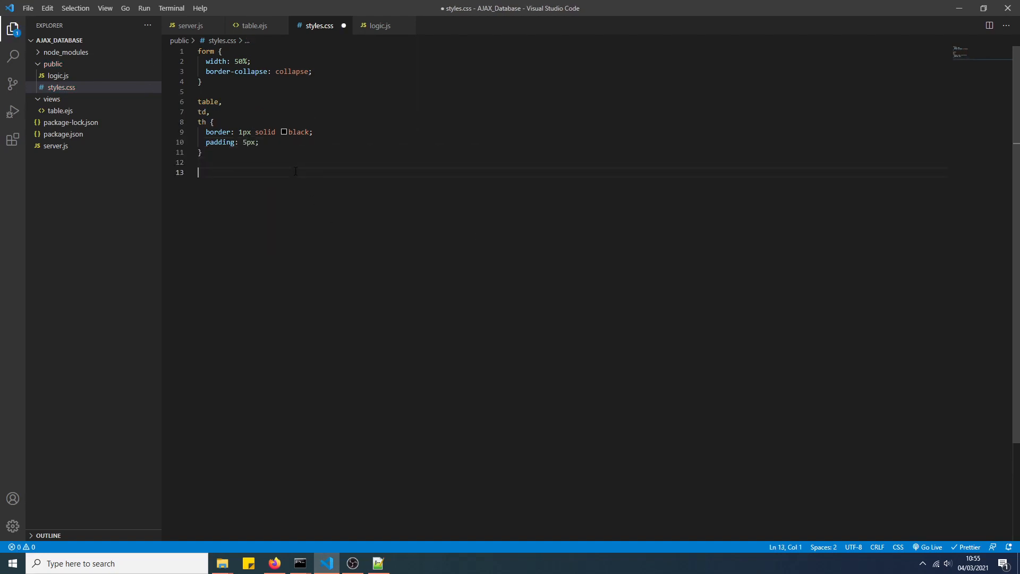
- Add th {text-align:left}, save the stylesheet and return to table.ejs
{"action": "type", "text": "th {"}
{"action": "type", "text": "text-align: left;"}
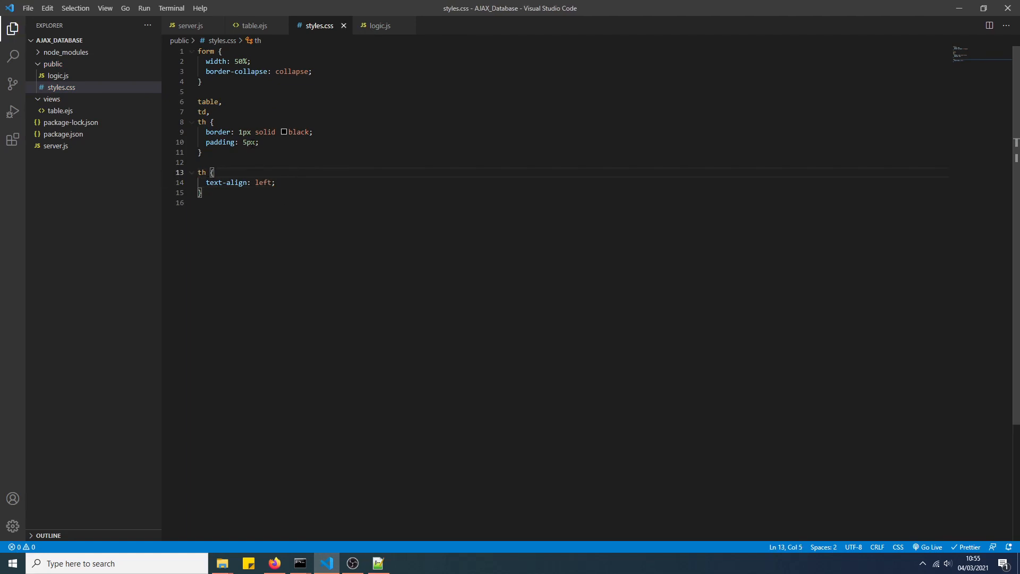
{"action": "left_click", "coordinate": [209, 111]}
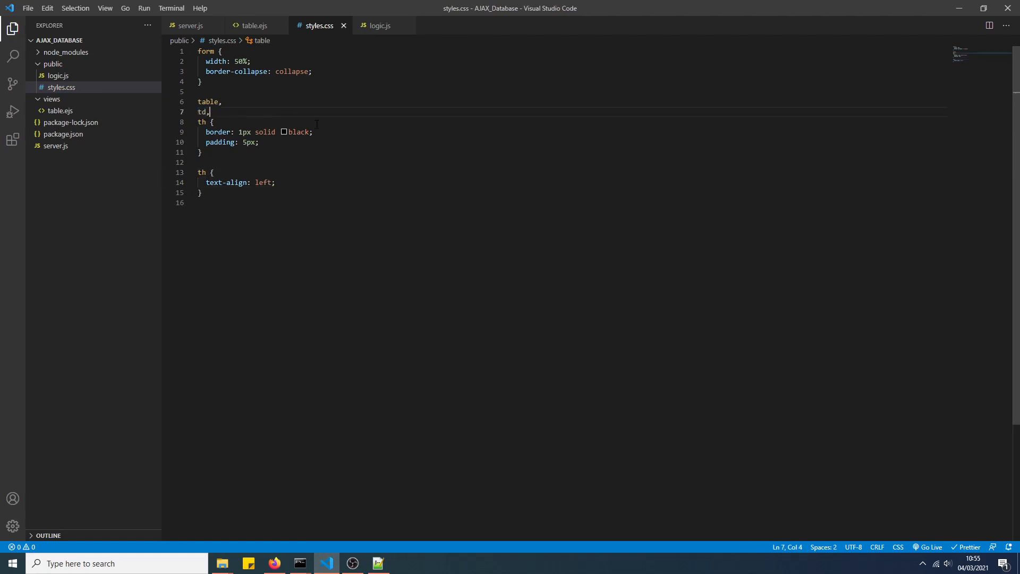
{"action": "left_click", "coordinate": [254, 26]}
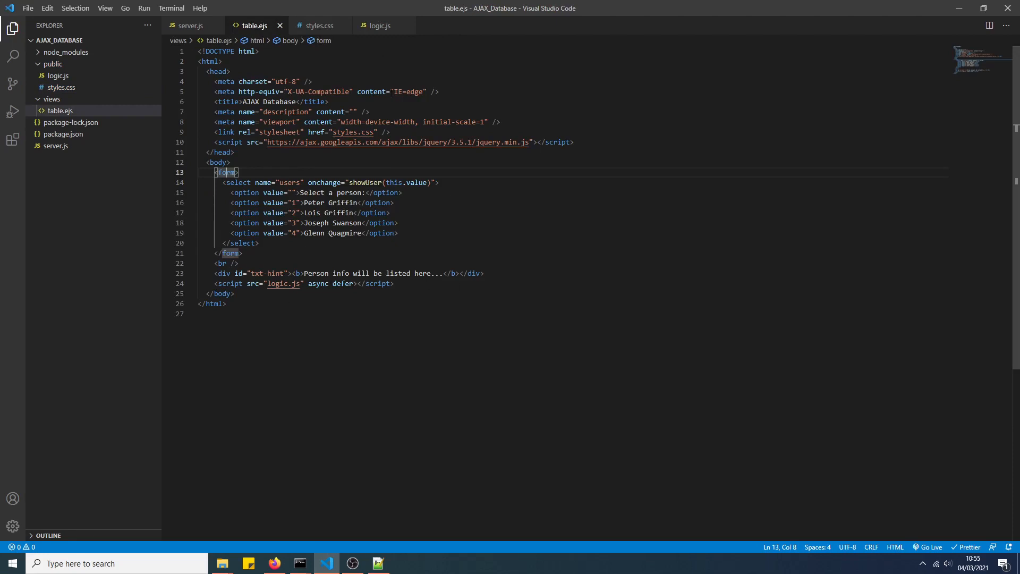
- Pick out the showUser handler name in table.ejs and open logic.js to write it
{"action": "double_click", "coordinate": [365, 182]}
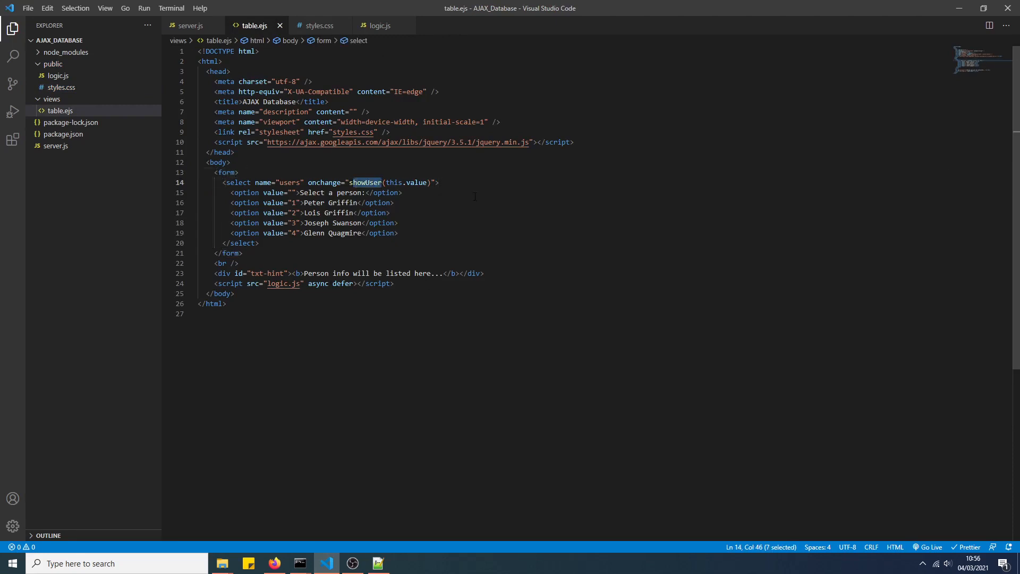
{"action": "left_click", "coordinate": [408, 182]}
{"action": "type", "text": "function"}
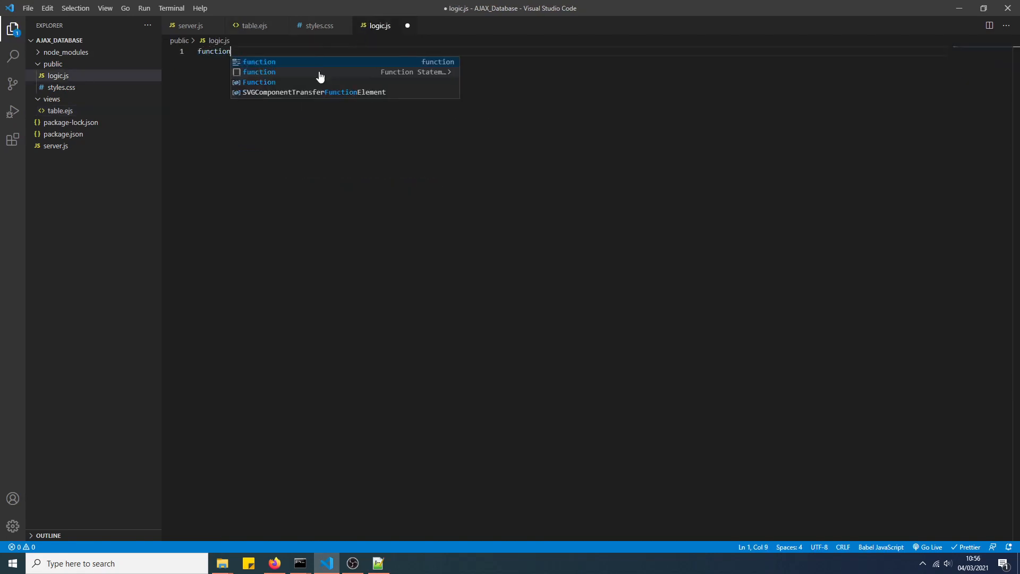
- In showUser, guard with if(str !== "") and start a $.ajax() call
{"action": "left_click", "coordinate": [254, 26]}
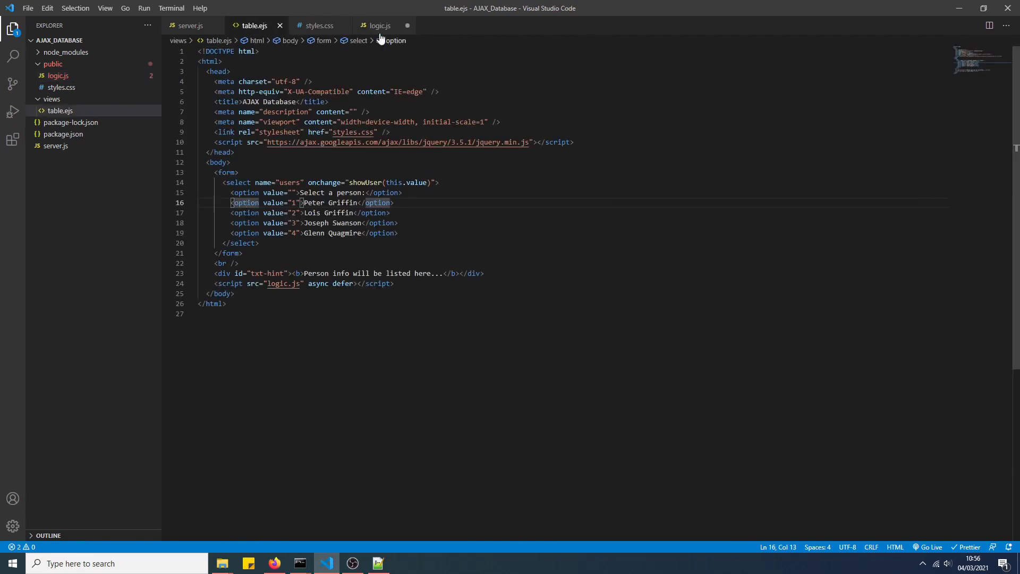
{"action": "left_click", "coordinate": [381, 26]}
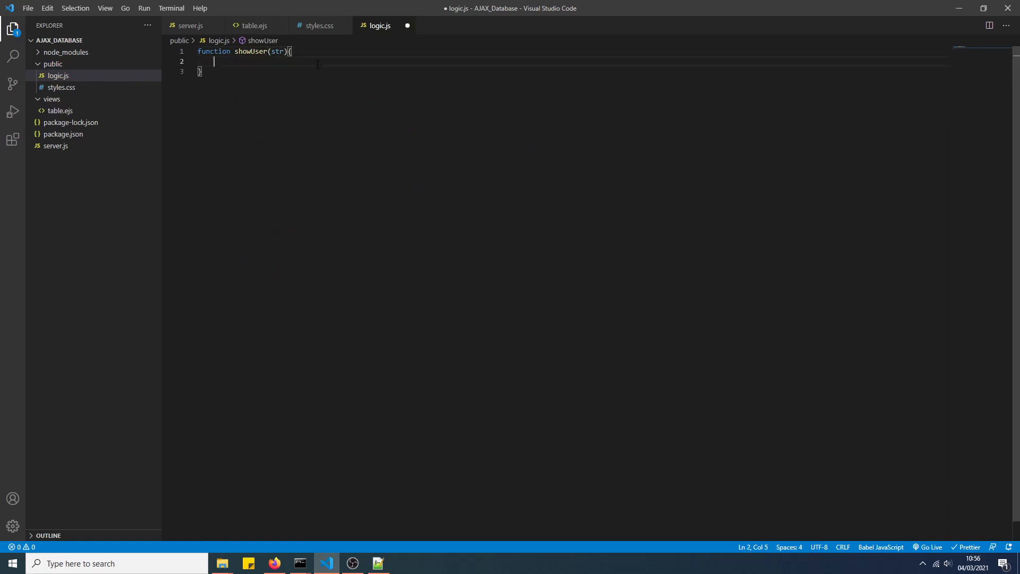
{"action": "type", "text": "if("}
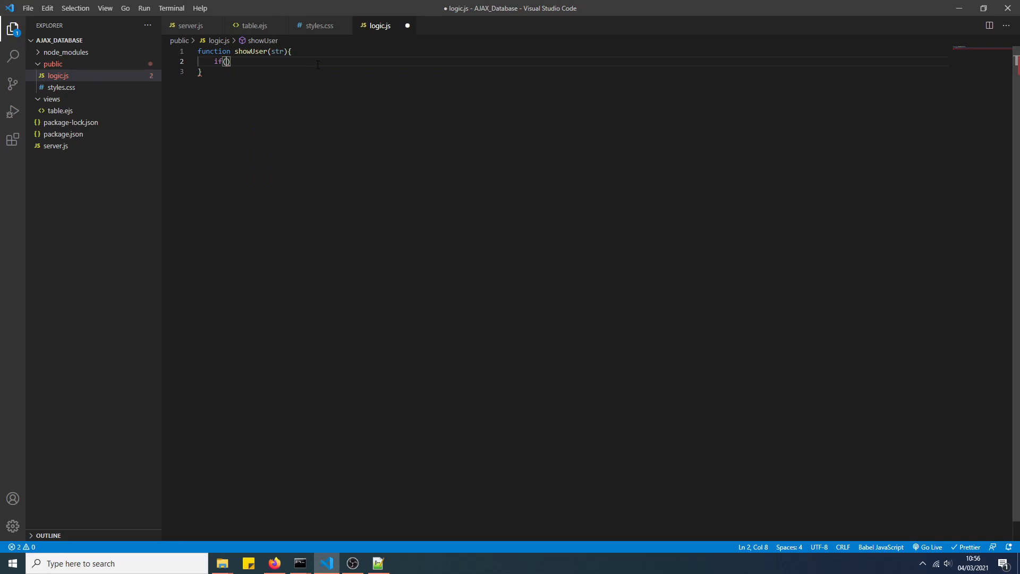
{"action": "type", "text": "str"}
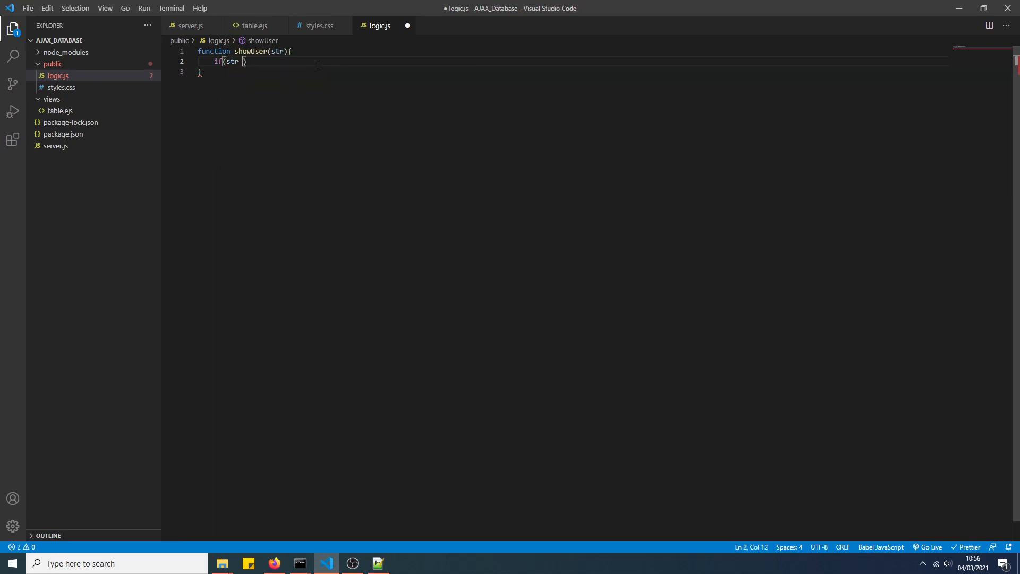
{"action": "type", "text": "!== \""}
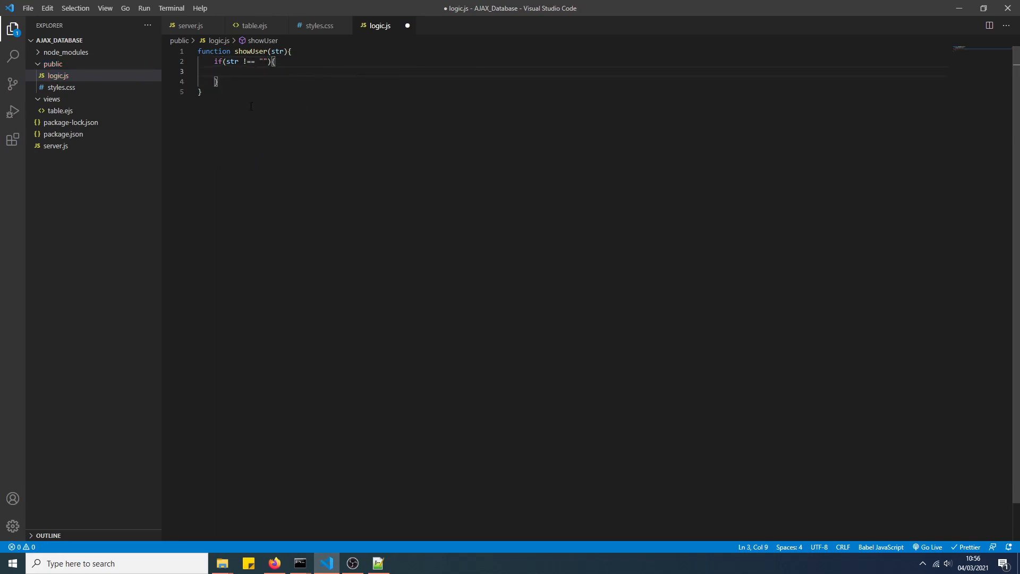
{"action": "mouse_move", "coordinate": [297, 98]}
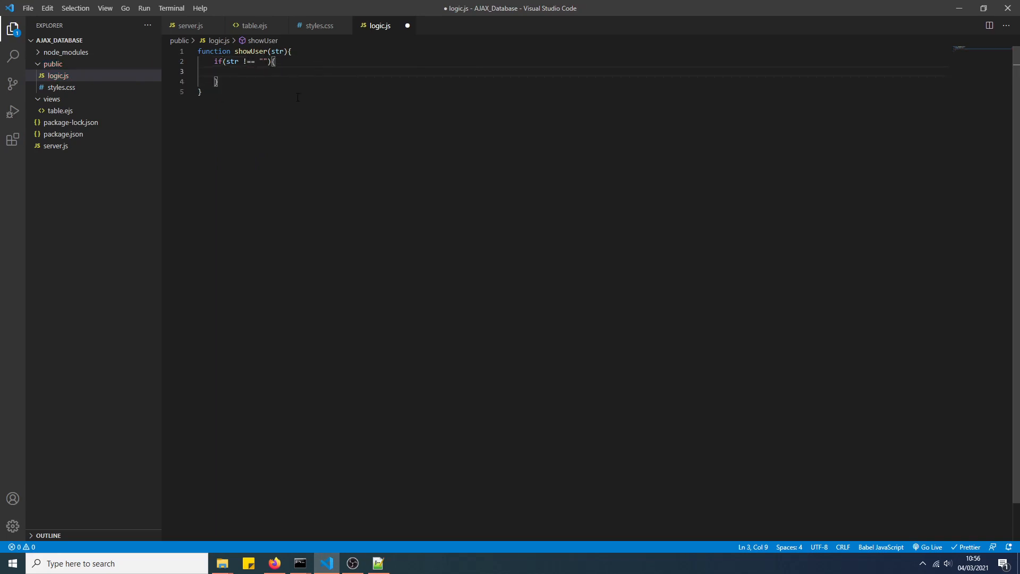
{"action": "type", "text": "$"}
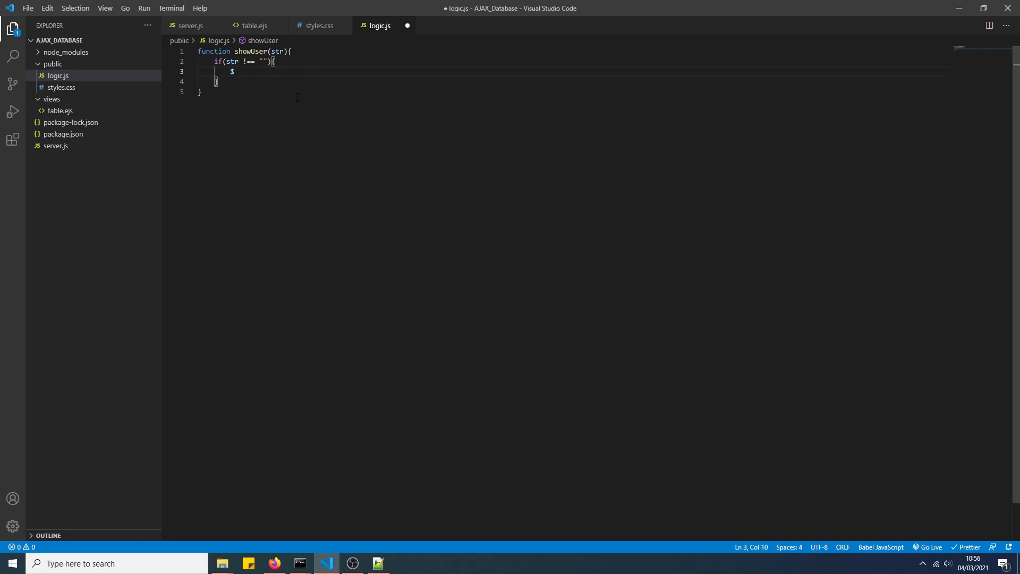
{"action": "type", "text": "$.ajax()"}
{"action": "type", "text": "url"}
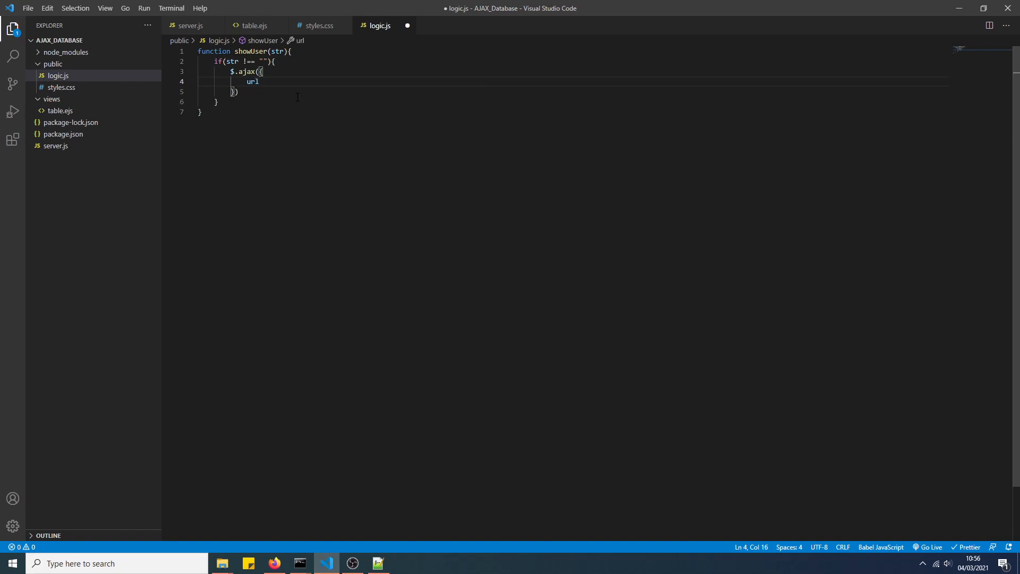
- Give the request url "/", method "POST" and contentType "application/json"
{"action": "type", "text": ": \"/\","}
{"action": "type", "text": "metho"}
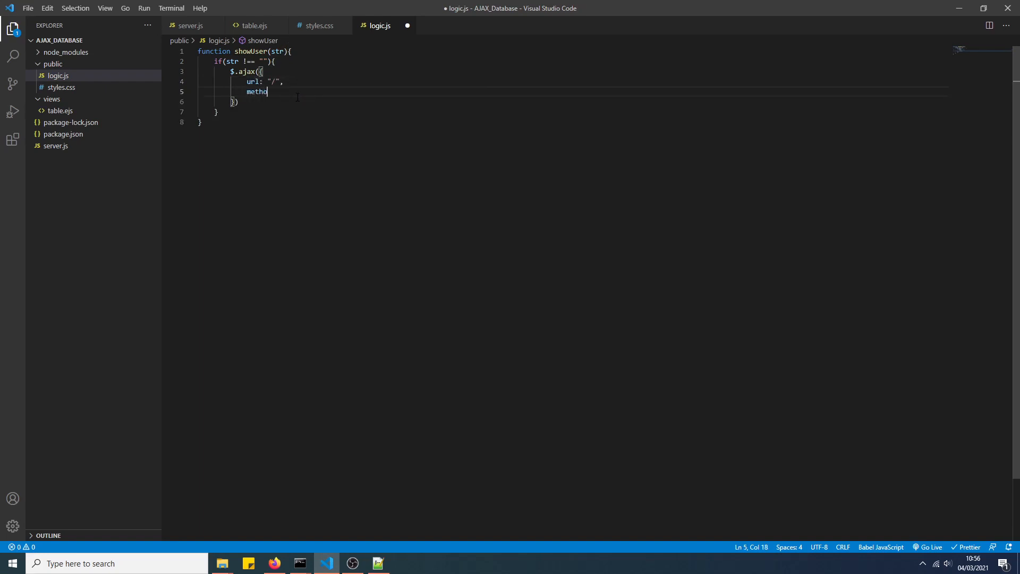
{"action": "type", "text": "d: \"POST\","}
{"action": "type", "text": "con"}
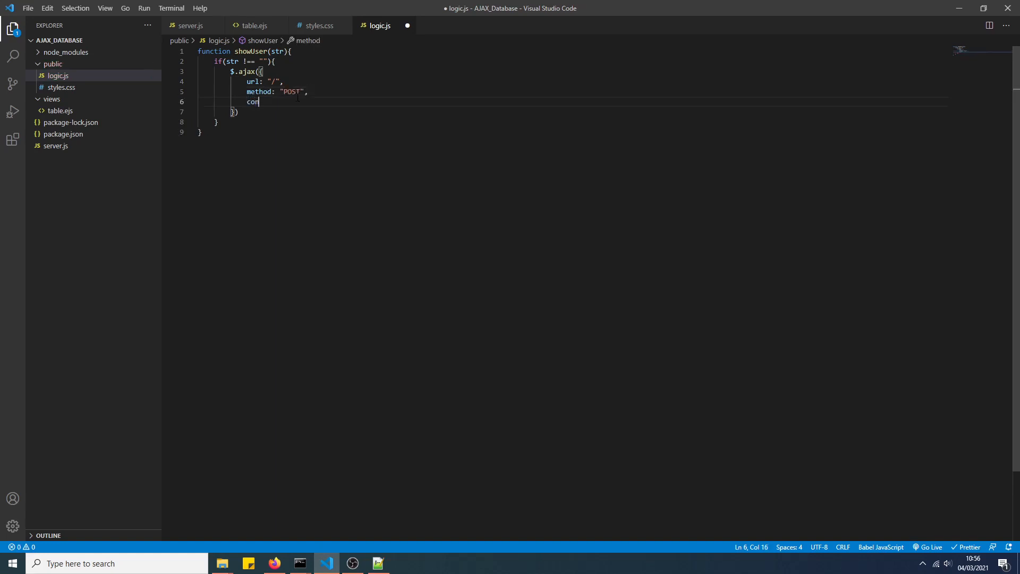
{"action": "type", "text": "tentType"}
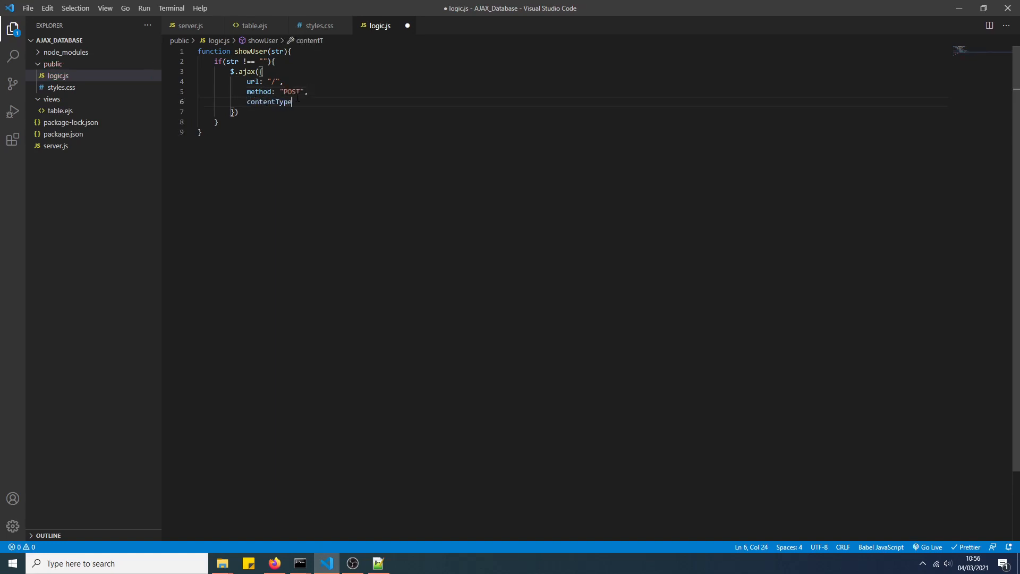
{"action": "type", "text": ": \"ap"}
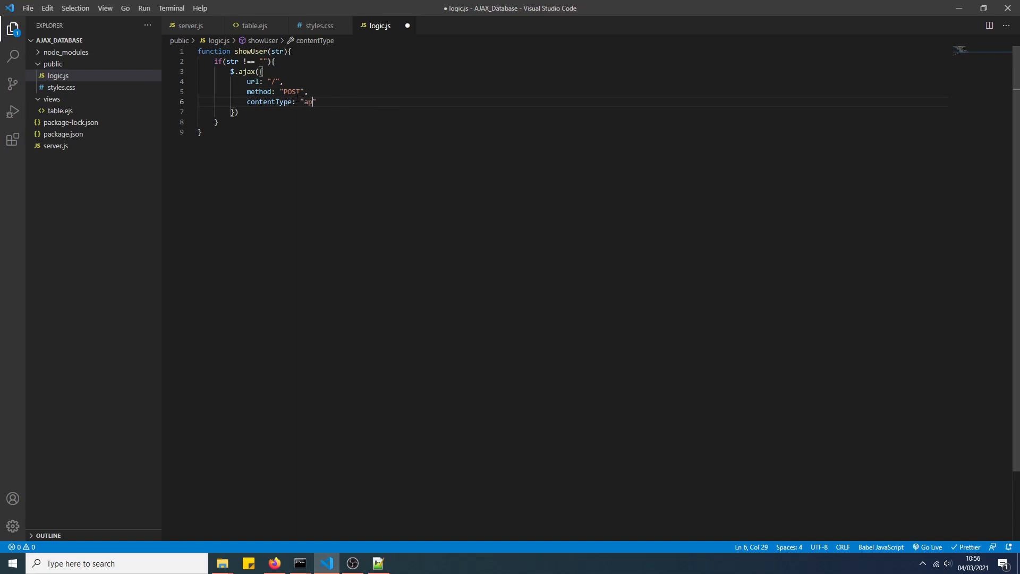
{"action": "type", "text": "plication/"}
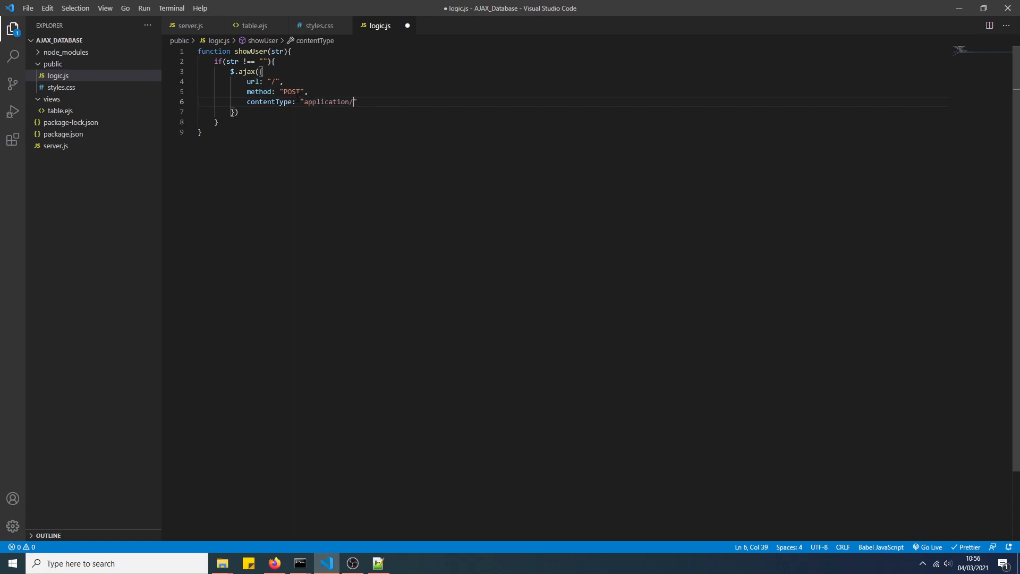
{"action": "type", "text": "json"}
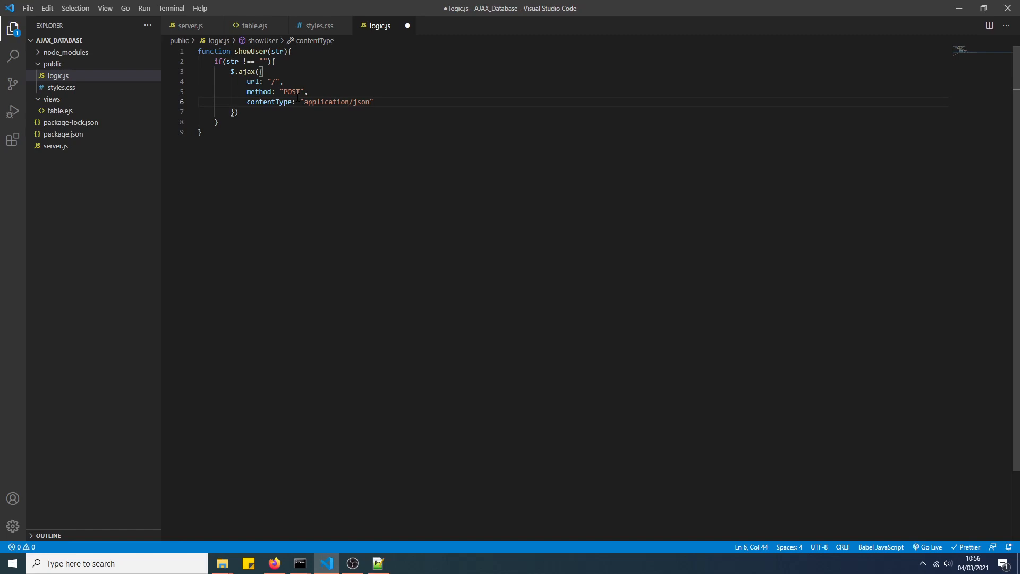
{"action": "key", "text": "enter"}
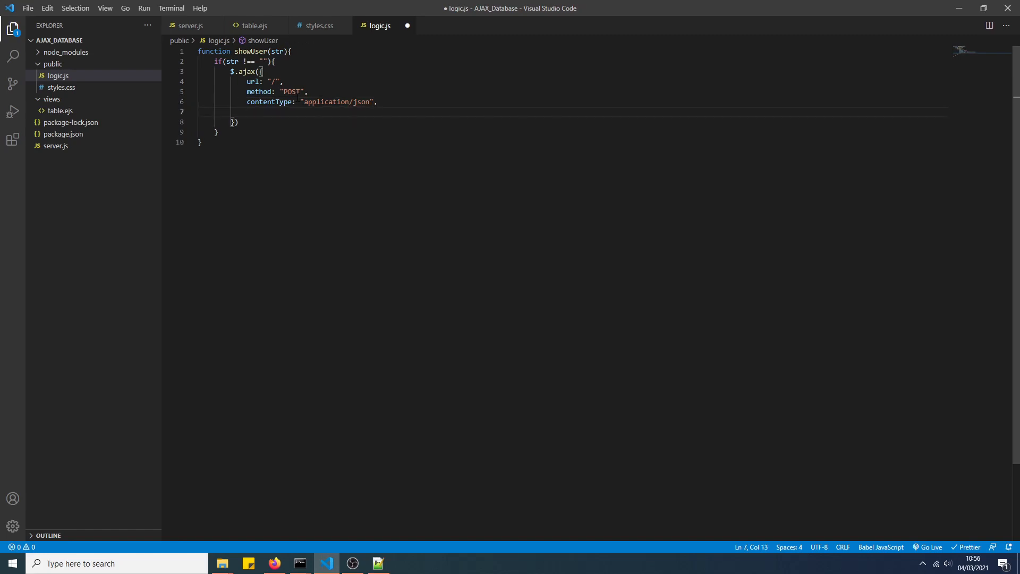
- Send data JSON.stringify({choice: str}) with an empty success: function(result){} and save
{"action": "type", "text": "data: K"}
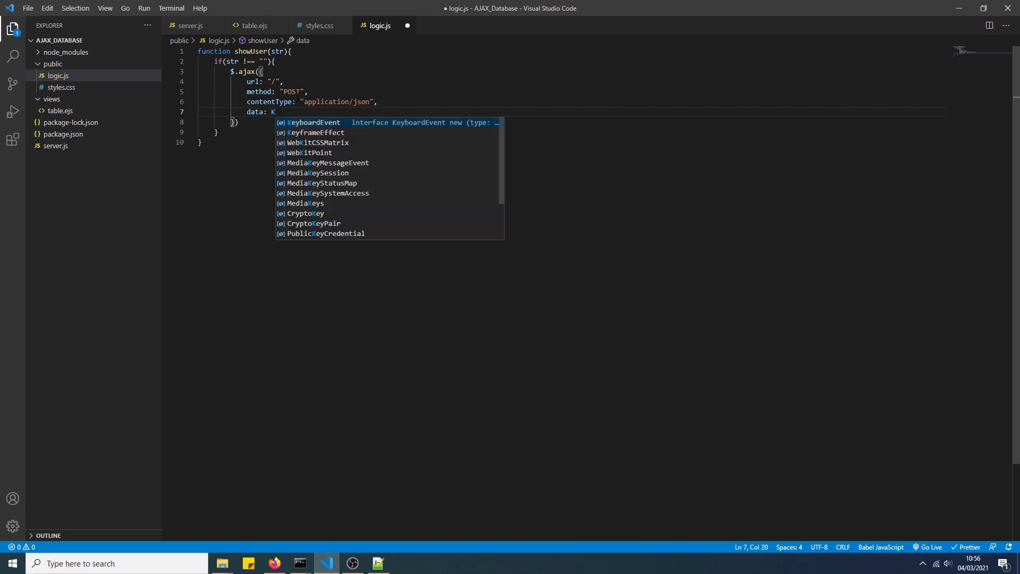
{"action": "type", "text": "SON"}
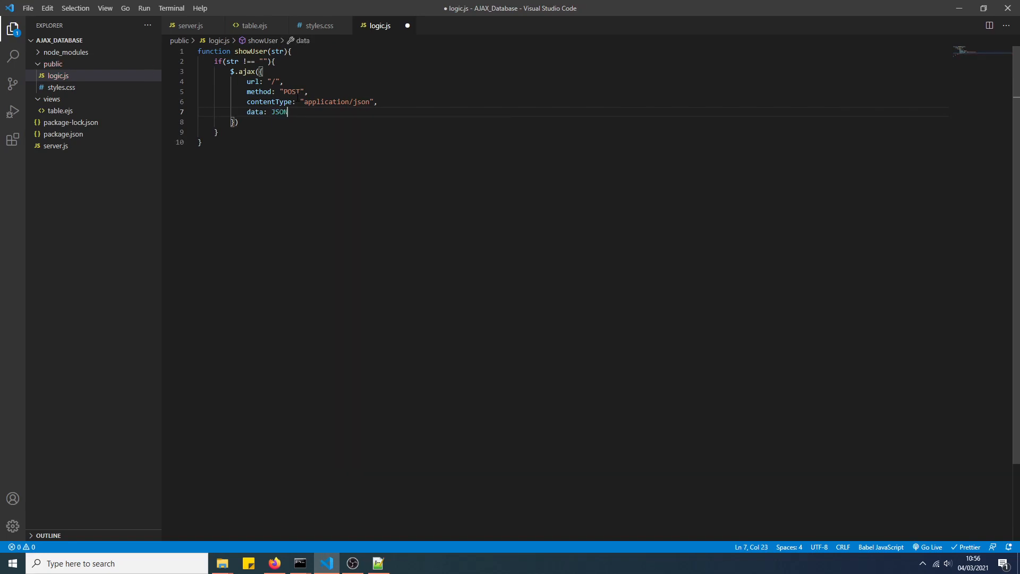
{"action": "type", "text": ".stringify("}
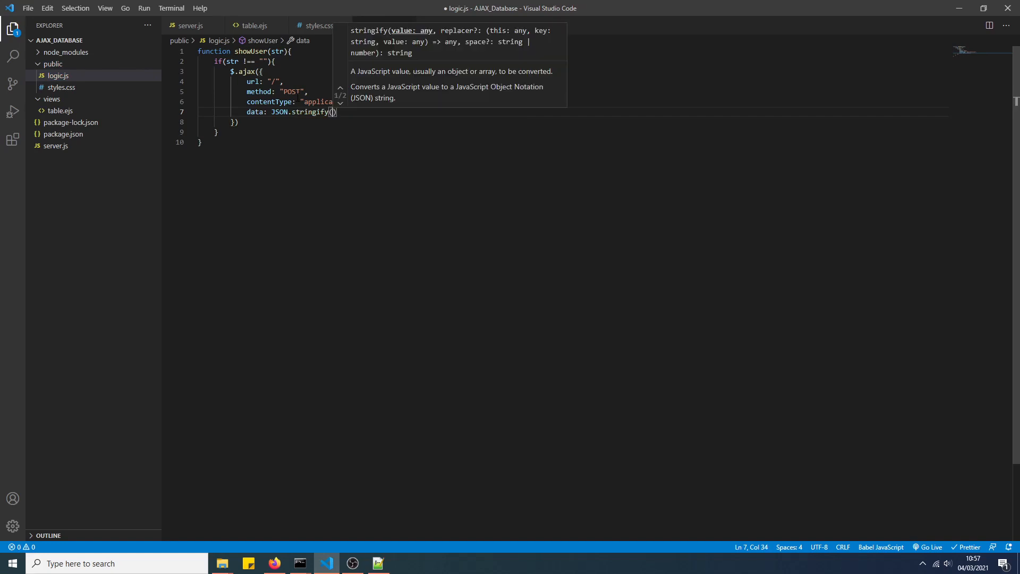
{"action": "type", "text": "{choice: str"}
{"action": "type", "text": "success"}
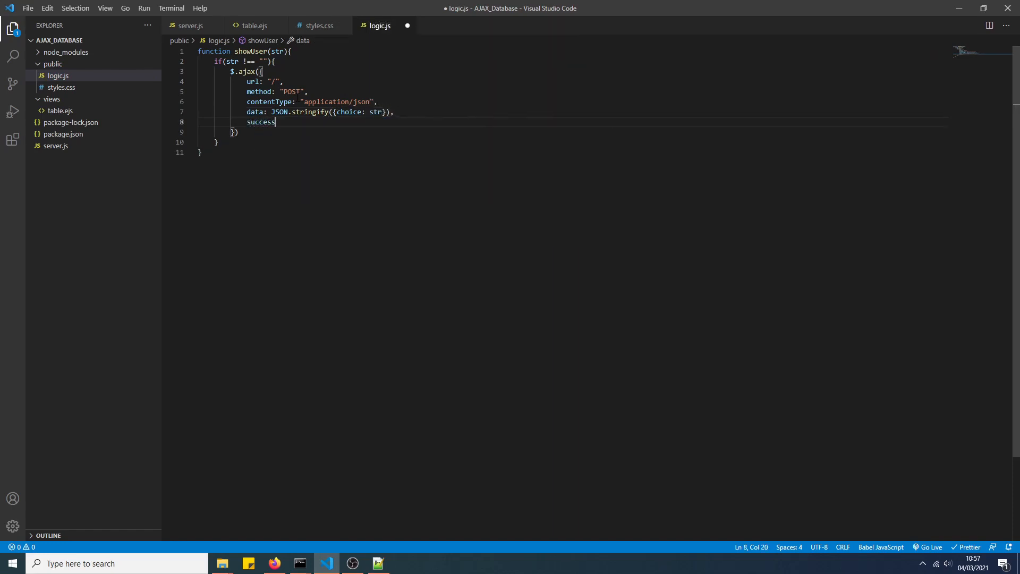
{"action": "type", "text": ": function()"}
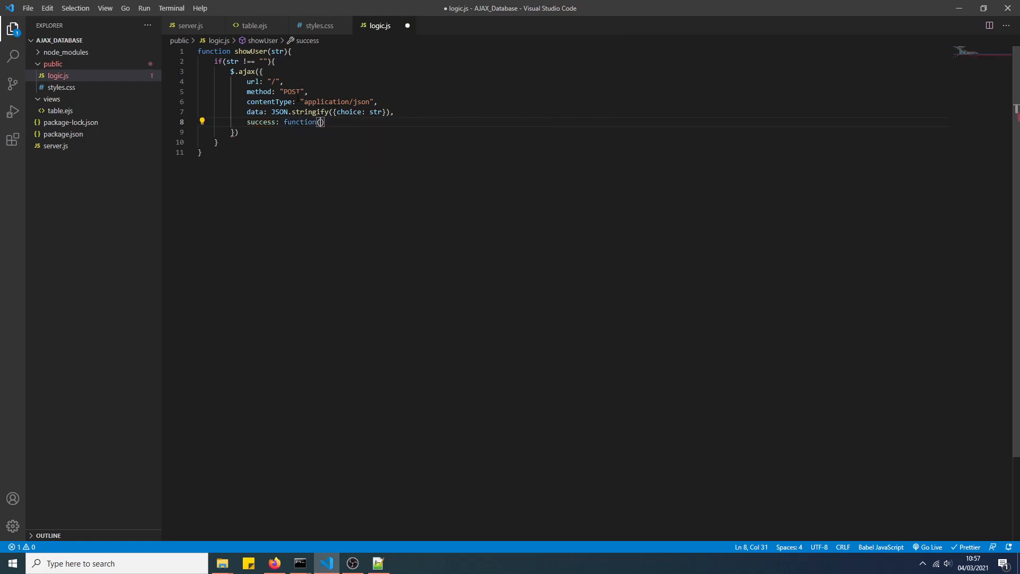
{"action": "type", "text": "result"}
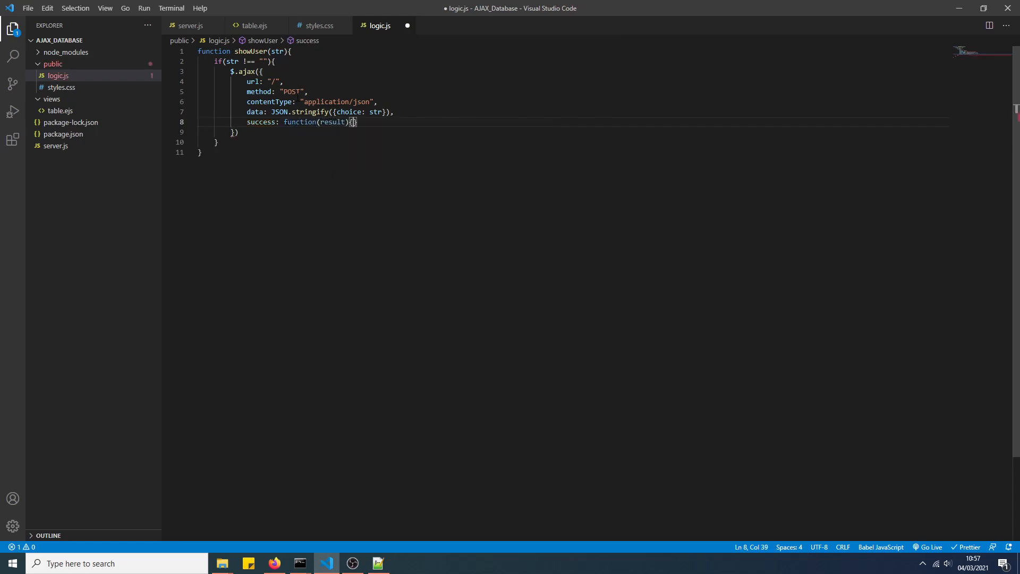
{"action": "key", "text": "Enter"}
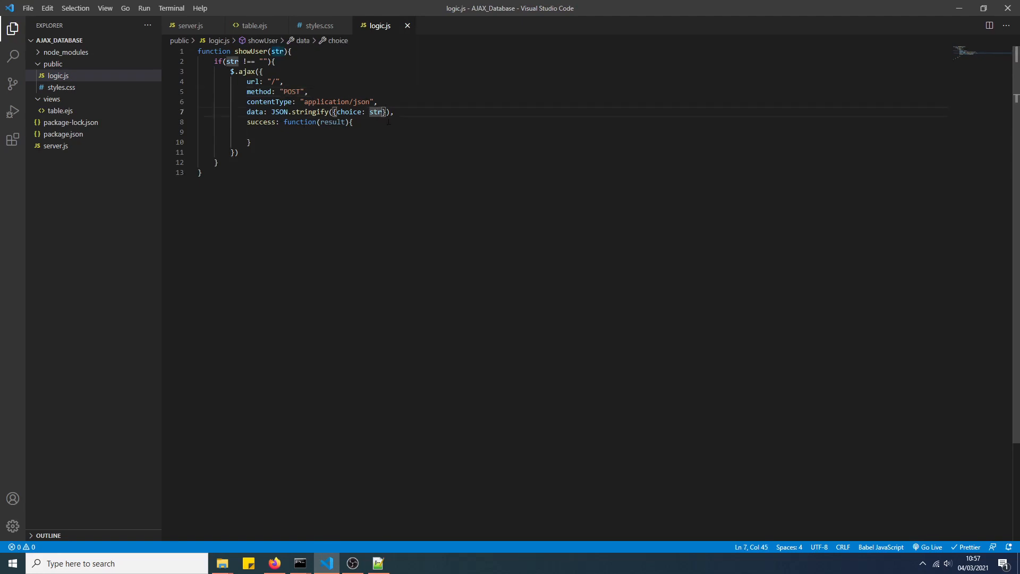
- In server.js start app.post("/", (req, res)=>{ }) route
{"action": "left_click", "coordinate": [189, 26]}
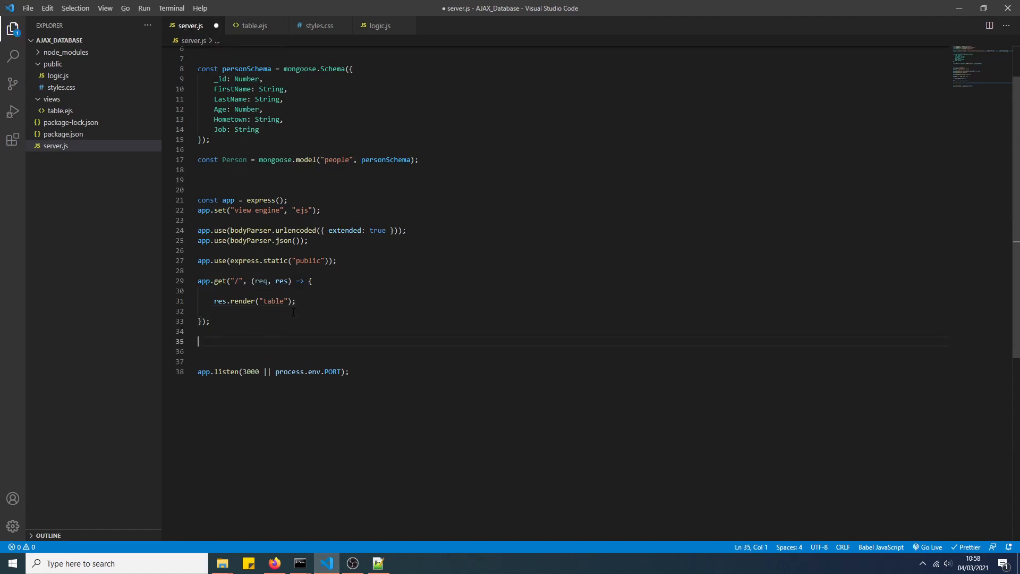
{"action": "type", "text": "app.post(\"/\","}
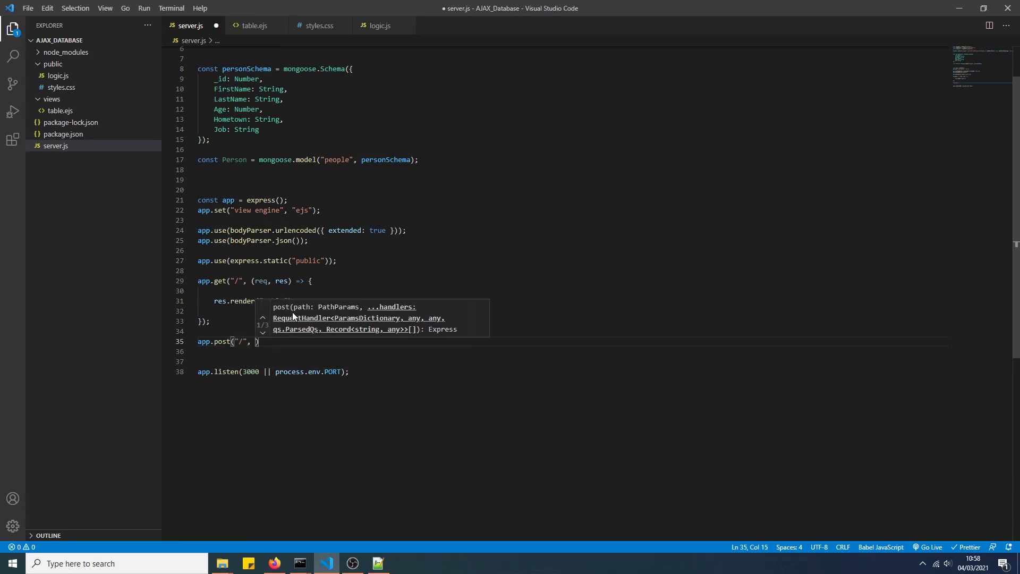
{"action": "type", "text": "(req, res"}
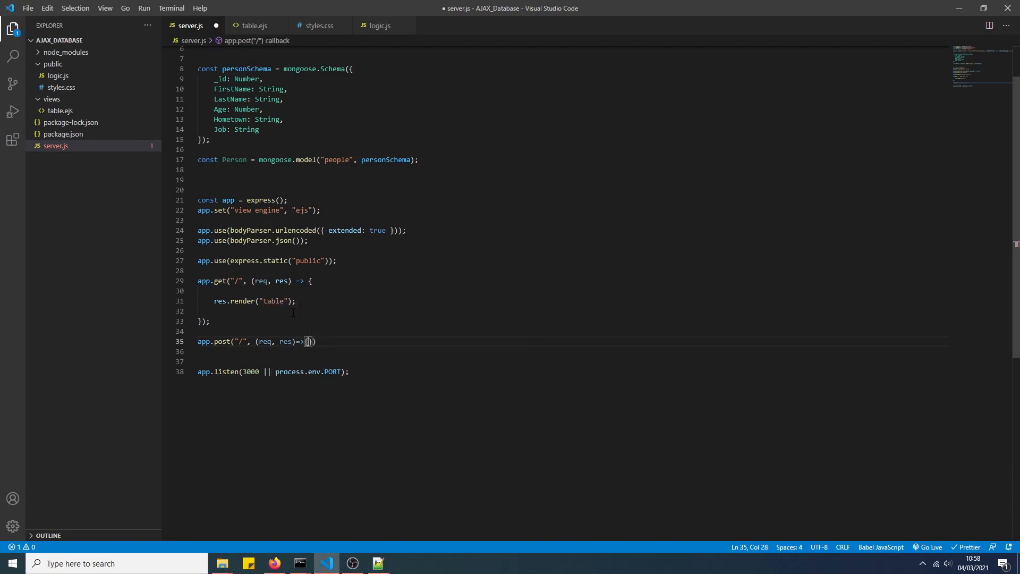
{"action": "key", "text": "Enter"}
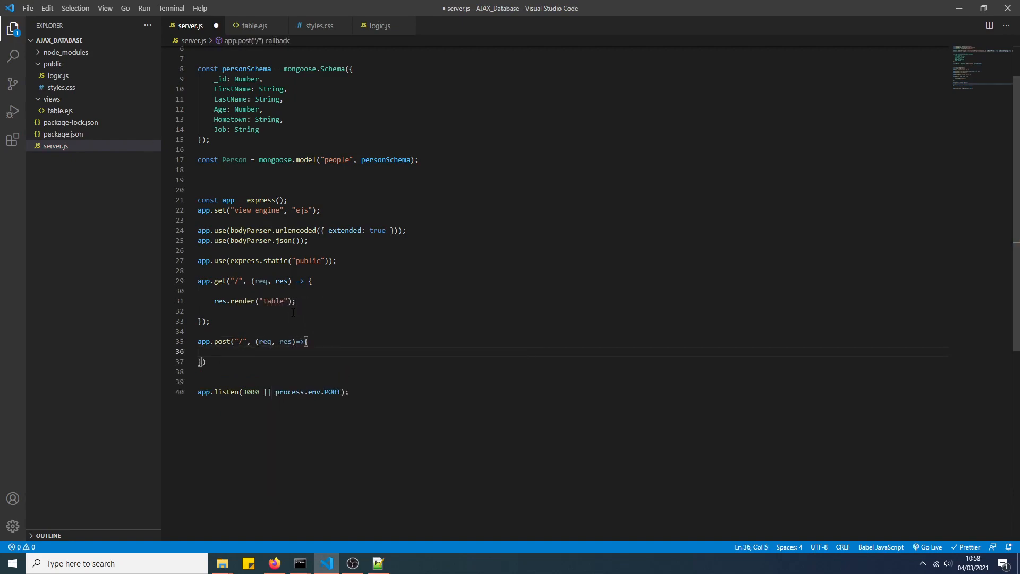
- Inside the route declare let choice = Number(req.body.choice) and save
{"action": "type", "text": "l"}
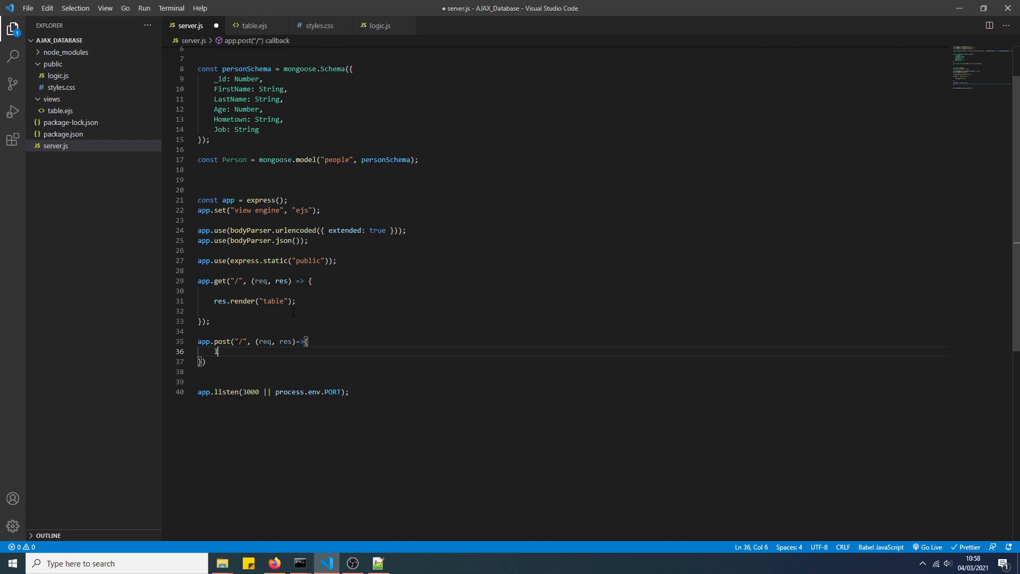
{"action": "type", "text": "et choice ="}
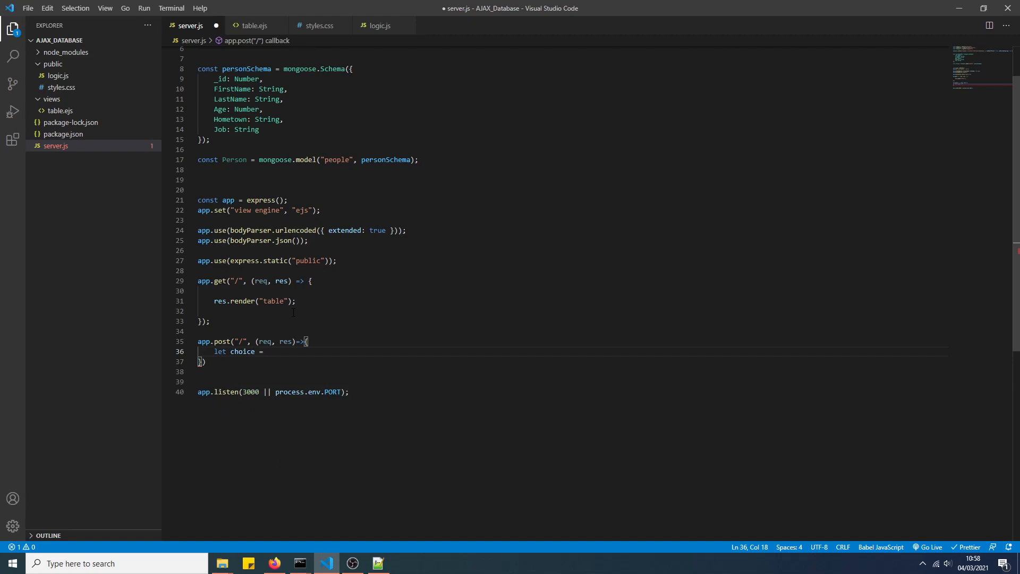
{"action": "type", "text": "req.bod"}
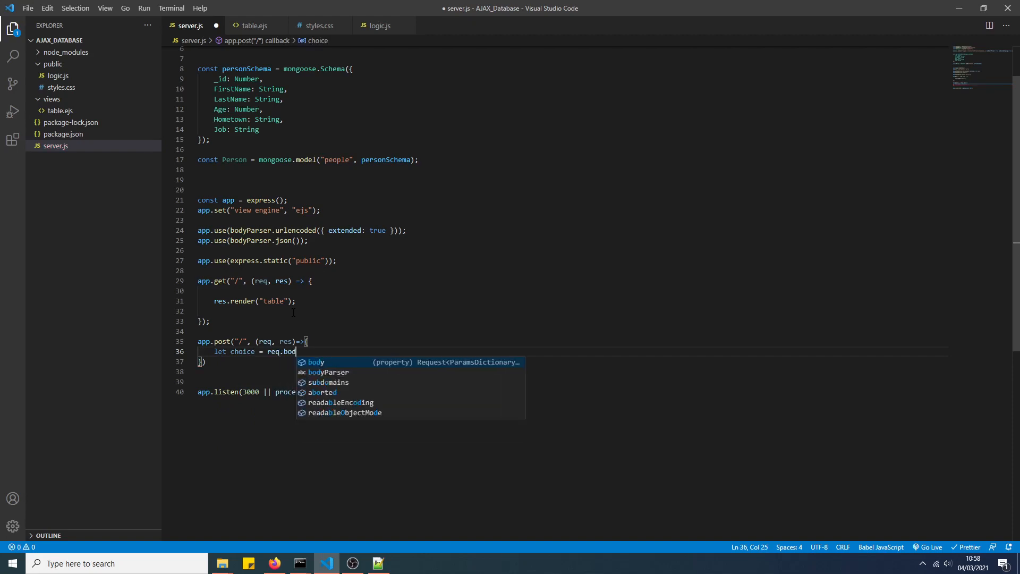
{"action": "type", "text": "y.choice"}
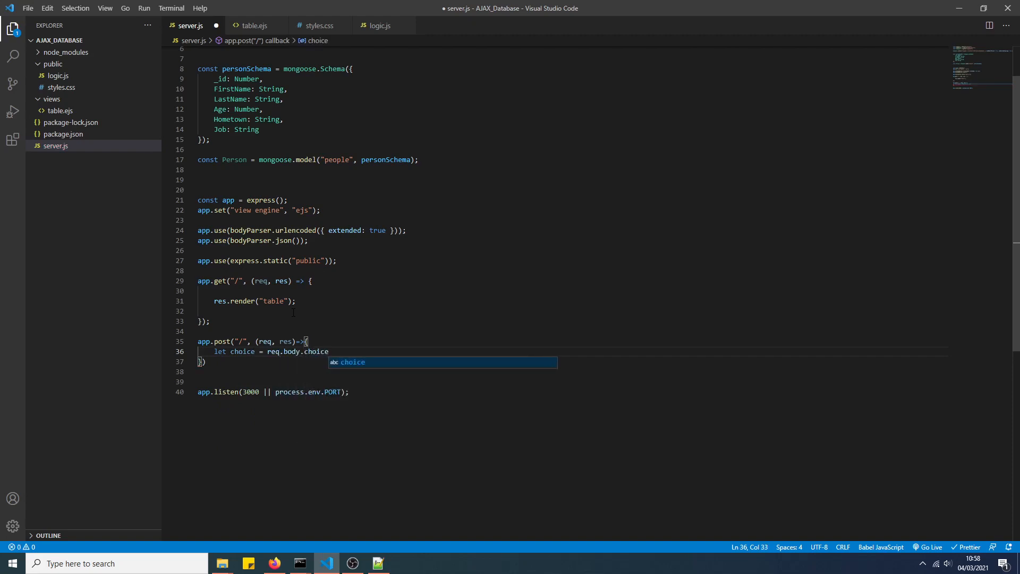
{"action": "mouse_move", "coordinate": [262, 341]}
{"action": "type", "text": "Number("}
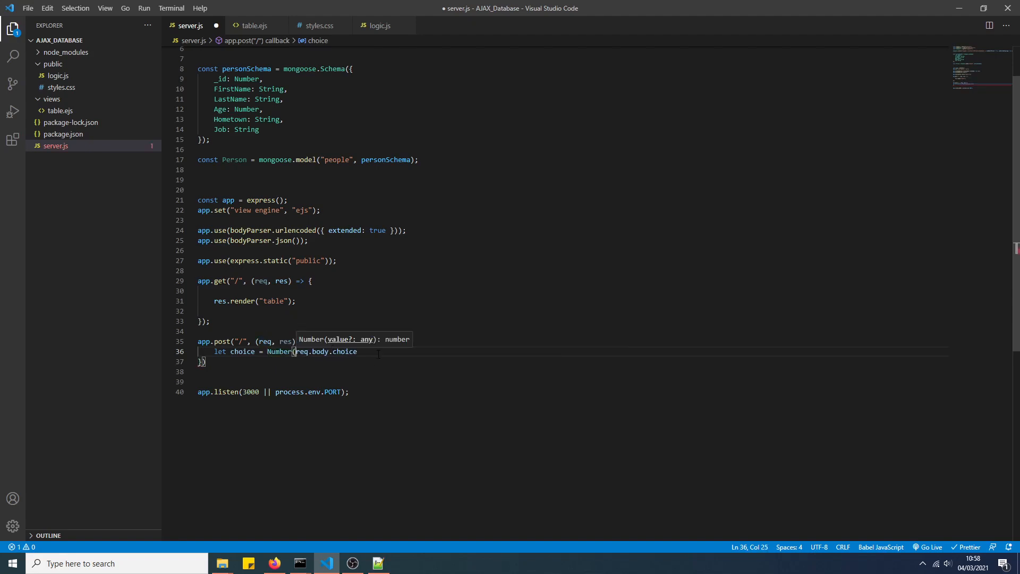
{"action": "type", "text": ")l"}
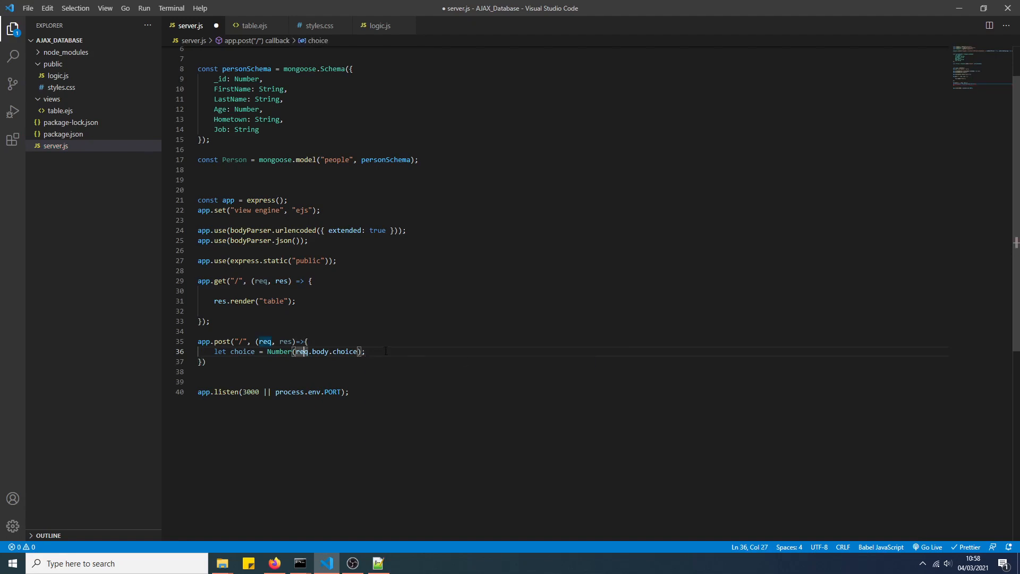
{"action": "scroll", "scroll_direction": "up", "scroll_amount": 3}
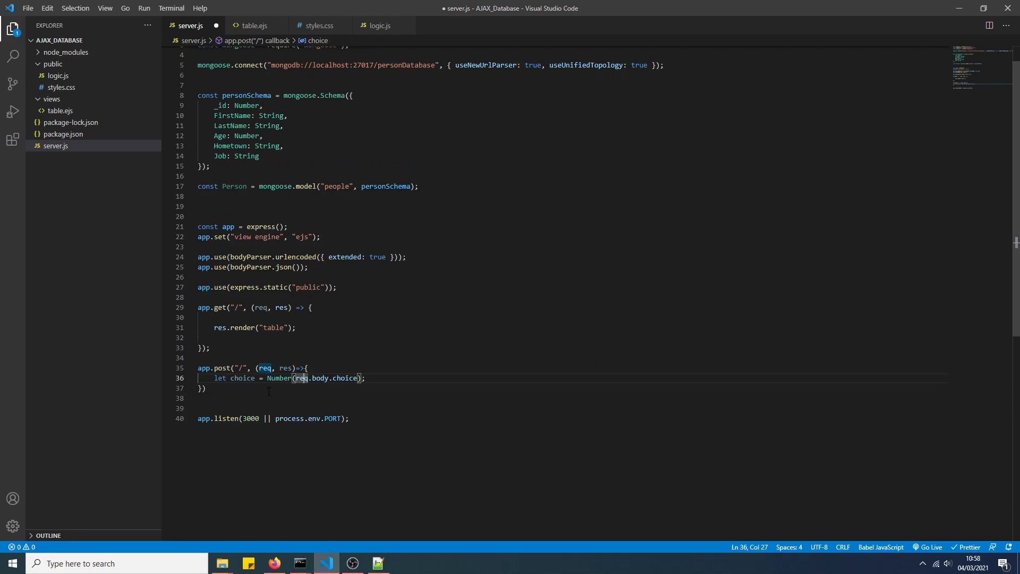
{"action": "left_click", "coordinate": [247, 106]}
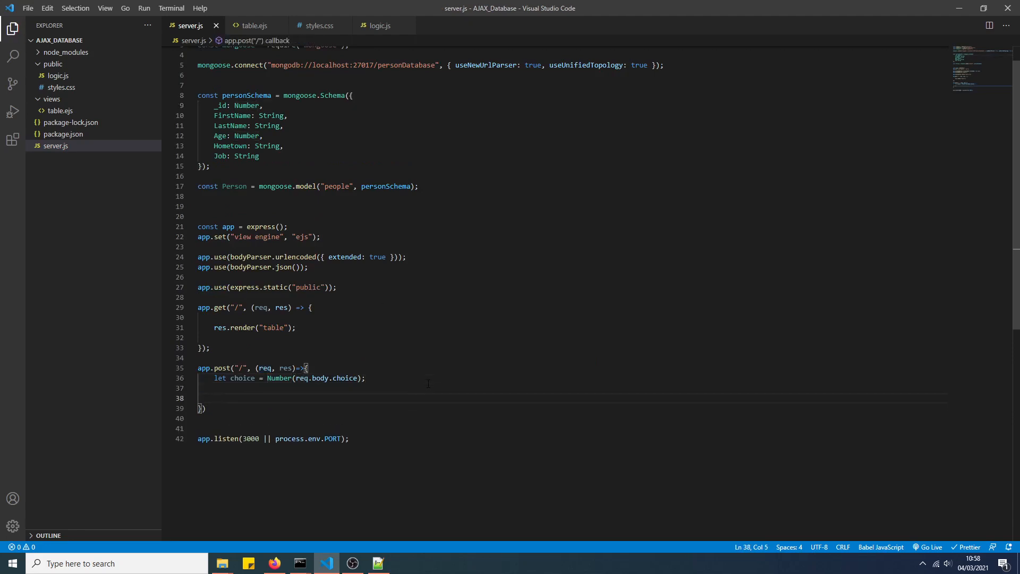
{"action": "mouse_move", "coordinate": [236, 186]}
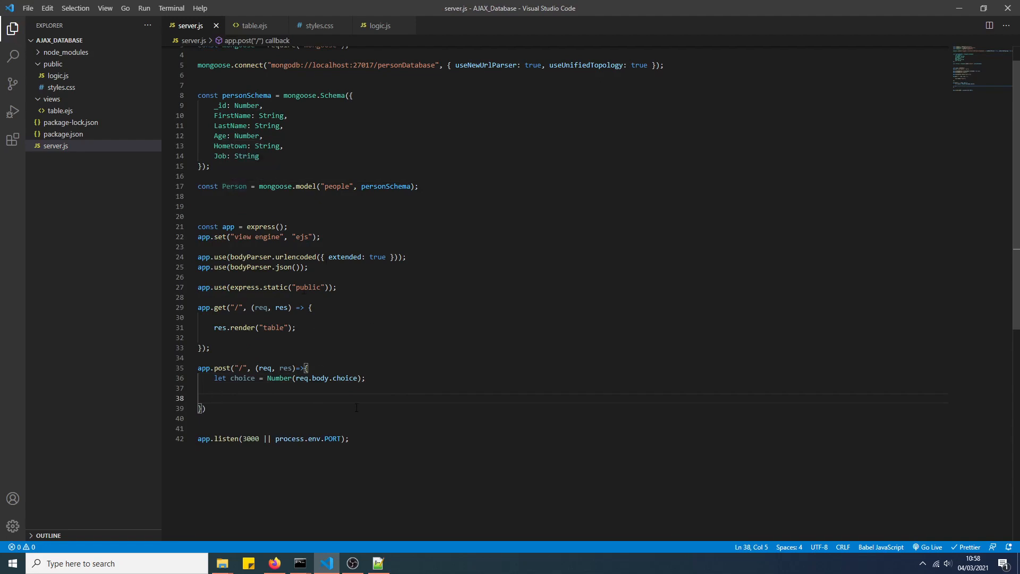
- Call Person.findById(choice, function(err, result){...}) logging err and starting an else branch
{"action": "type", "text": "Person.fin"}
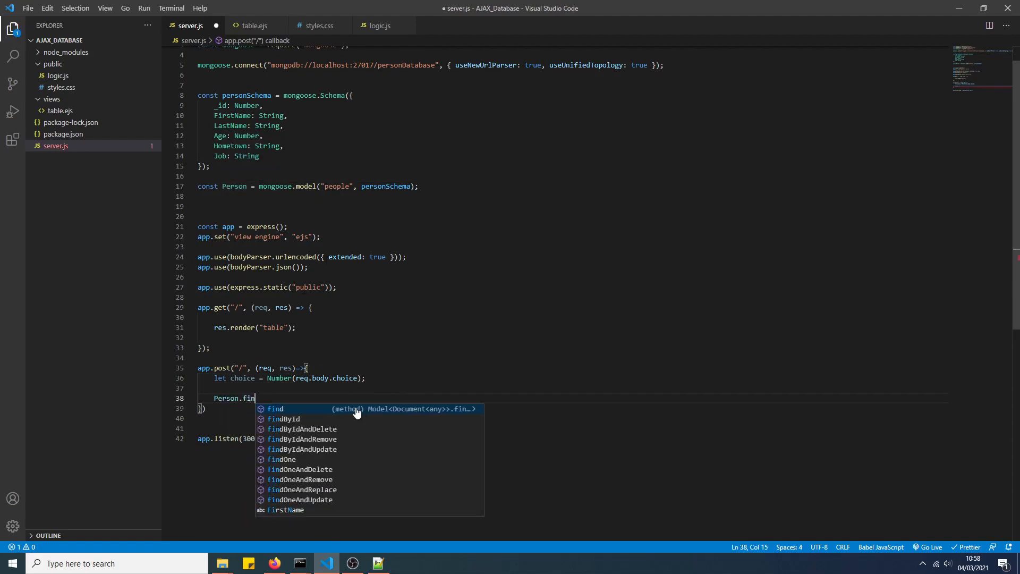
{"action": "left_click", "coordinate": [284, 419]}
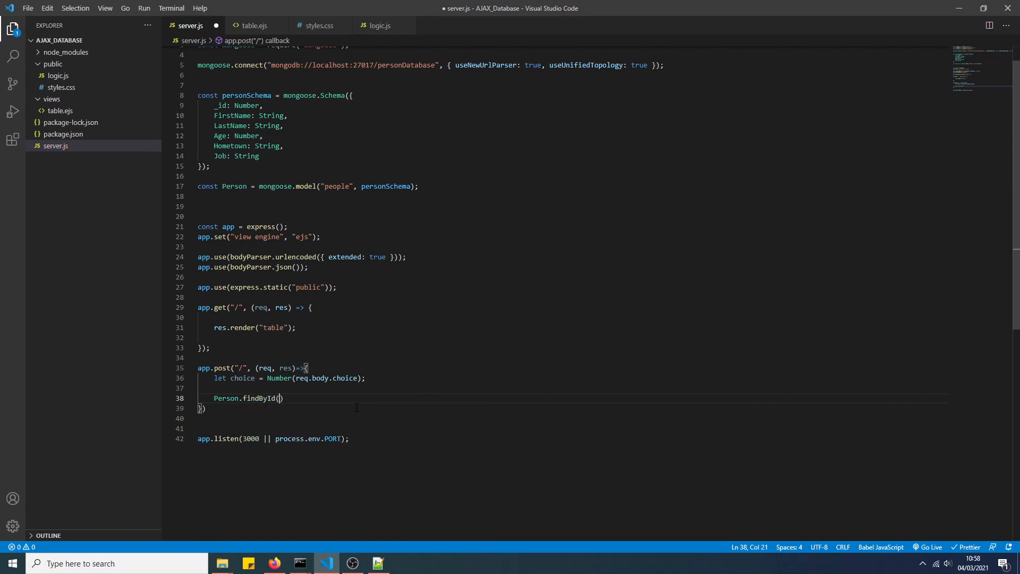
{"action": "type", "text": "choice, function("}
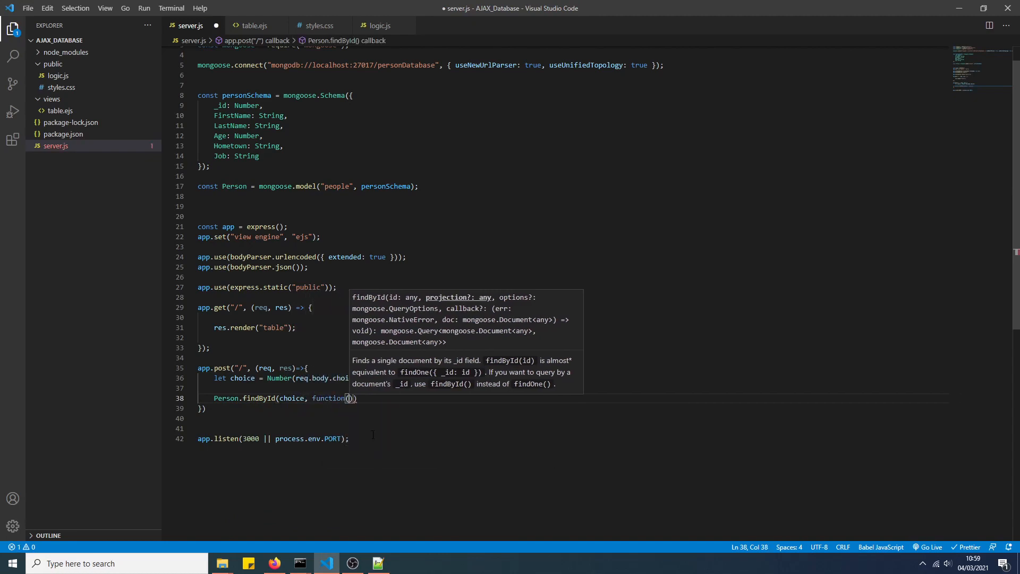
{"action": "type", "text": "err, result"}
{"action": "type", "text": "if(err){"}
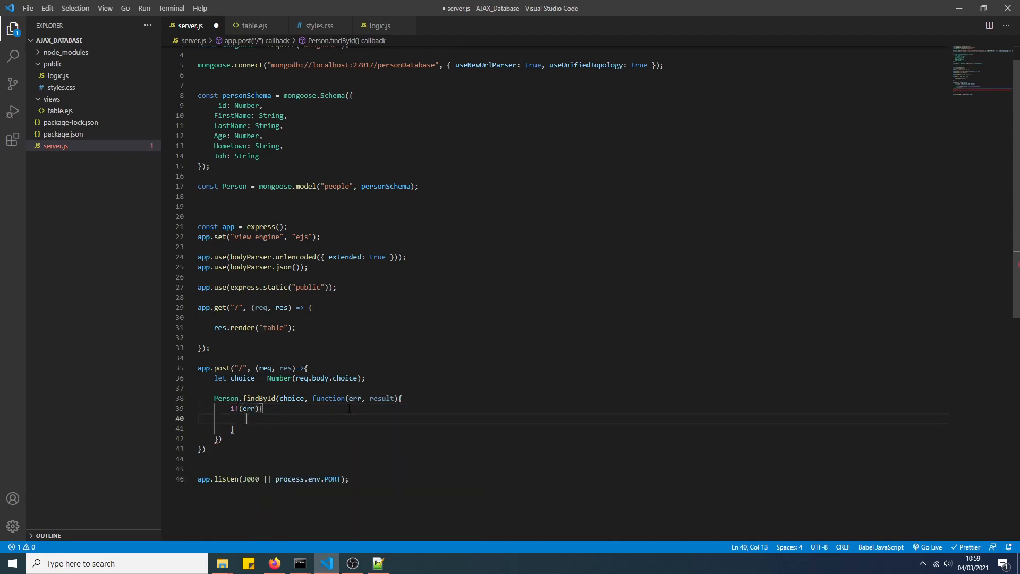
{"action": "type", "text": "console.log(err"}
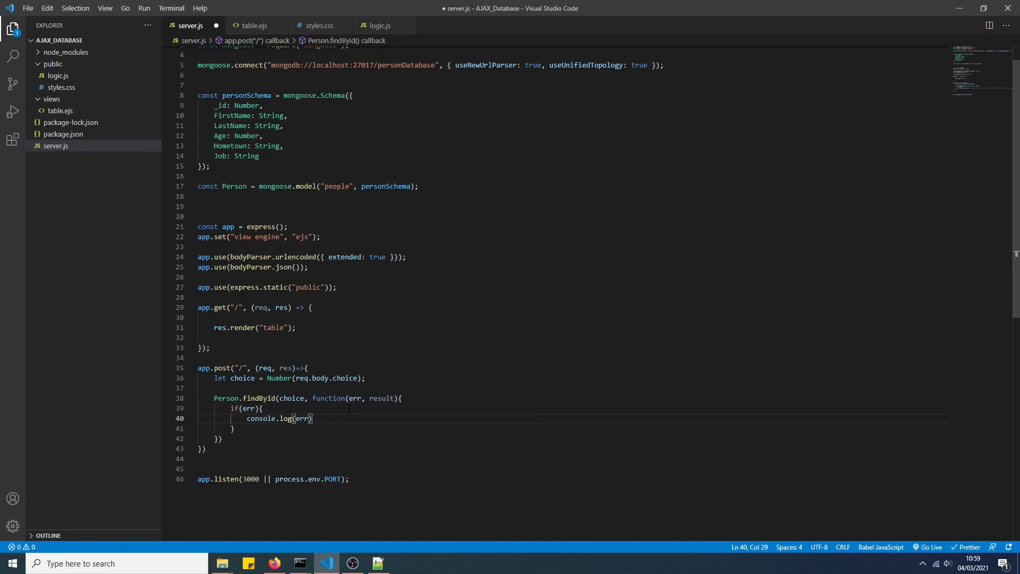
{"action": "type", "text": "}else{"}
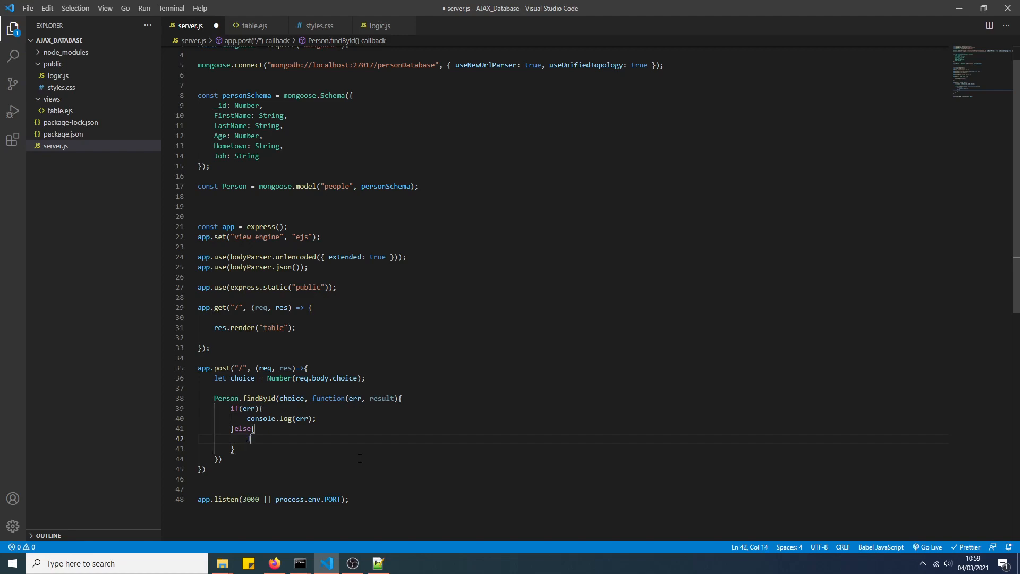
- Inside the else branch declare let openingTable = ''
{"action": "type", "text": "let open"}
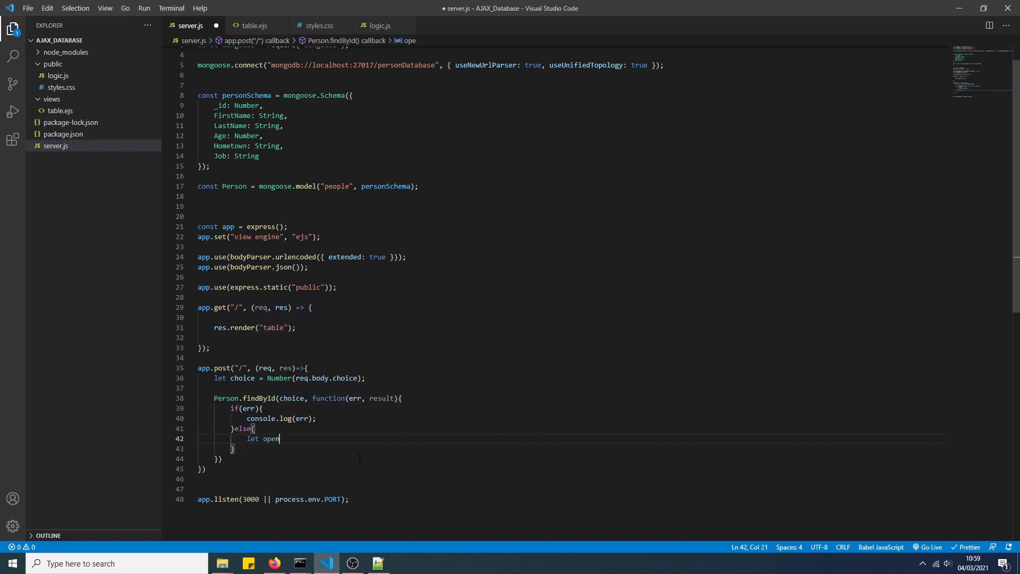
{"action": "type", "text": "ing"}
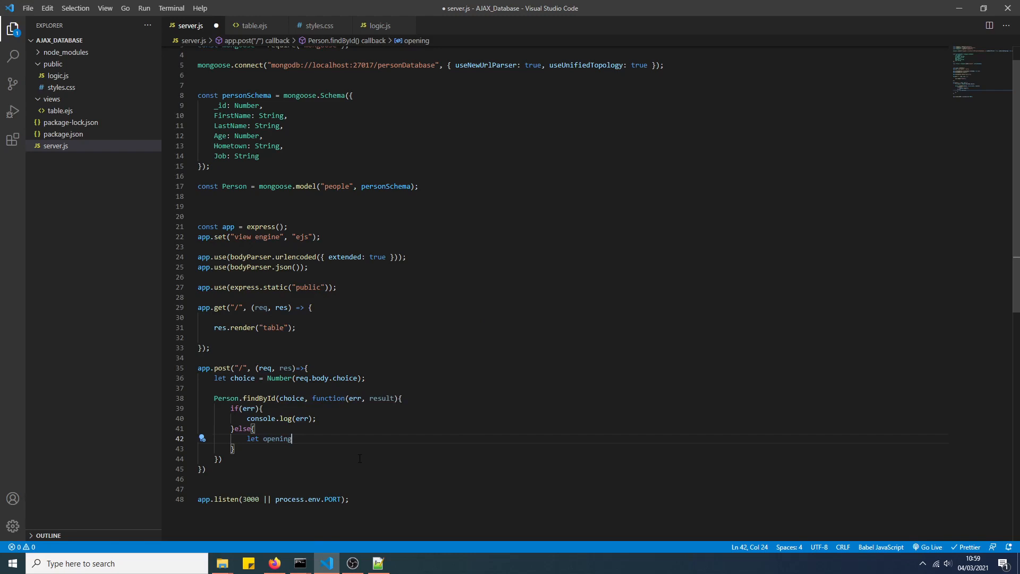
{"action": "type", "text": "Table ="}
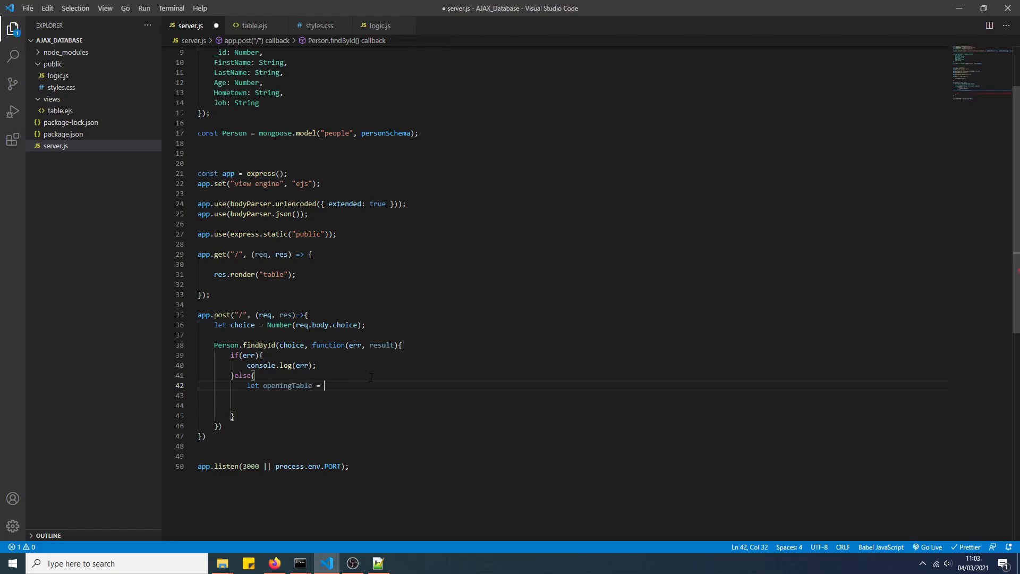
{"action": "type", "text": "''"}
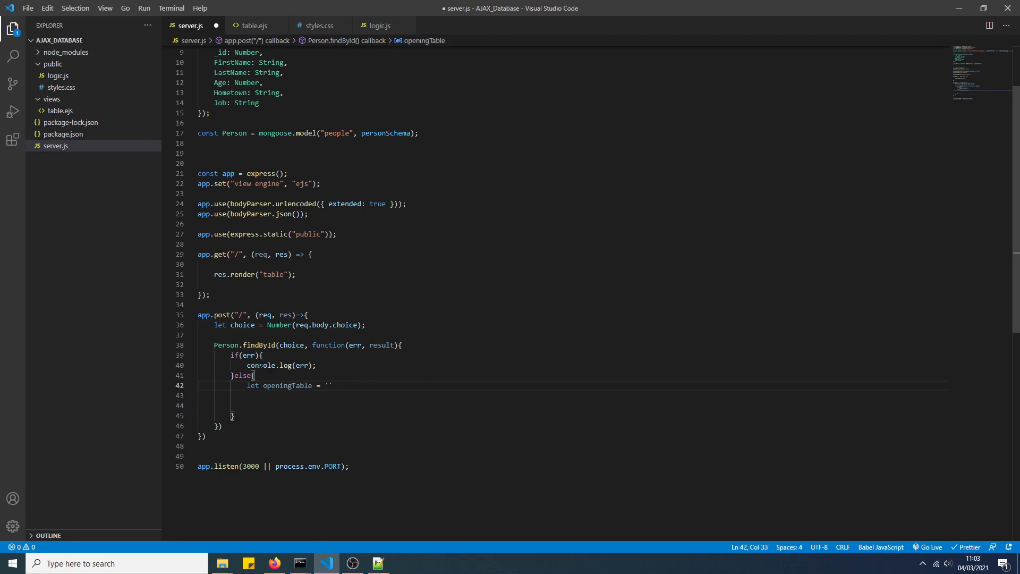
{"action": "scroll", "scroll_direction": "up", "scroll_amount": 3}
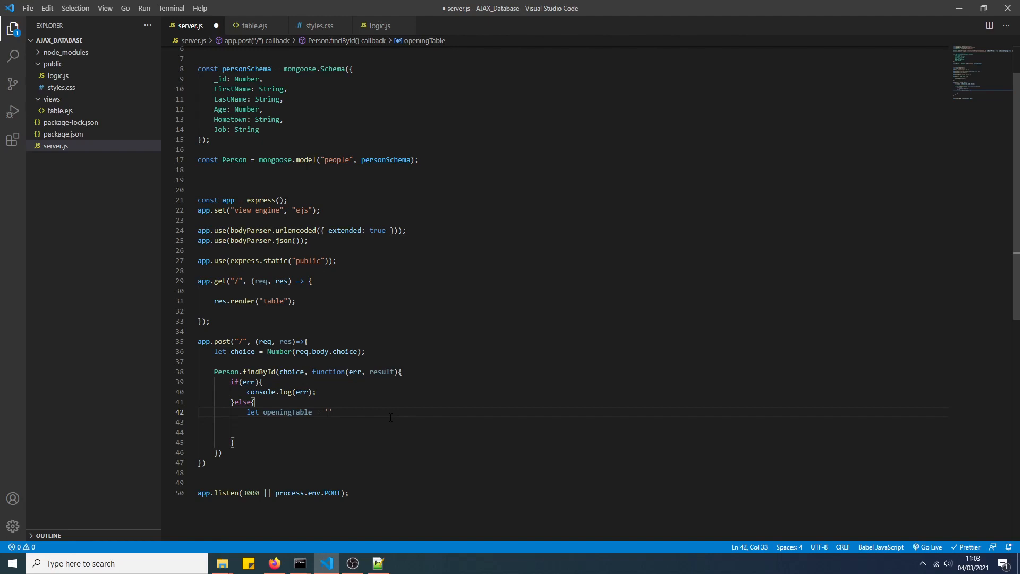
- Set openingTable to a template string opening <table> and a <tr> with FirstName and LastName header cells
{"action": "type", "text": "<table"}
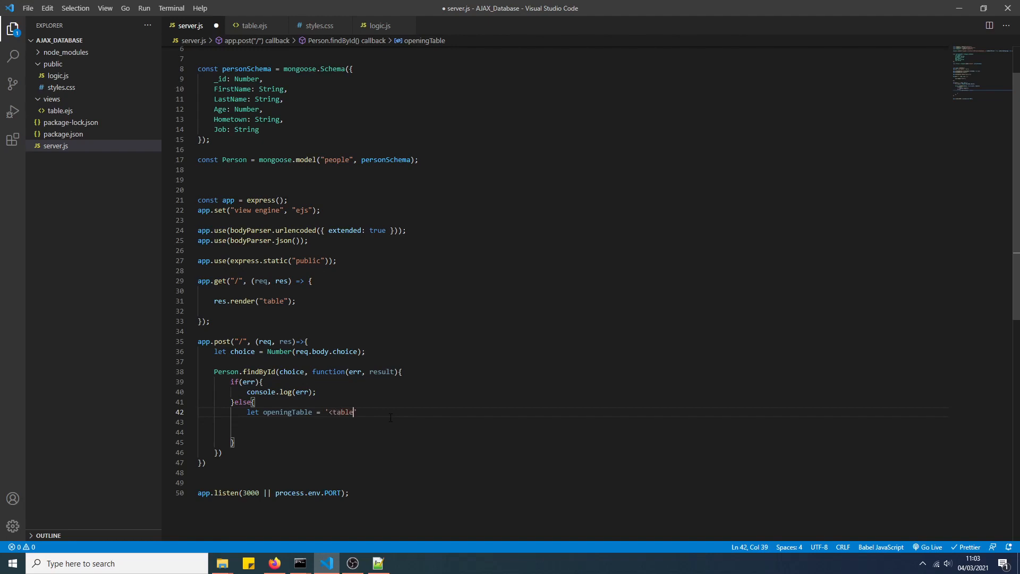
{"action": "type", "text": ">\\"}
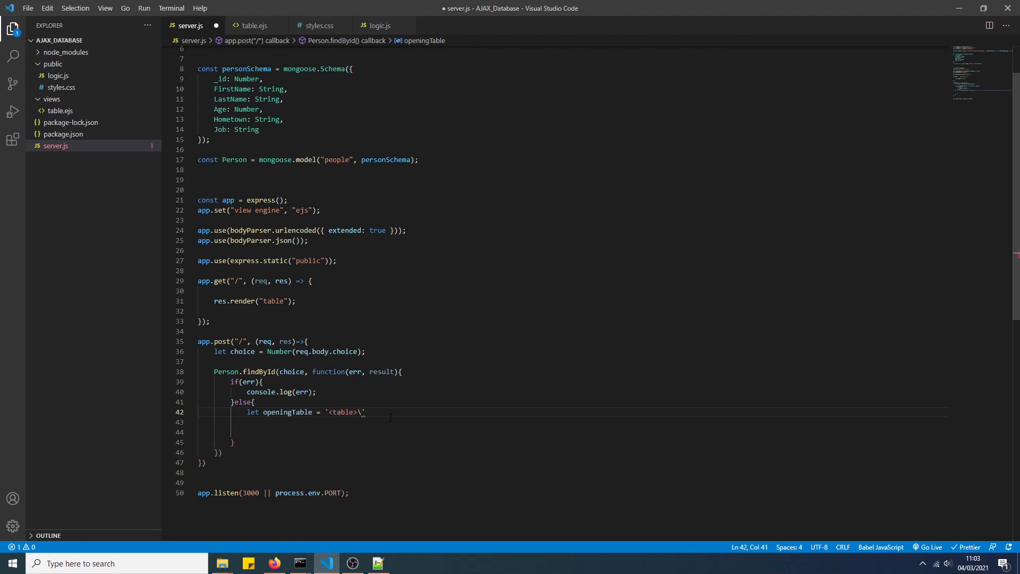
{"action": "key", "text": "enter"}
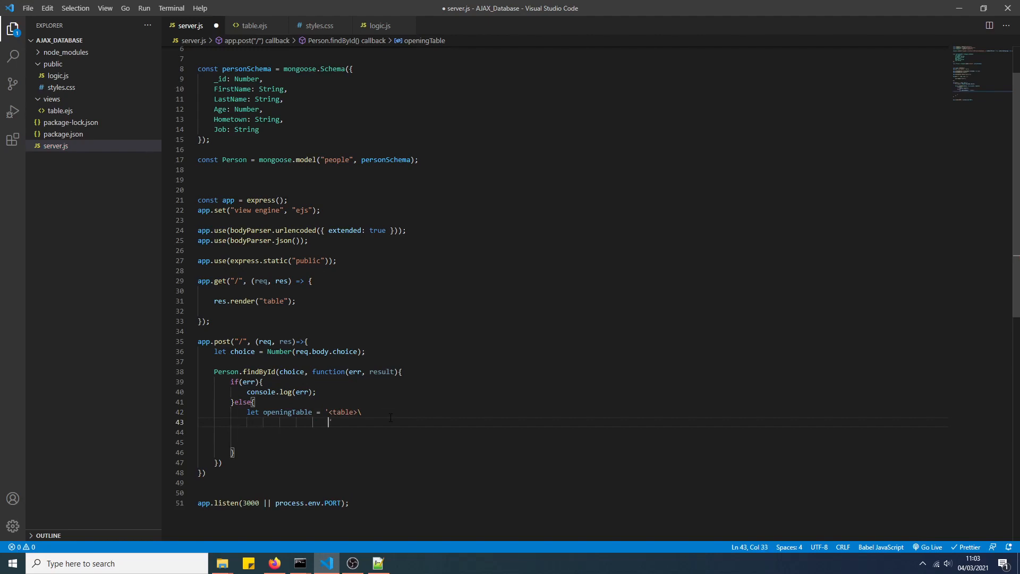
{"action": "type", "text": "<tr"}
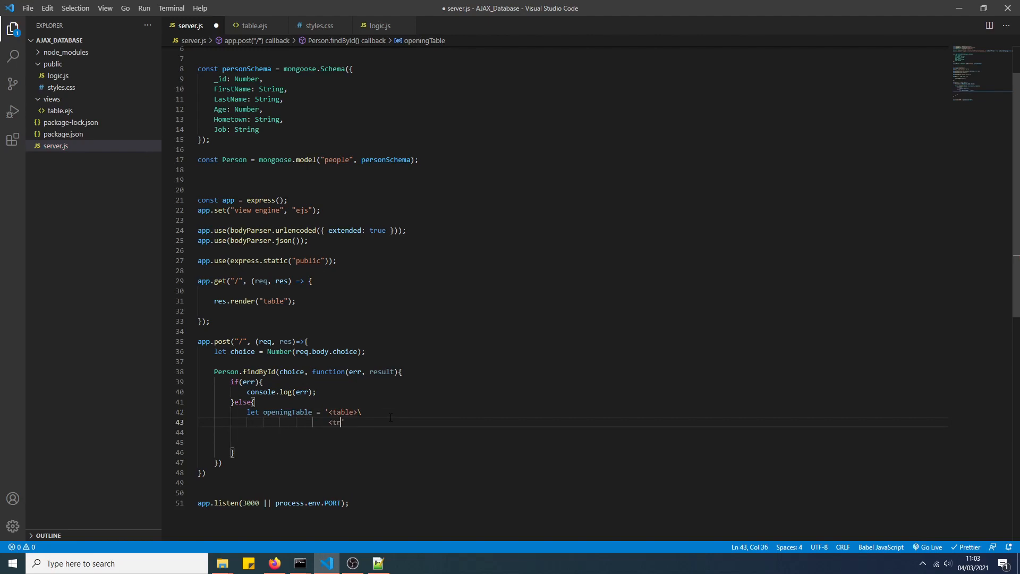
{"action": "key", "text": "enter"}
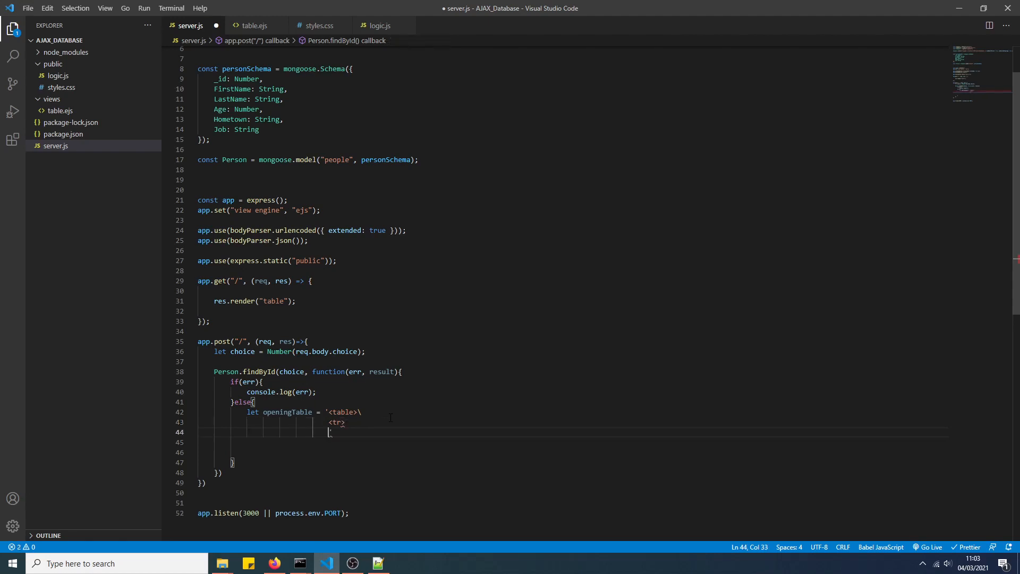
{"action": "type", "text": "<"}
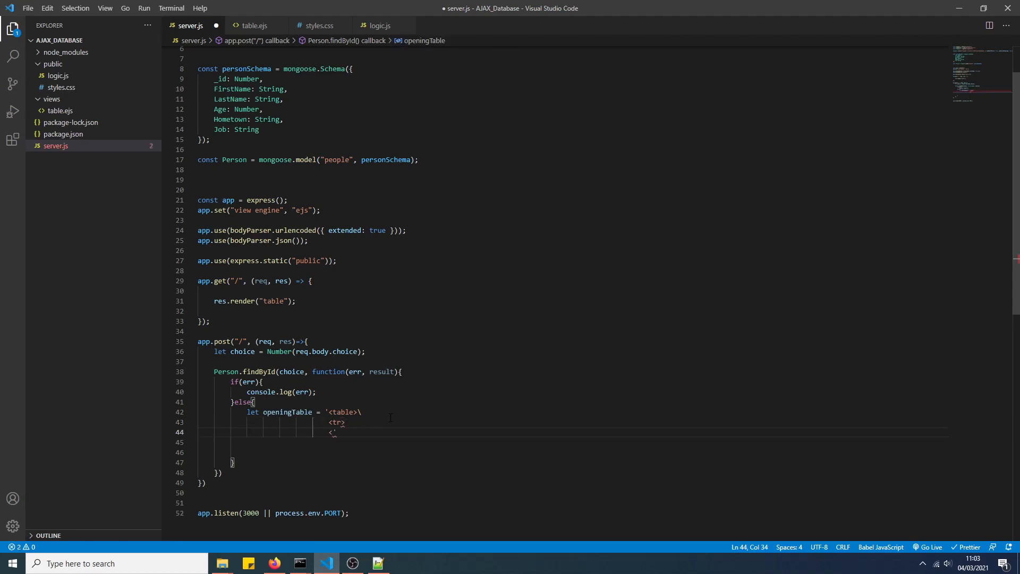
{"action": "type", "text": "th"}
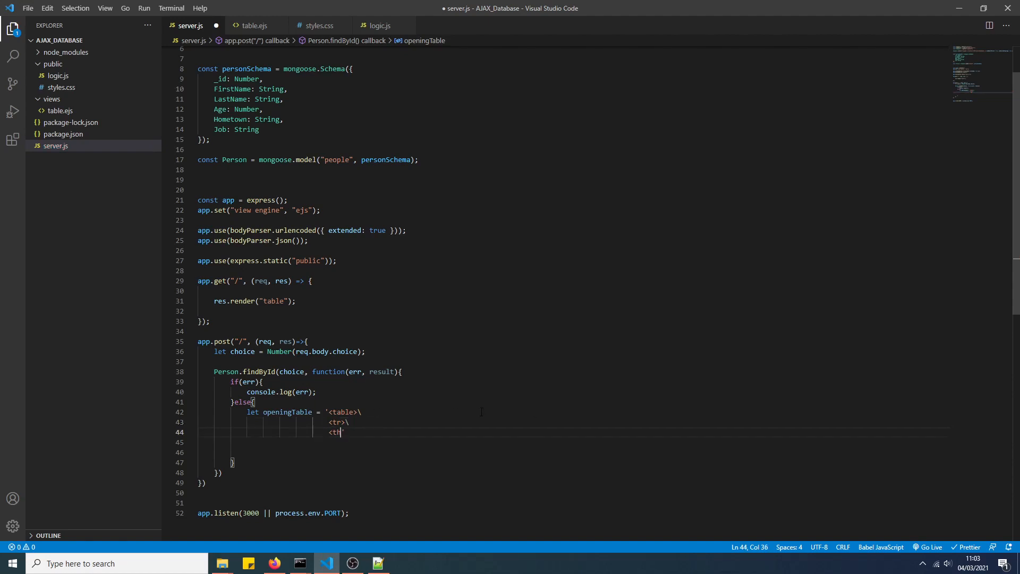
{"action": "type", "text": "F"}
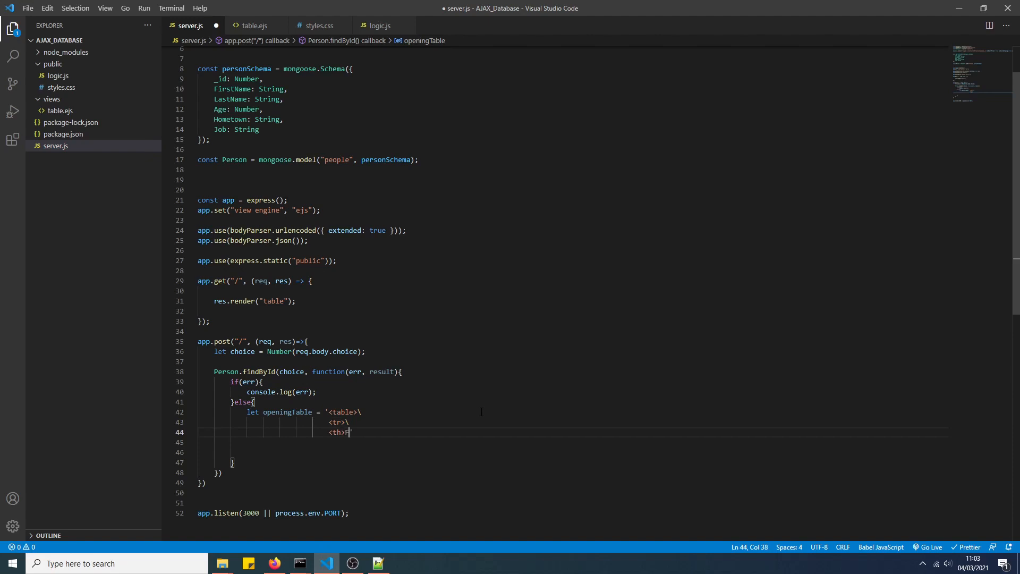
{"action": "type", "text": "irstName'"}
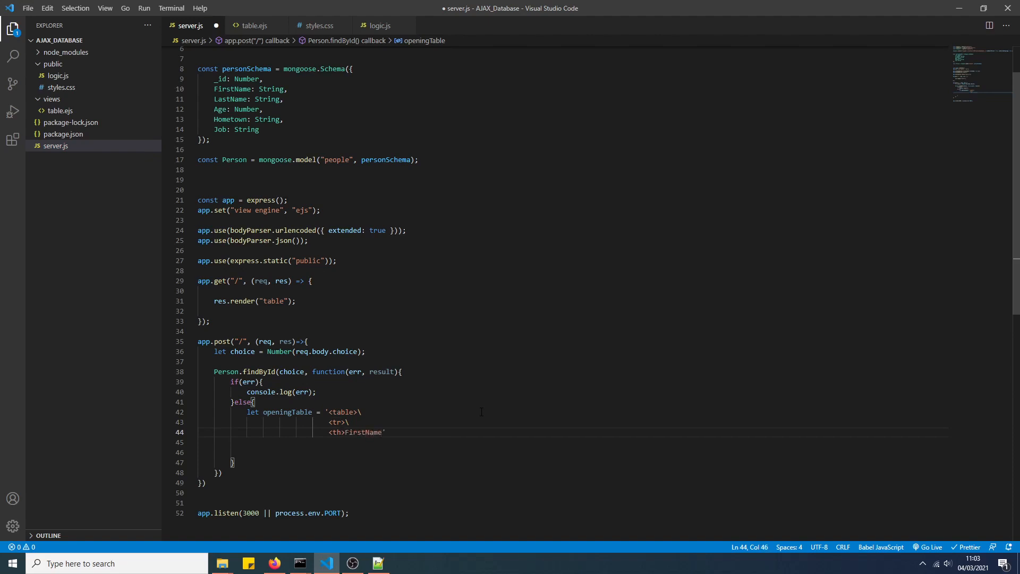
{"action": "type", "text": "<"}
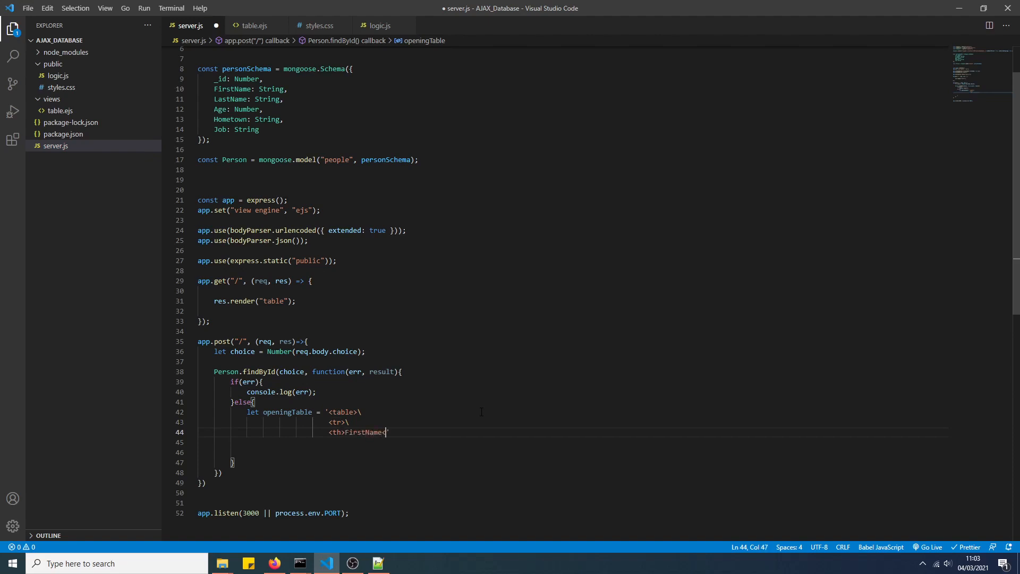
{"action": "type", "text": "</th>\\"}
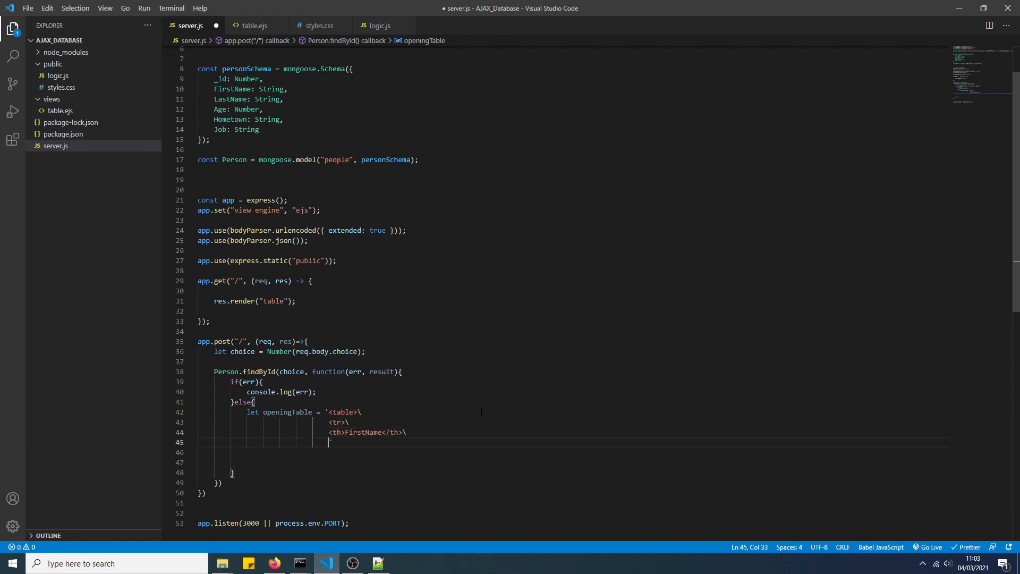
{"action": "type", "text": "<th>Last"}
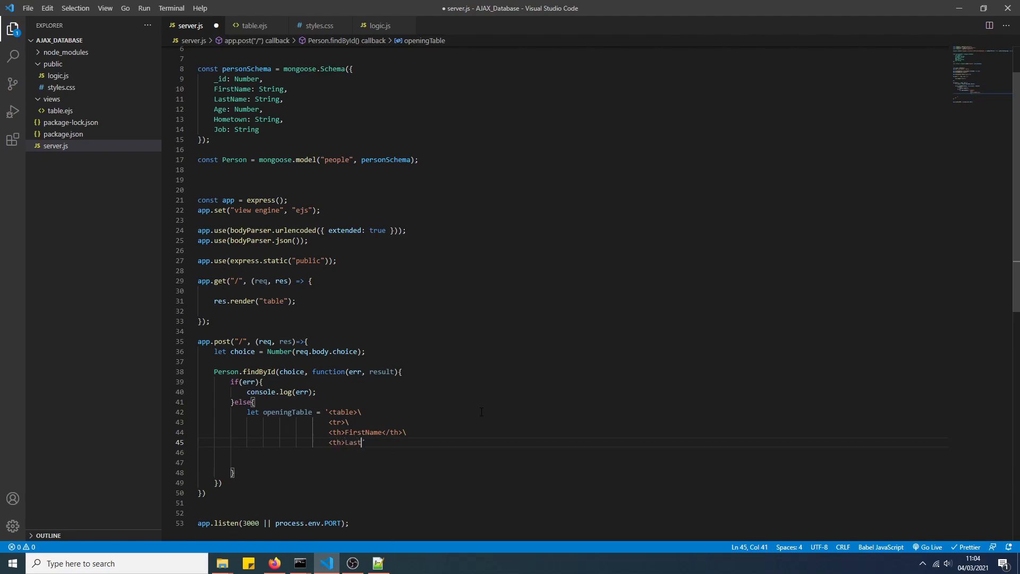
{"action": "type", "text": "Name"}
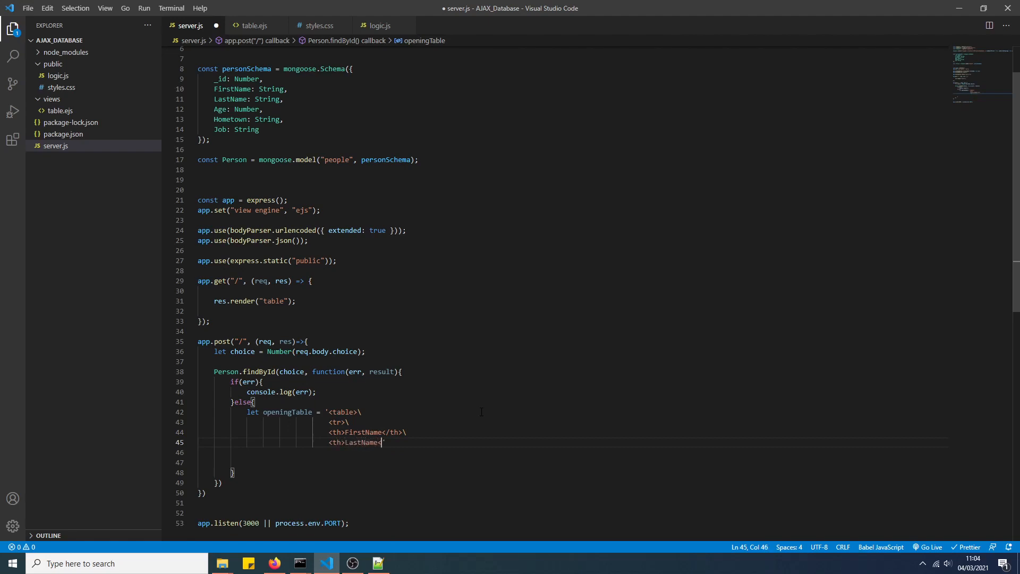
{"action": "type", "text": "</th>"}
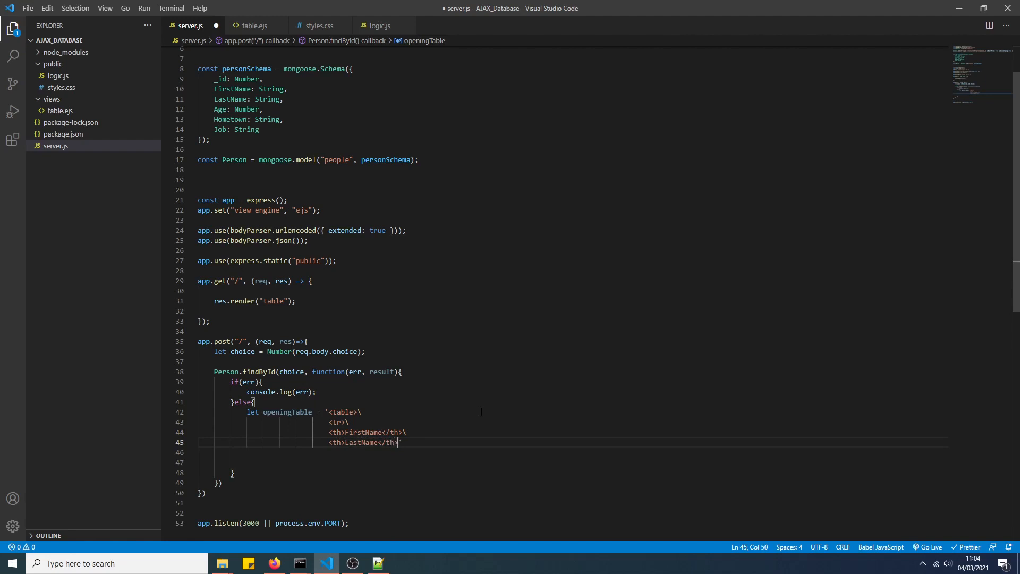
- Add the Age, Hometown and Job <th> cells, close the </tr> and the string, and save server.js
{"action": "key", "text": "enter"}
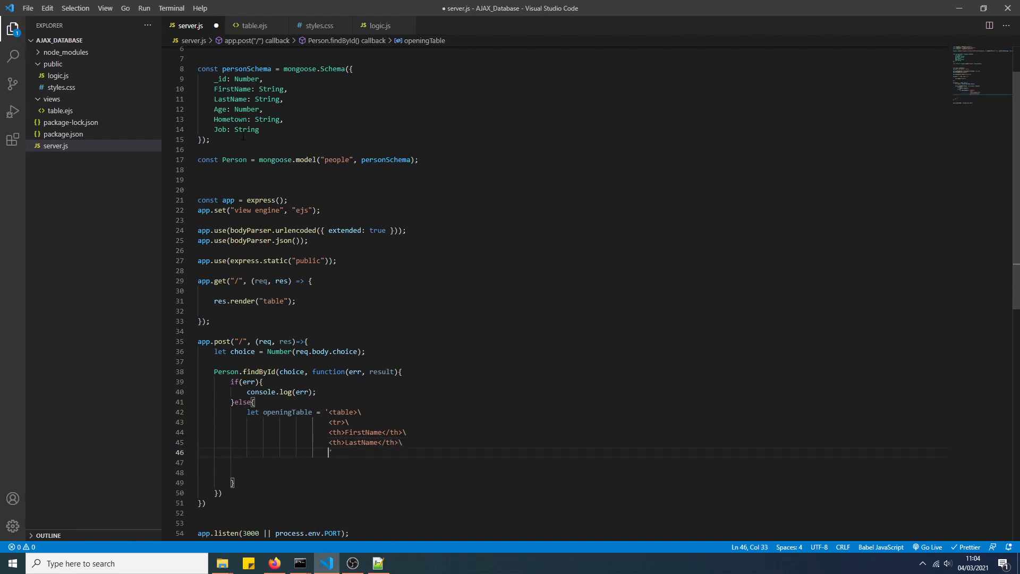
{"action": "type", "text": "<th>Age"}
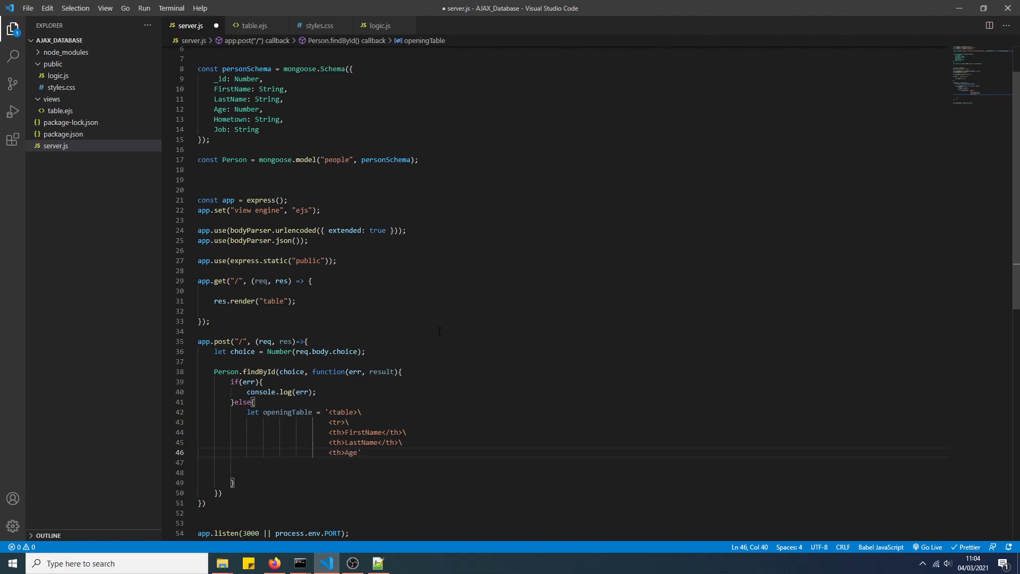
{"action": "type", "text": "</"}
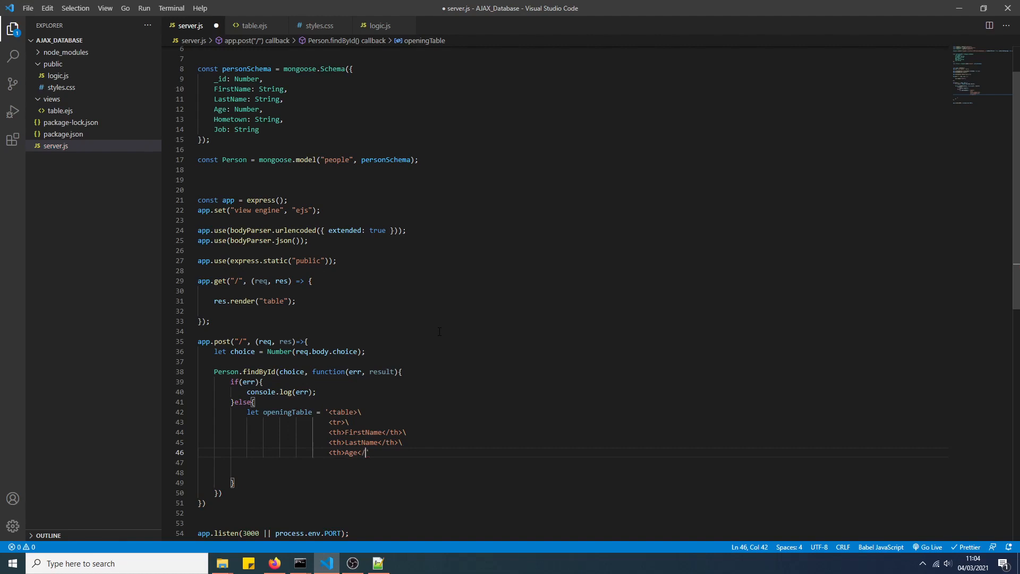
{"action": "type", "text": "th>\\"}
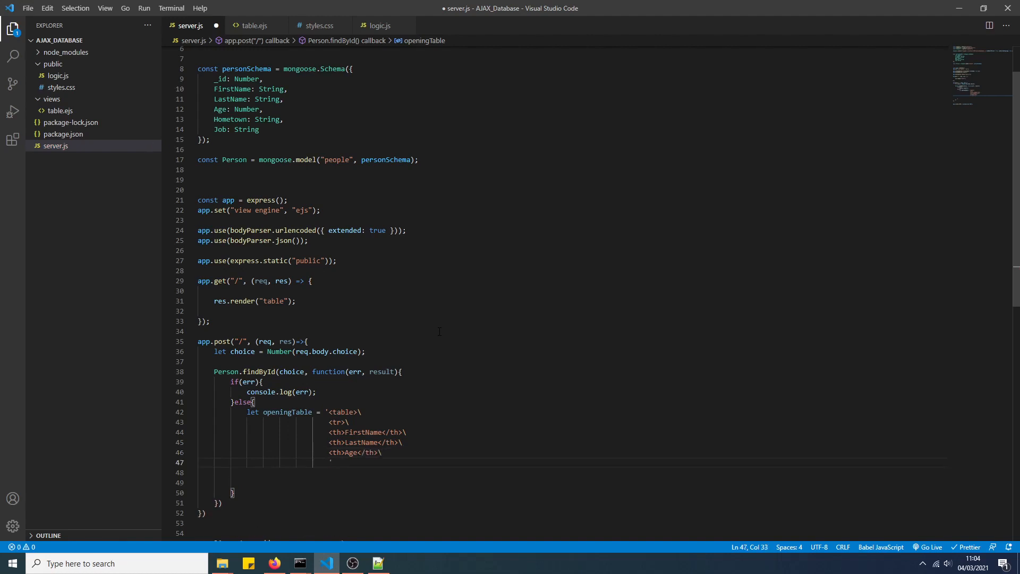
{"action": "type", "text": "<th>"}
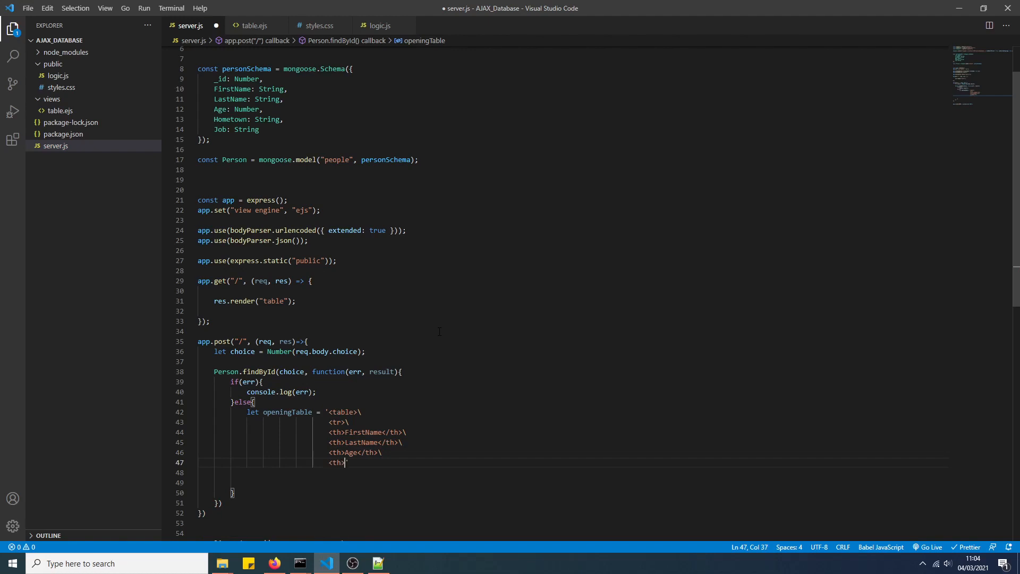
{"action": "type", "text": "Hom"}
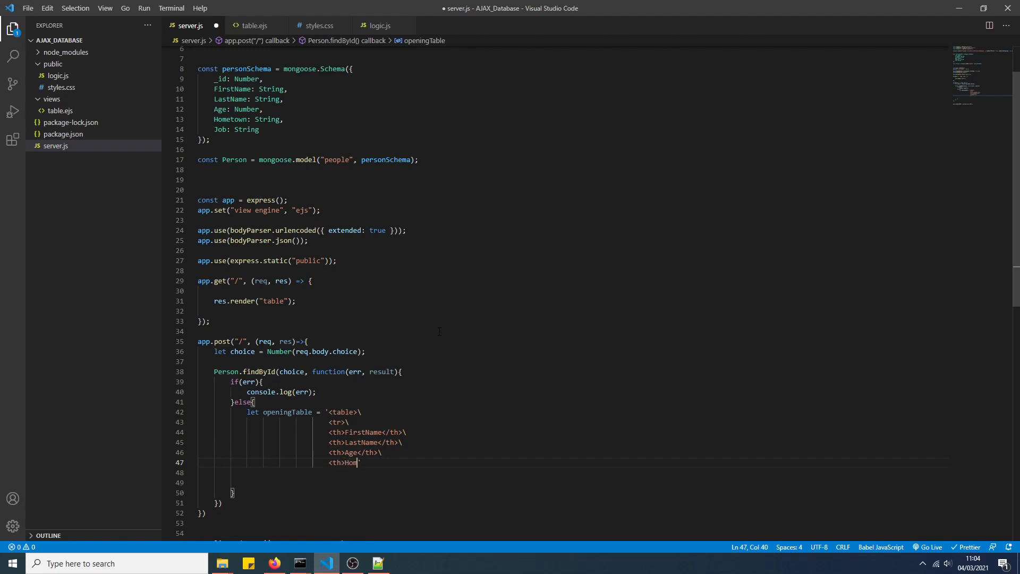
{"action": "type", "text": "etown<'"}
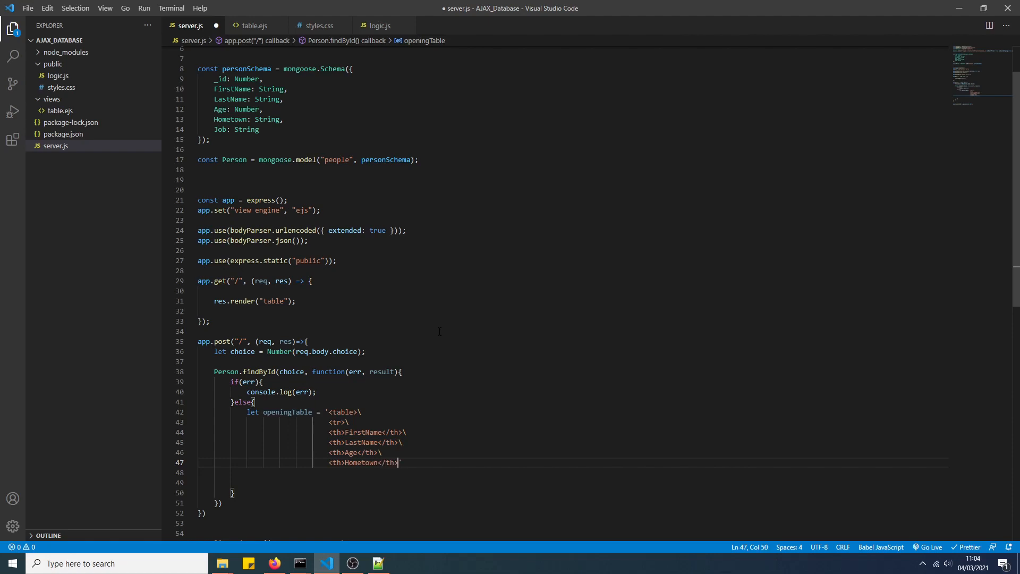
{"action": "type", "text": "<th>"}
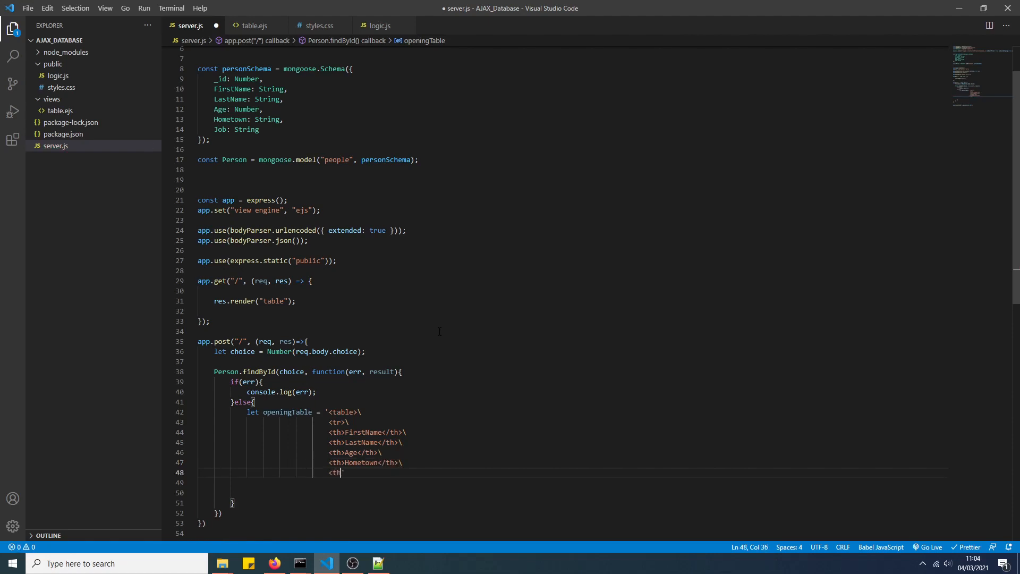
{"action": "type", "text": ">'"}
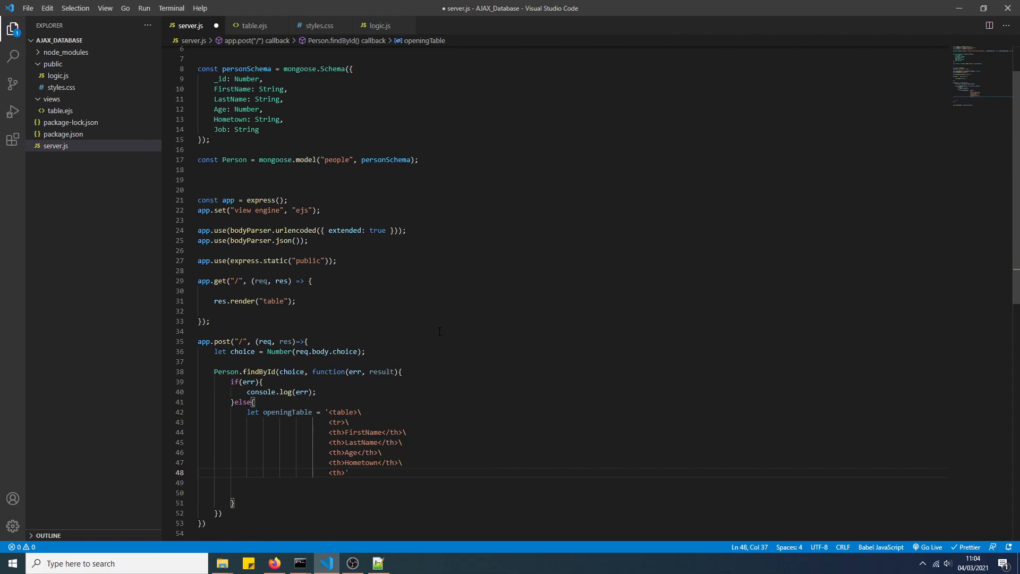
{"action": "type", "text": "Job"}
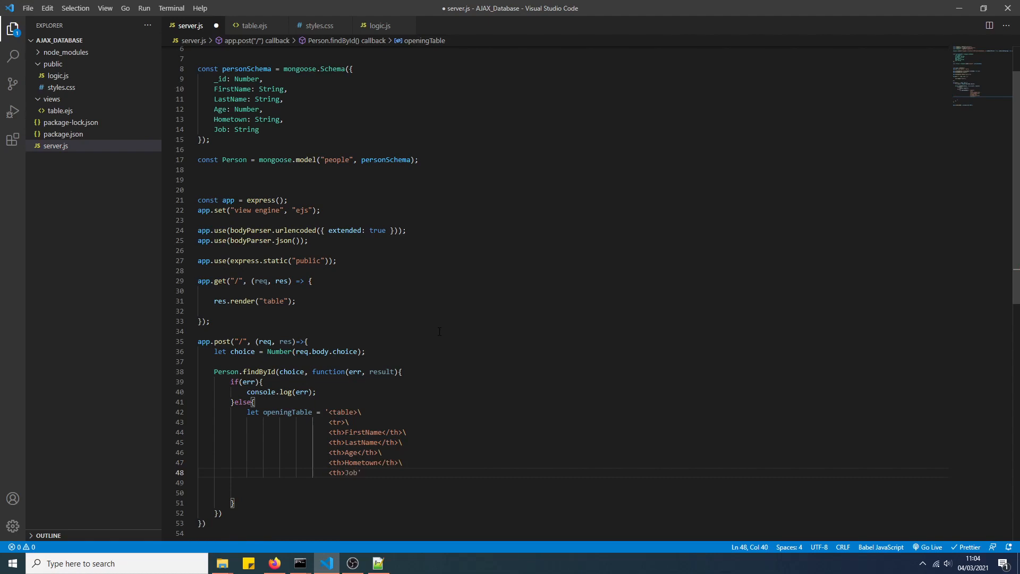
{"action": "type", "text": "</"}
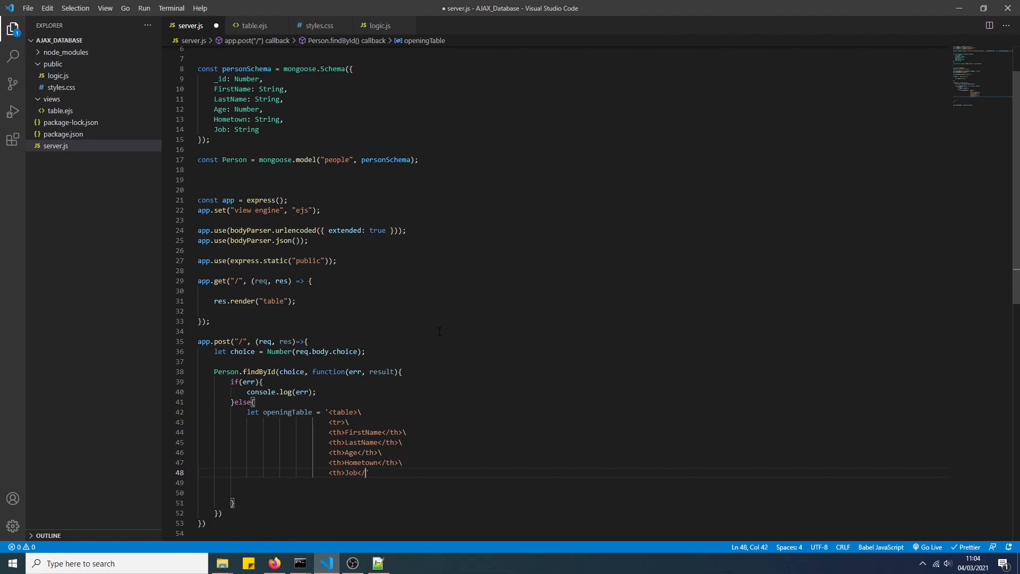
{"action": "type", "text": "th>\\"}
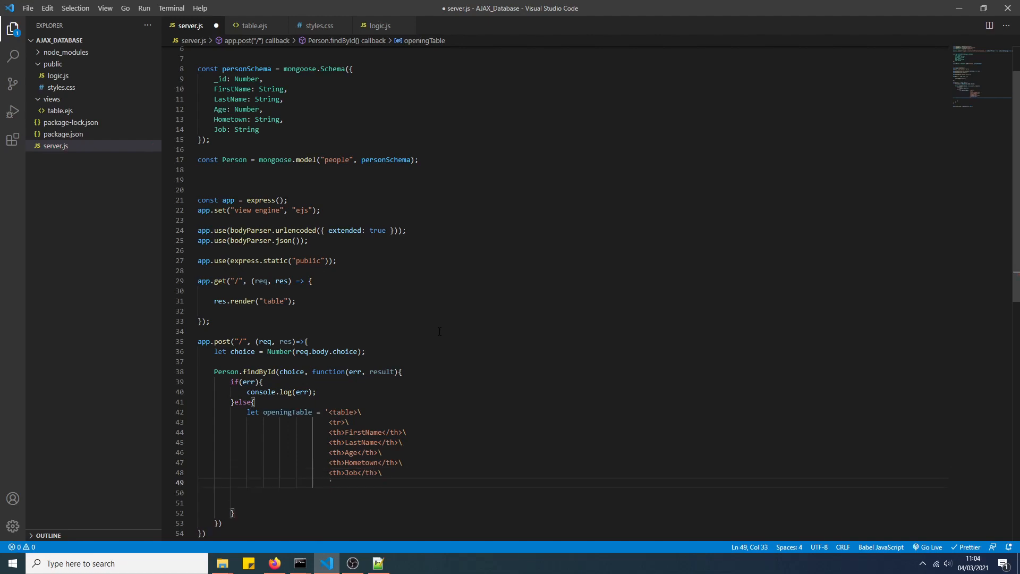
{"action": "type", "text": "</tr>"}
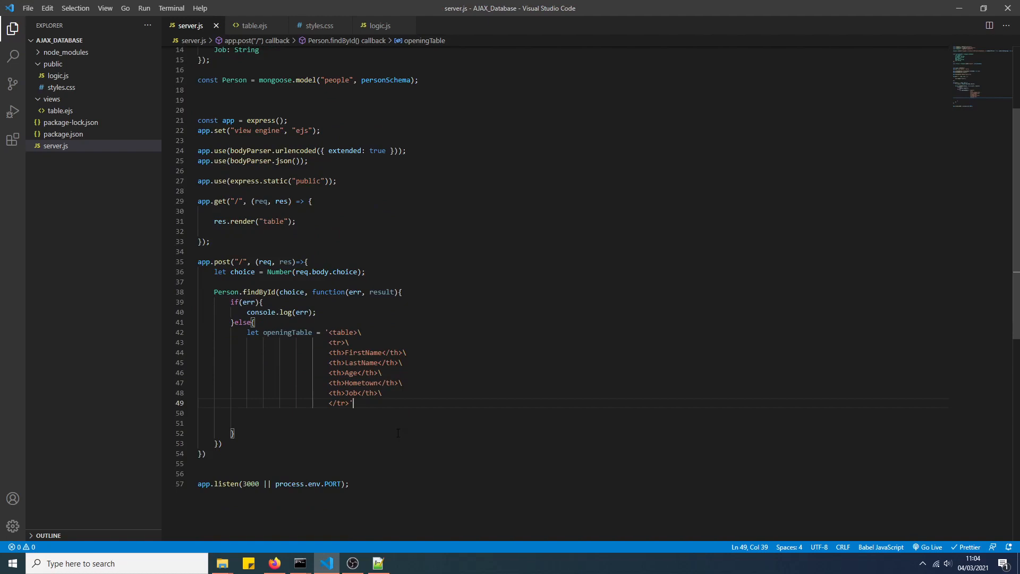
{"action": "key", "text": "enter"}
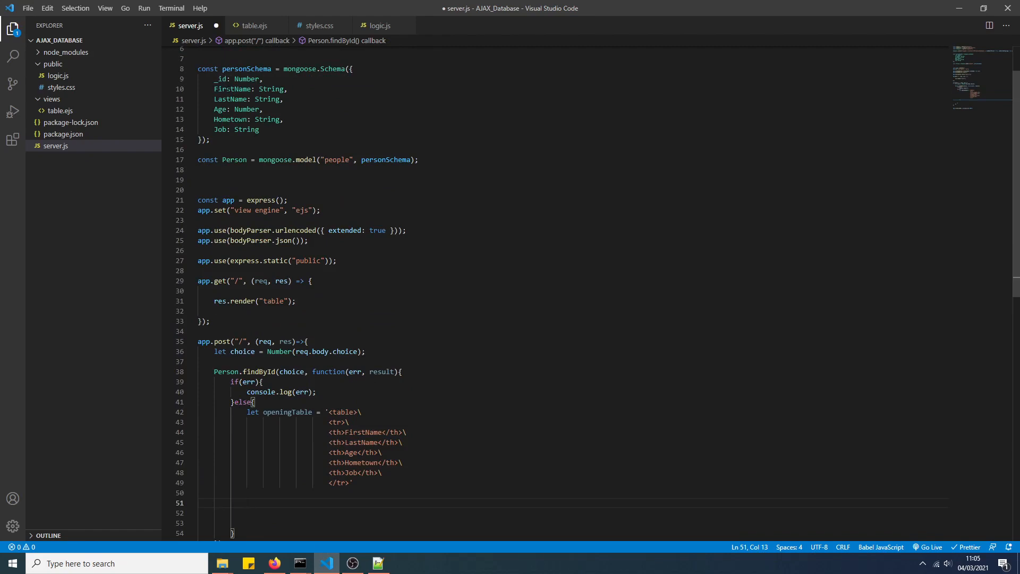
{"action": "mouse_move", "coordinate": [440, 420]}
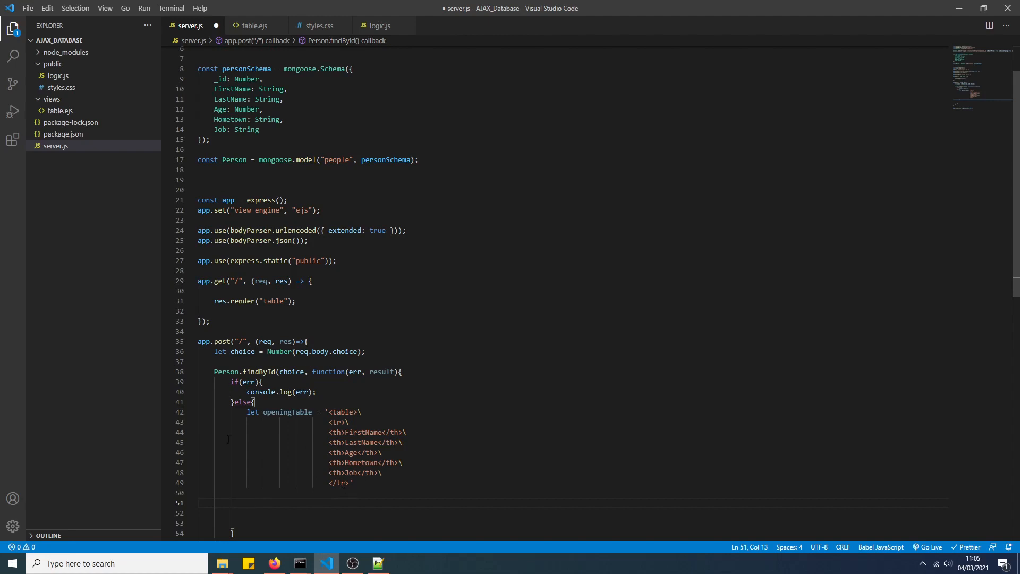
{"action": "scroll", "scroll_direction": "down", "scroll_amount": 3}
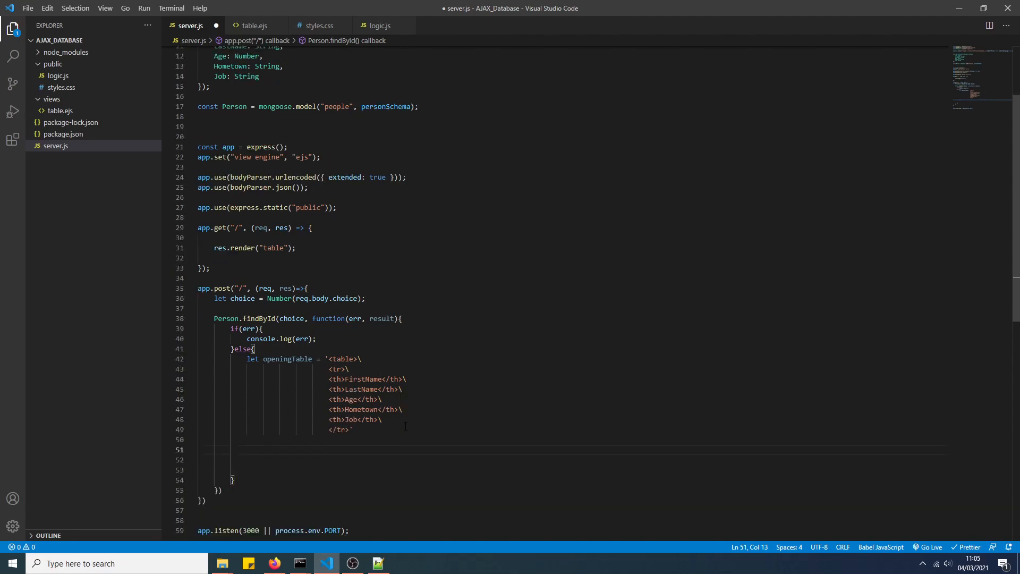
- Extend openingTable with a data row whose first cells hold result.First and the next fields, each wrapped in <td>...</td>
{"action": "type", "text": "openingTable = openingTable"}
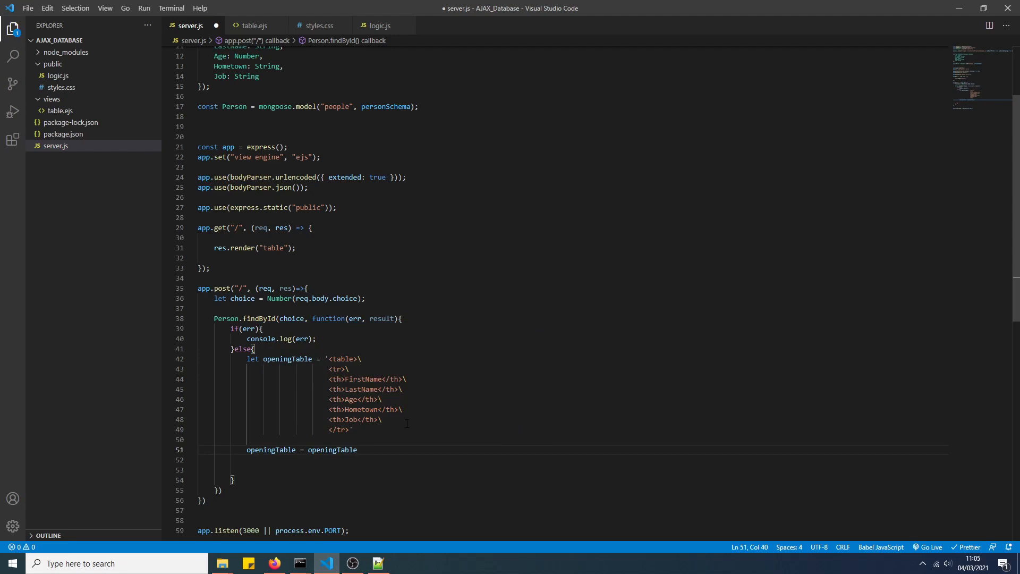
{"action": "type", "text": "+ '"}
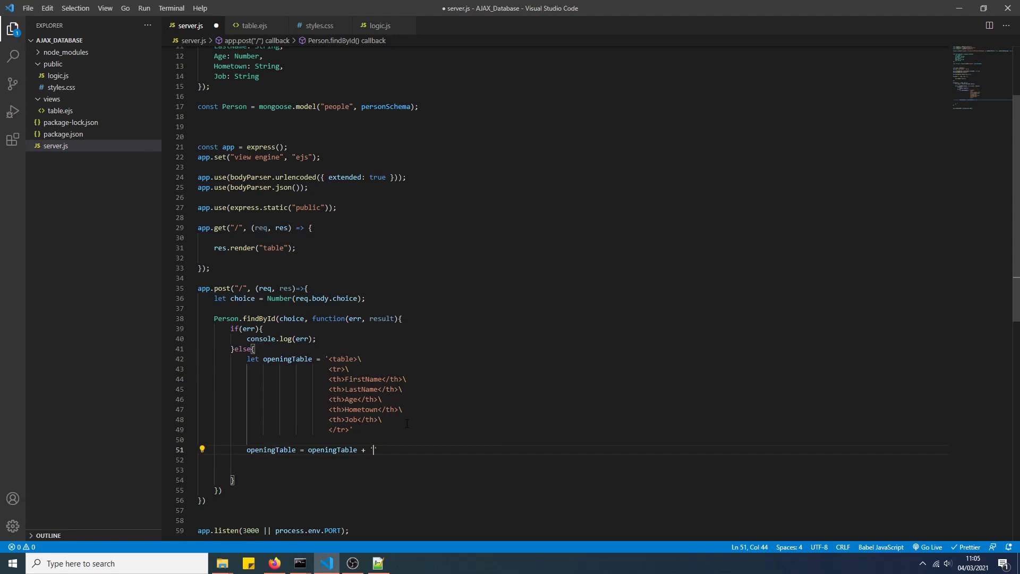
{"action": "type", "text": "<"}
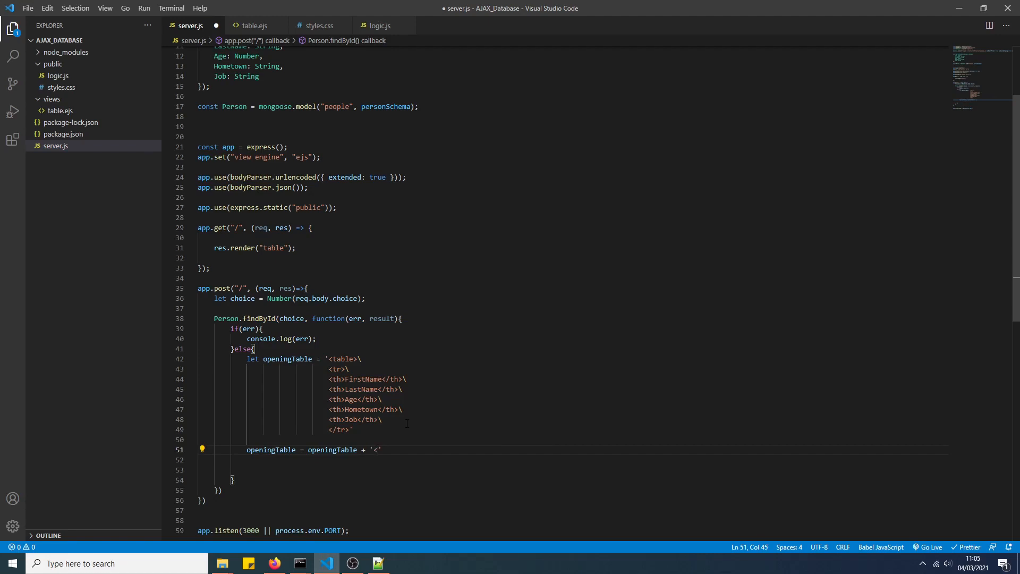
{"action": "type", "text": "tr>\\"}
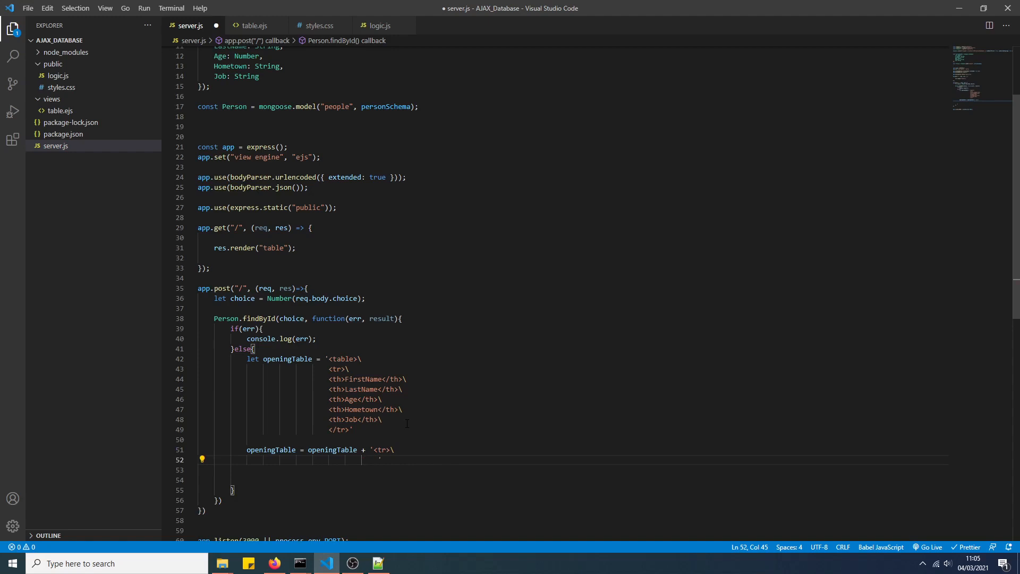
{"action": "type", "text": "<td>"}
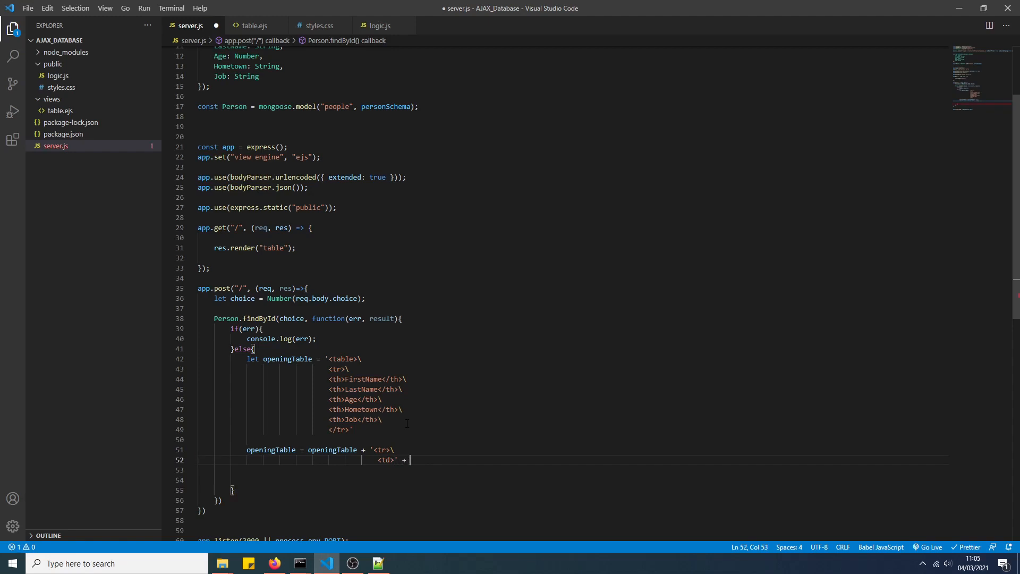
{"action": "type", "text": "resul"}
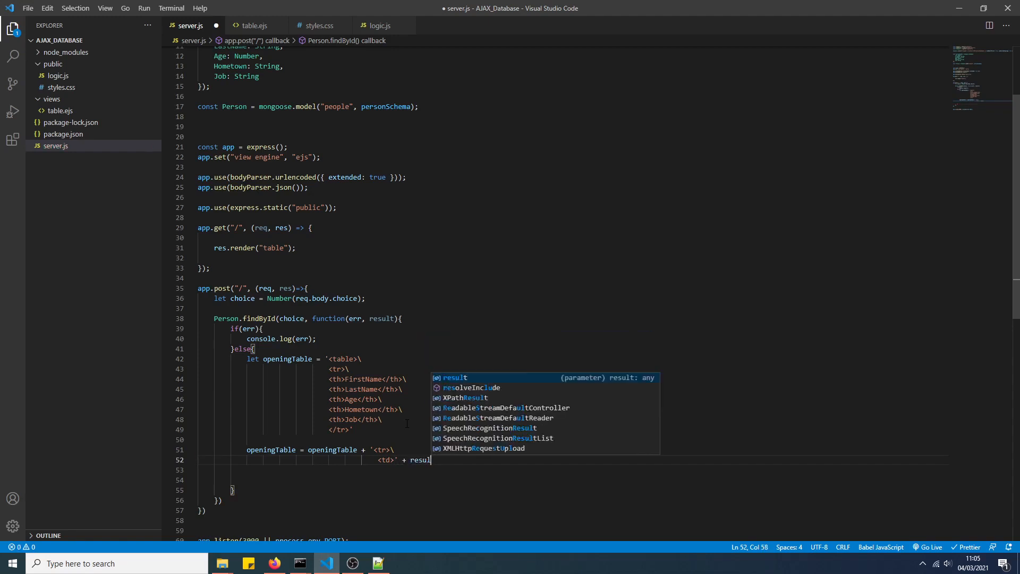
{"action": "type", "text": "t.FirstName +"}
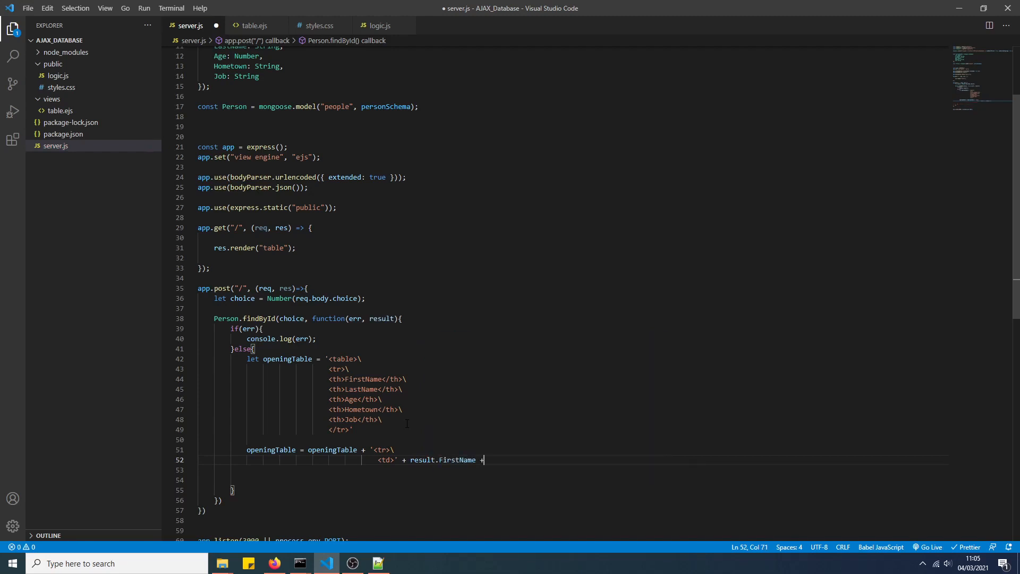
{"action": "type", "text": "''"}
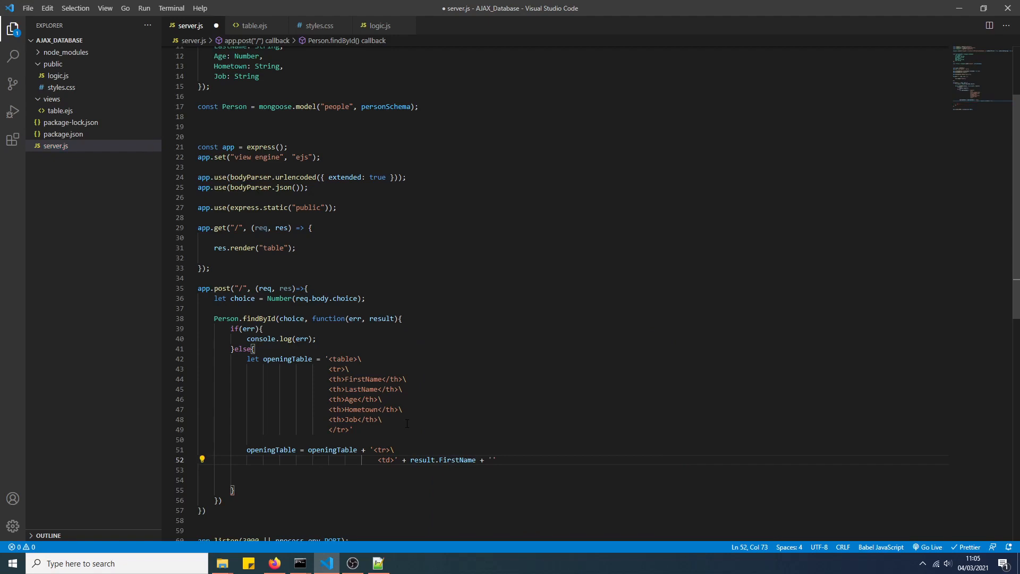
{"action": "type", "text": "</td>\\"}
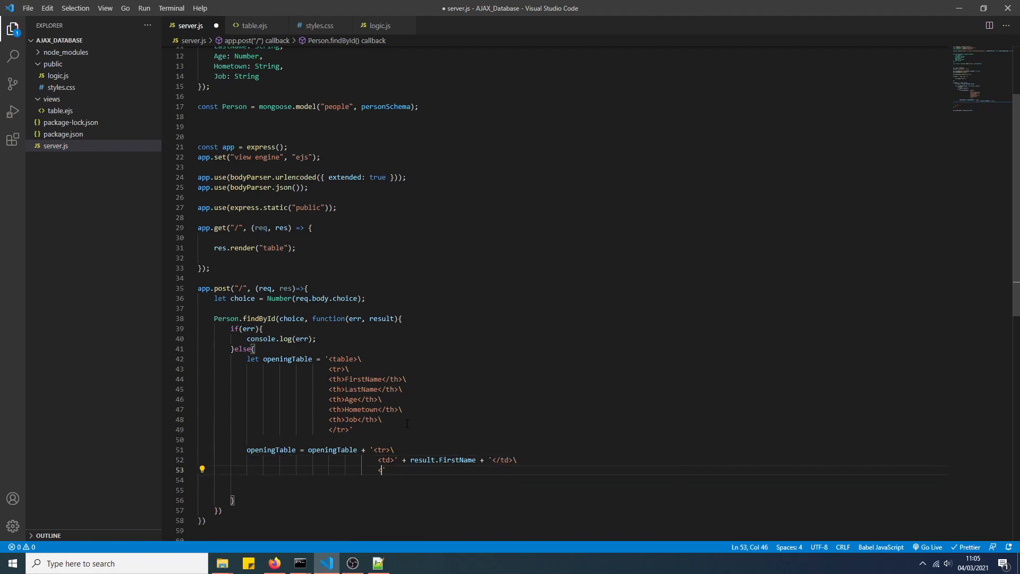
{"action": "type", "text": "<td>' + result.LastName"}
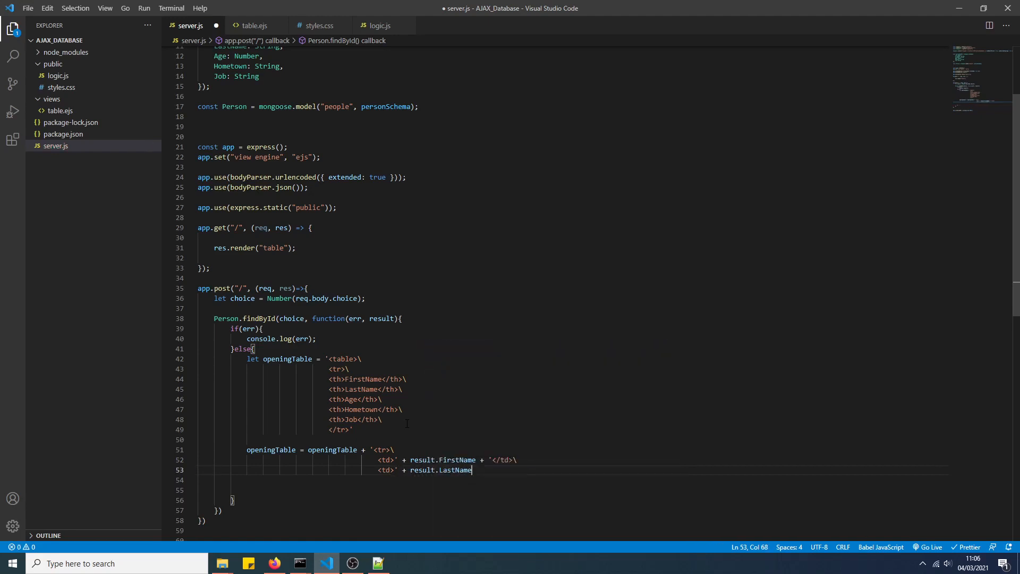
{"action": "type", "text": "+ '"}
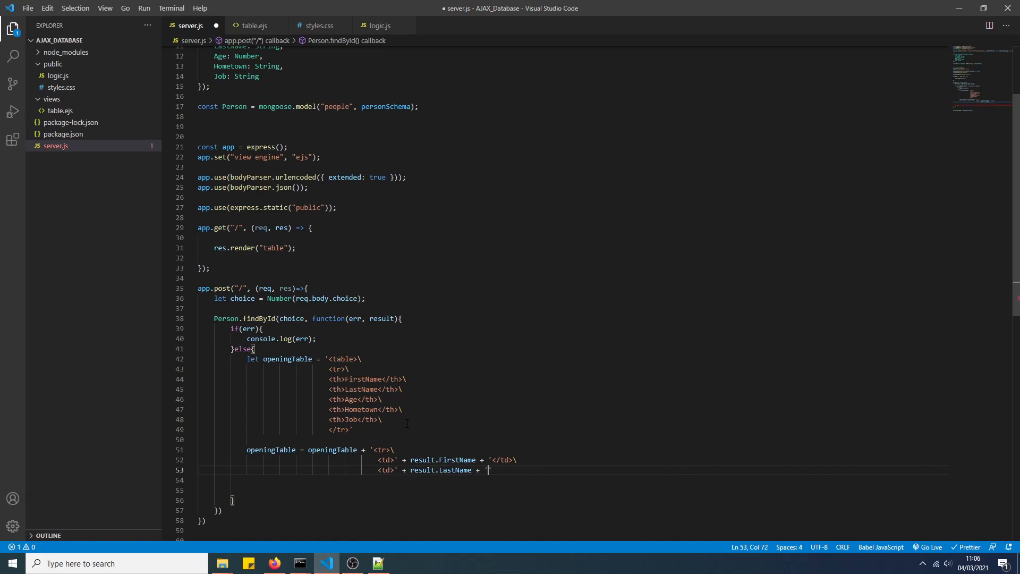
{"action": "type", "text": "</td>\\"}
{"action": "left_click", "coordinate": [573, 479]}
{"action": "type", "text": "<td>' + result.Age +"}
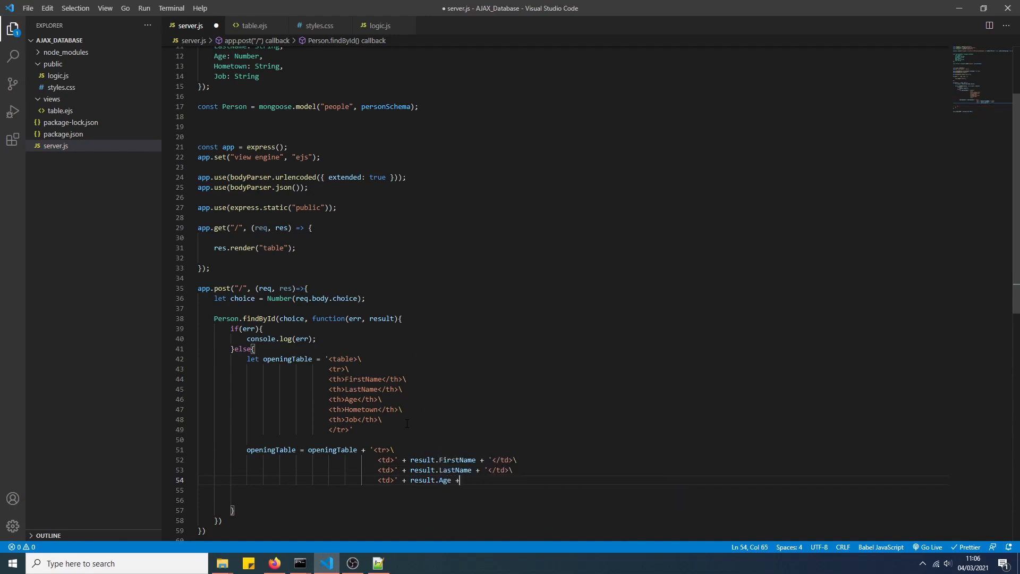
- Add the remaining result field cells, close the Job cell with </td>\ and end the row with </tr>
{"action": "type", "text": "''"}
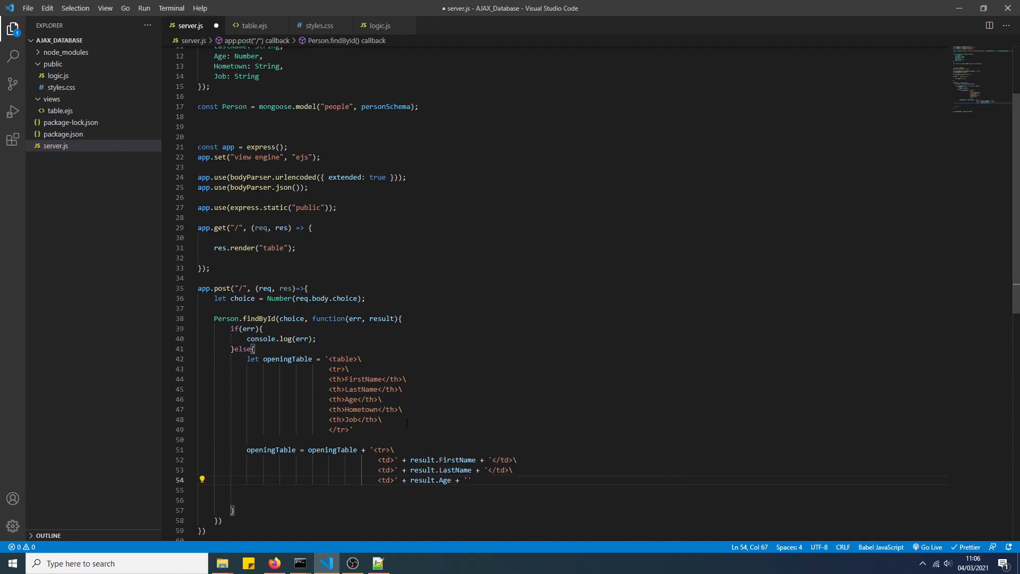
{"action": "type", "text": "</td>'"}
{"action": "left_click", "coordinate": [573, 489]}
{"action": "type", "text": "<td>'"}
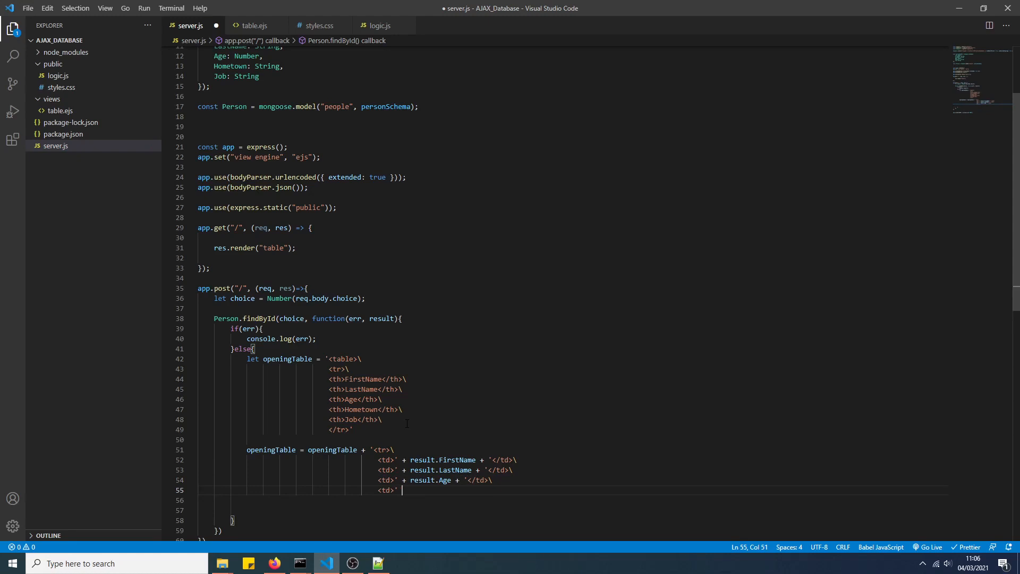
{"action": "type", "text": "result.Hometown"}
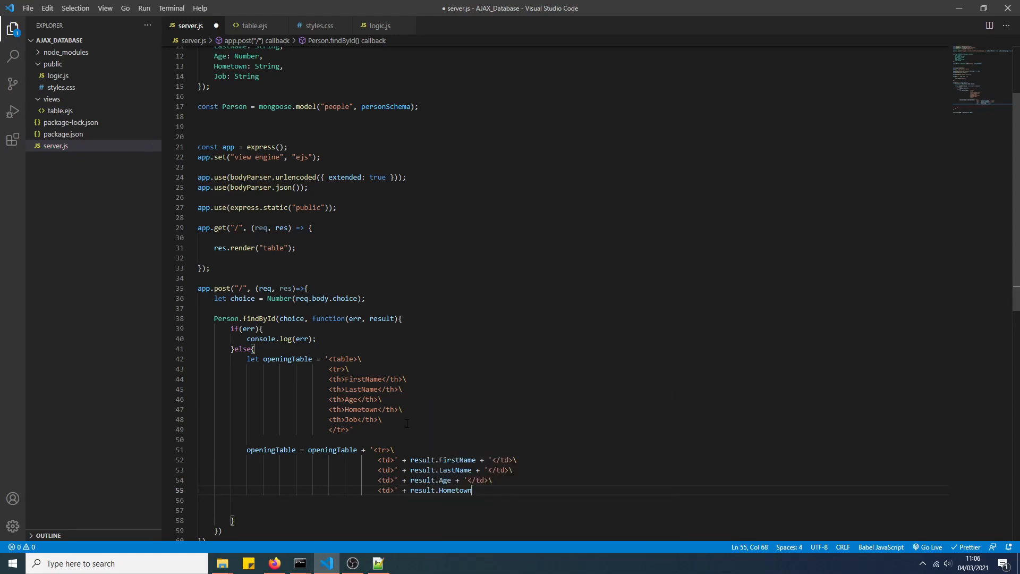
{"action": "type", "text": "+ '<'"}
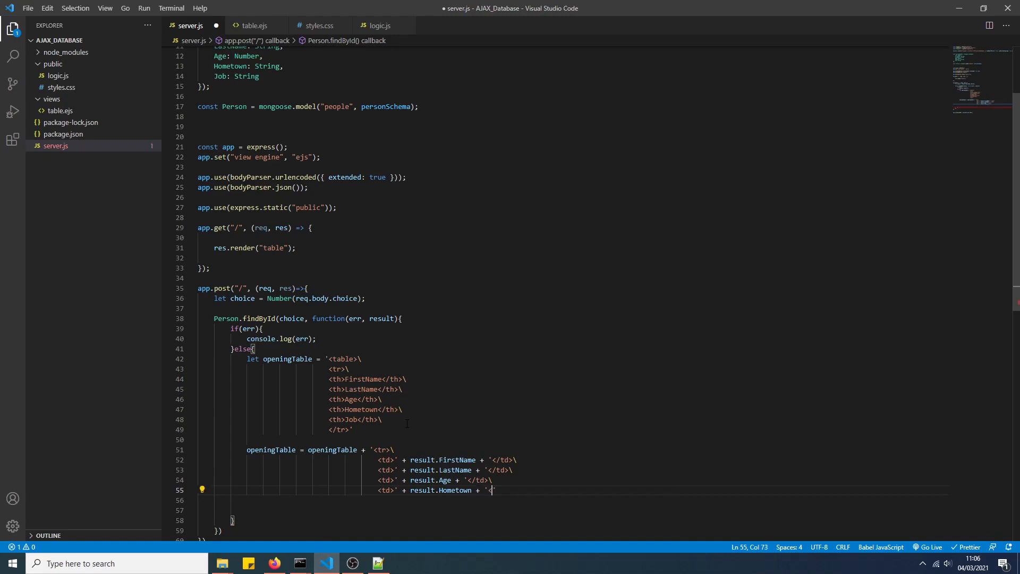
{"action": "type", "text": "/td>\\"}
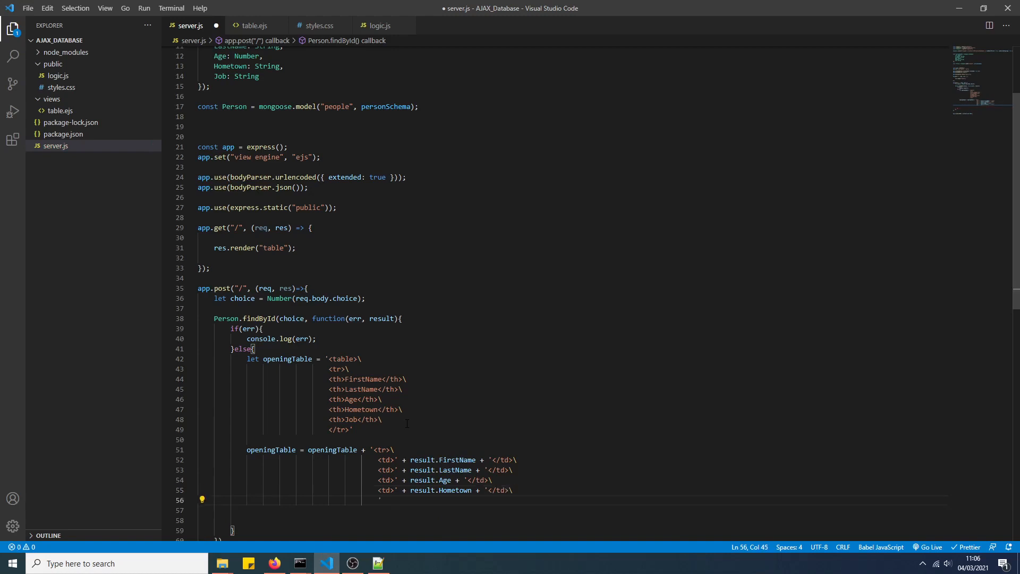
{"action": "type", "text": "<td>"}
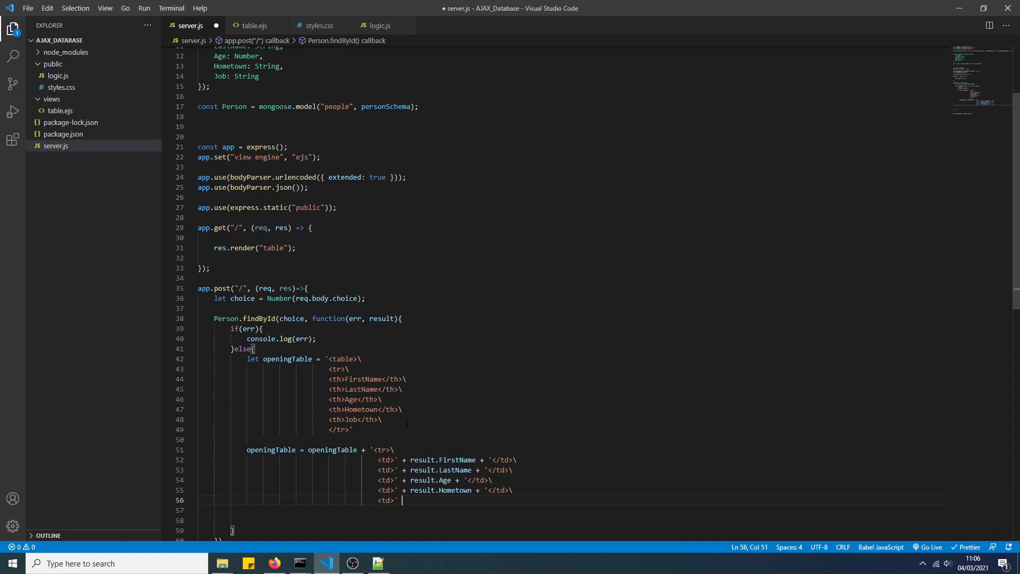
{"action": "type", "text": "result.Job +"}
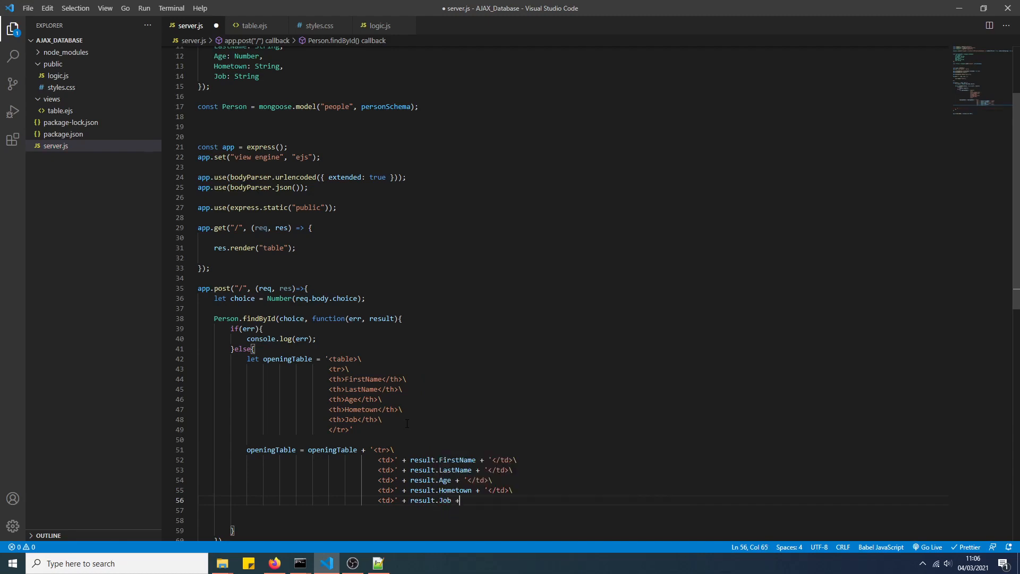
{"action": "type", "text": "<"}
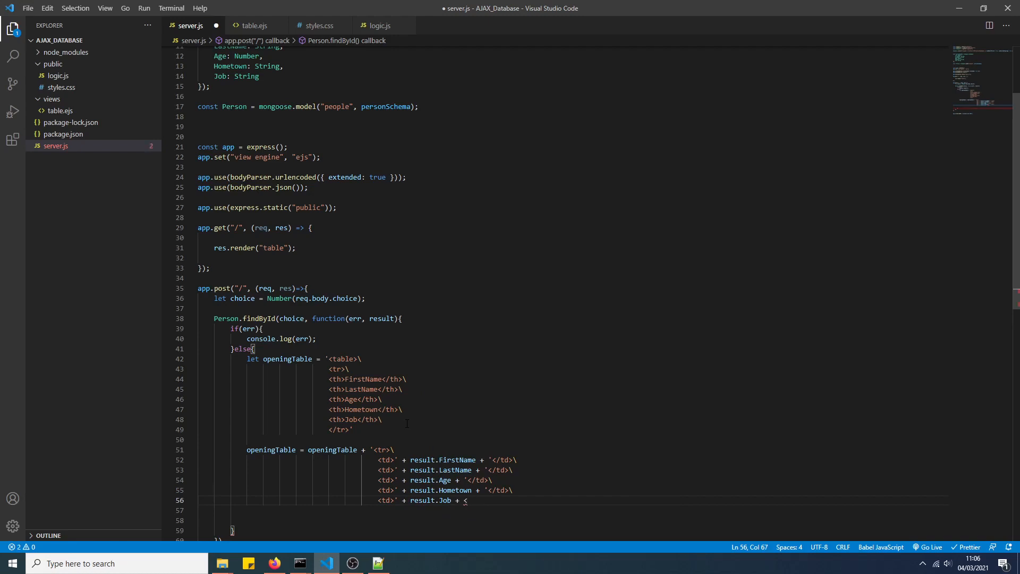
{"action": "type", "text": "'td"}
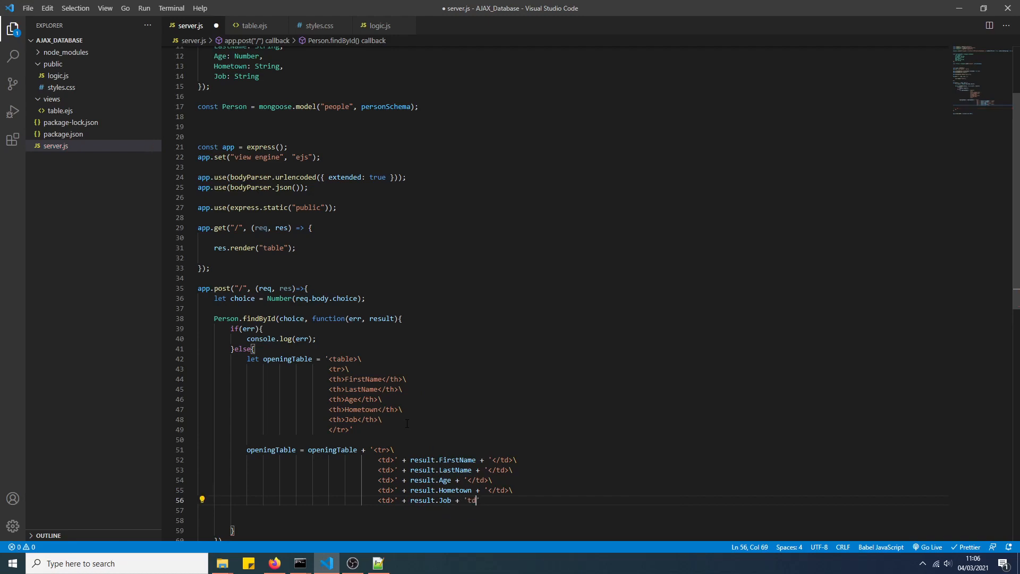
{"action": "type", "text": "/"}
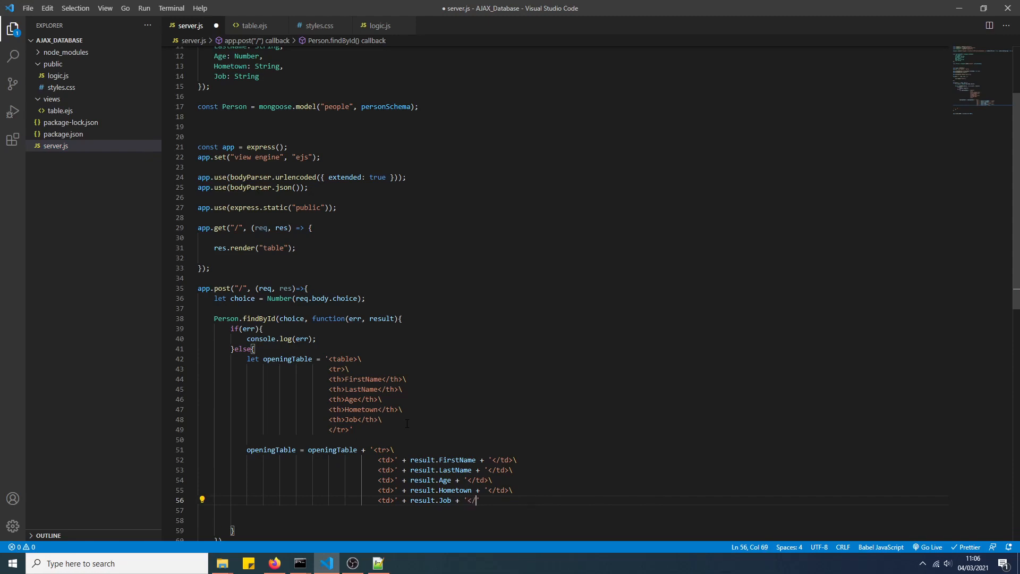
{"action": "type", "text": "td>\\"}
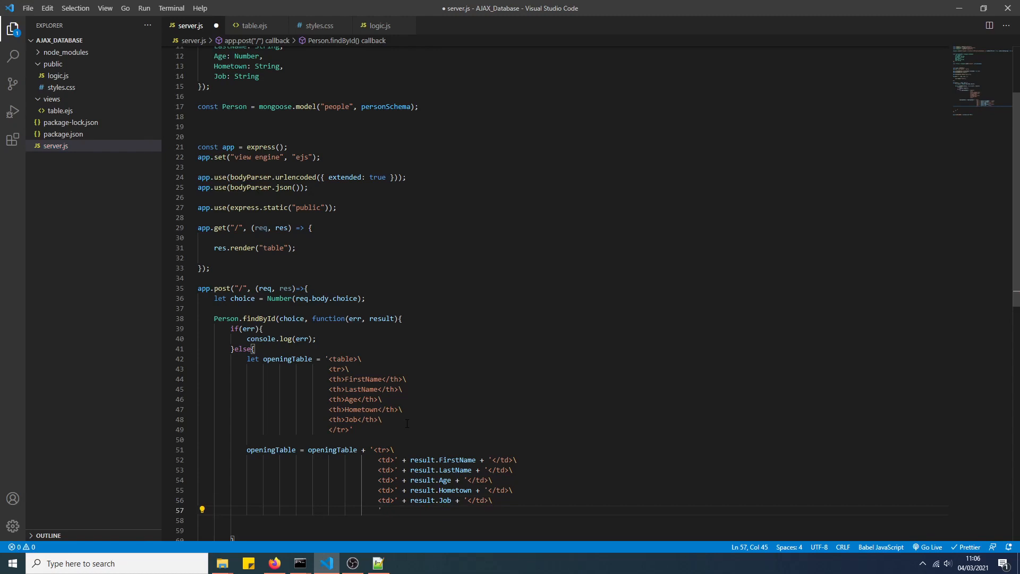
{"action": "type", "text": "</tr>"}
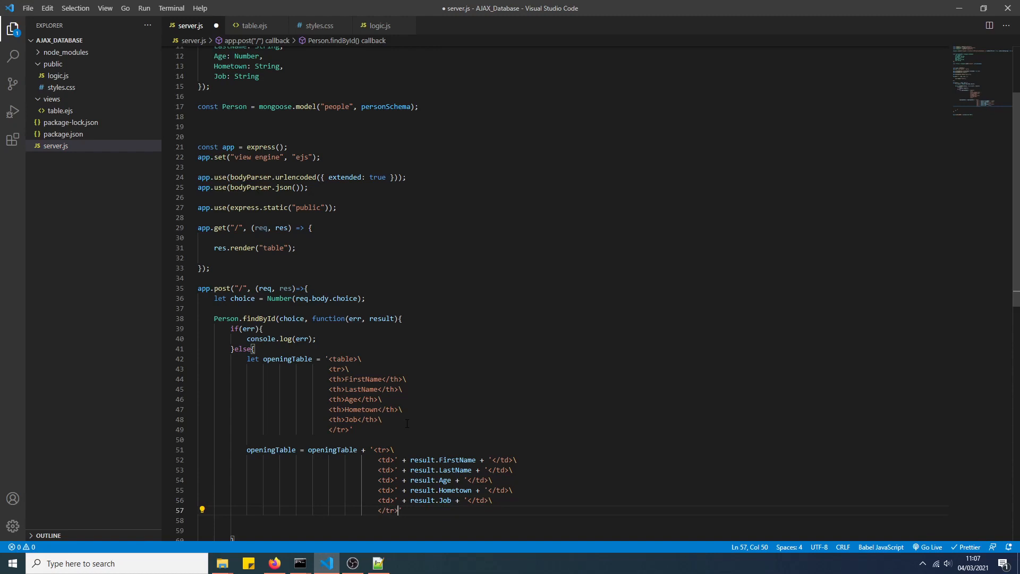
- Below the closed table string, send the POST response as res.send({html: openingTable}) and save server.js
{"action": "key", "text": "Enter"}
{"action": "type", "text": "</table>'"}
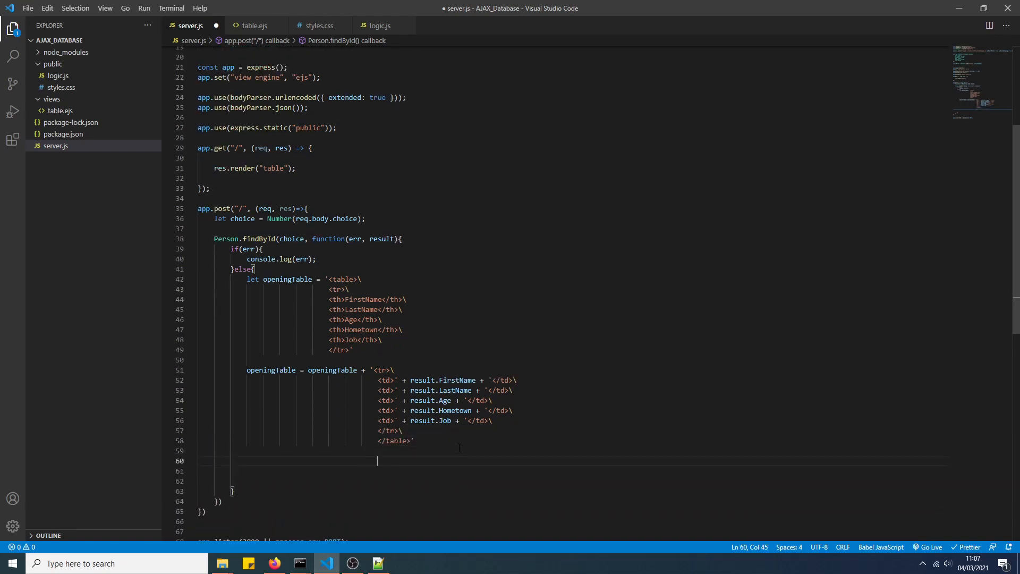
{"action": "left_click", "coordinate": [263, 460]}
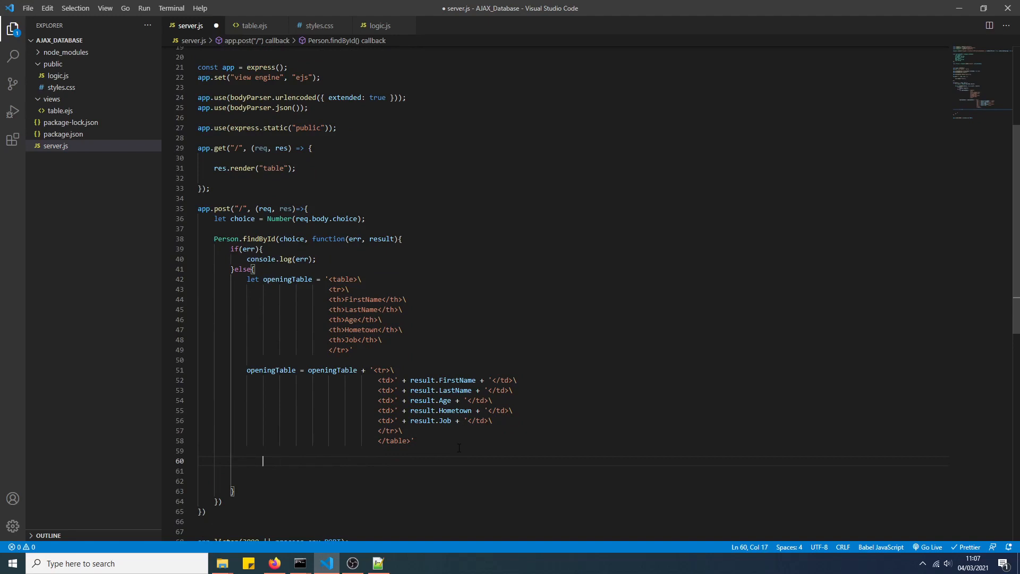
{"action": "key", "text": "ctrl+s"}
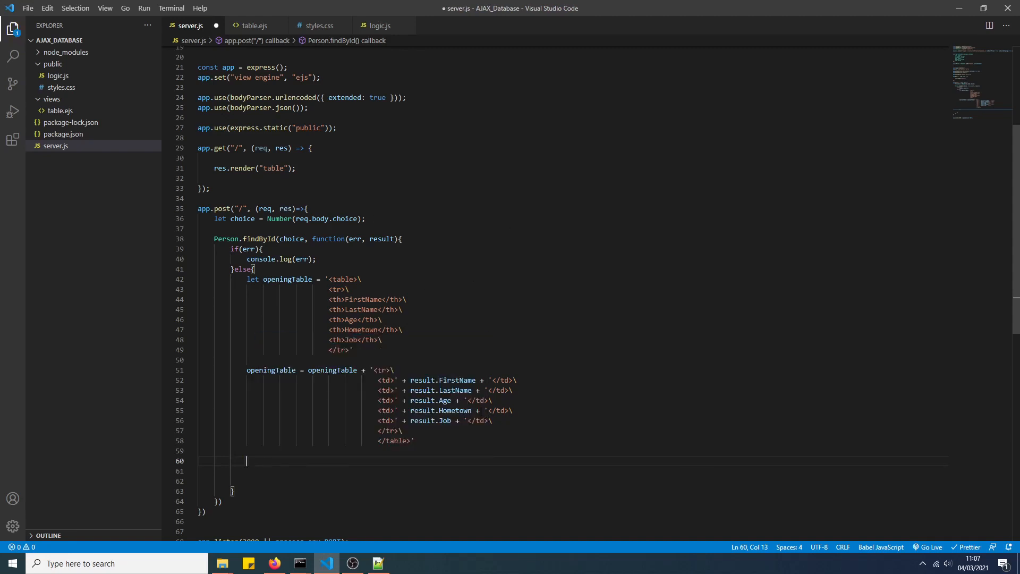
{"action": "type", "text": "res.send("}
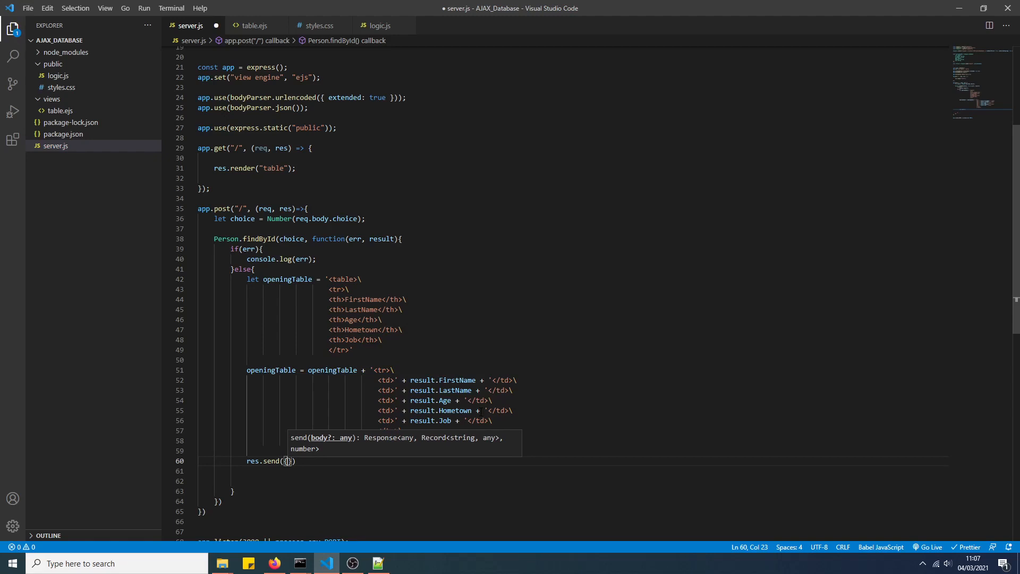
{"action": "type", "text": "H"}
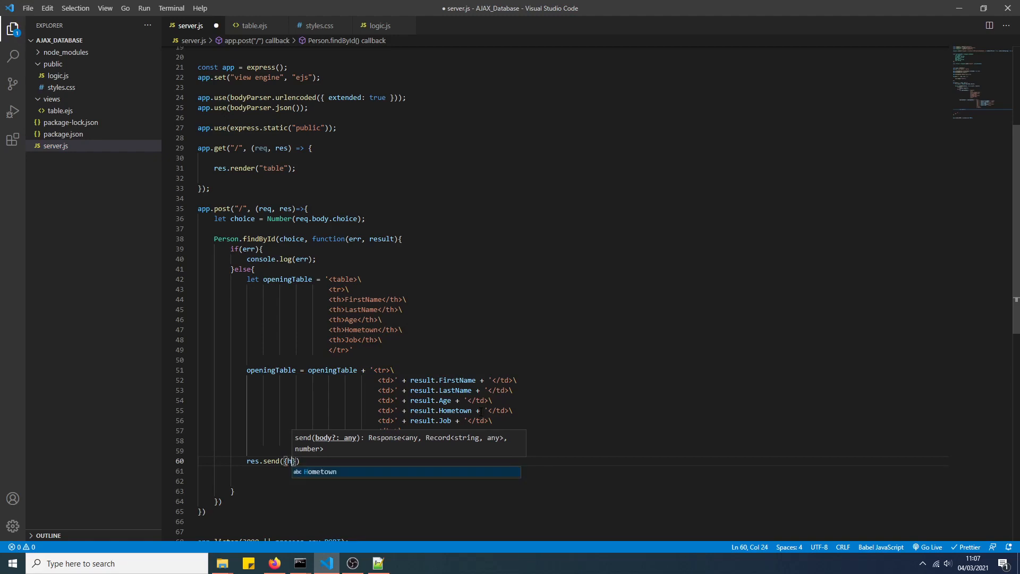
{"action": "type", "text": "html:"}
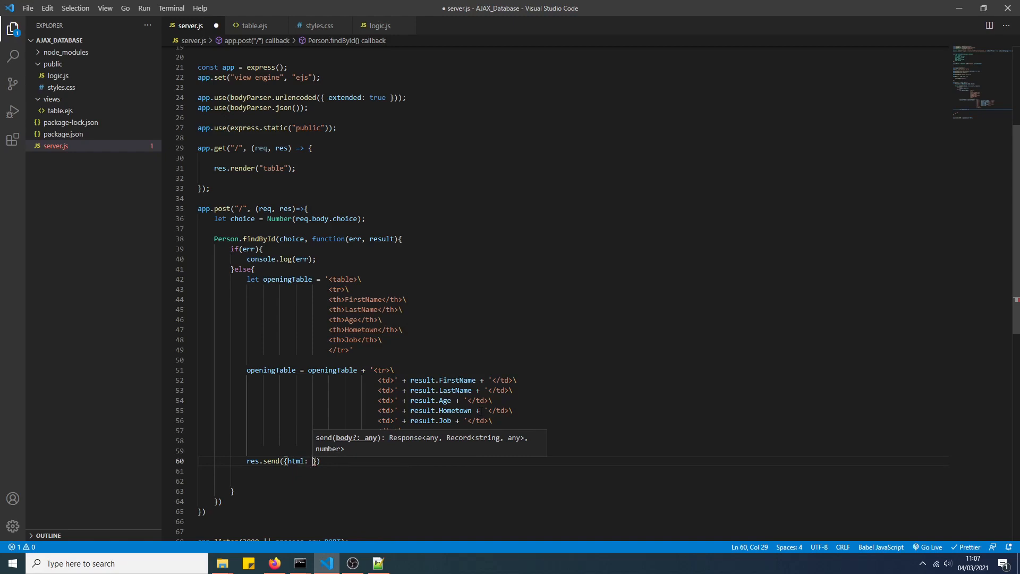
{"action": "type", "text": "openingTable"}
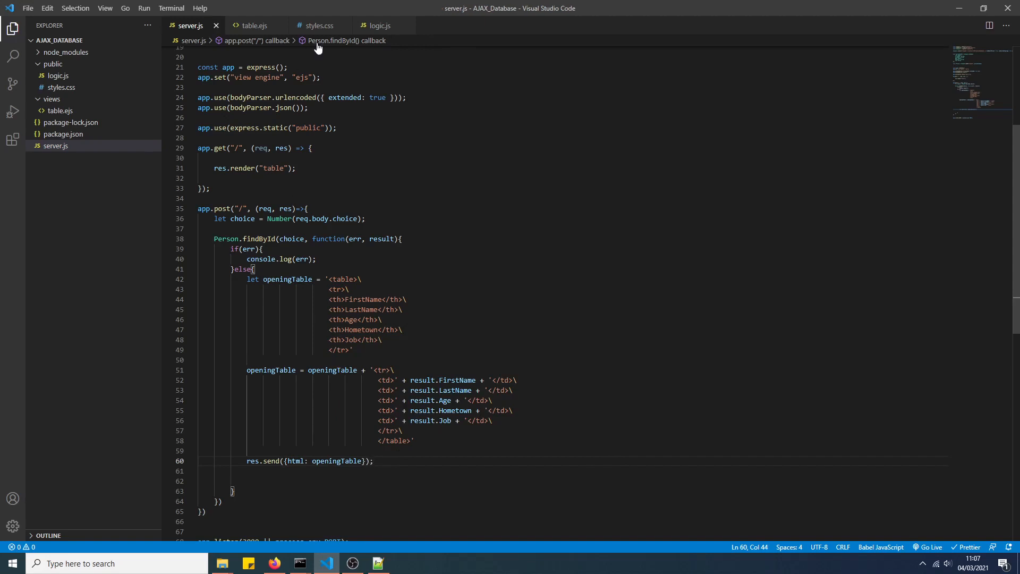
- Copy the info div's txt-hint id from table.ejs and return to logic.js's success callback
{"action": "left_click", "coordinate": [381, 26]}
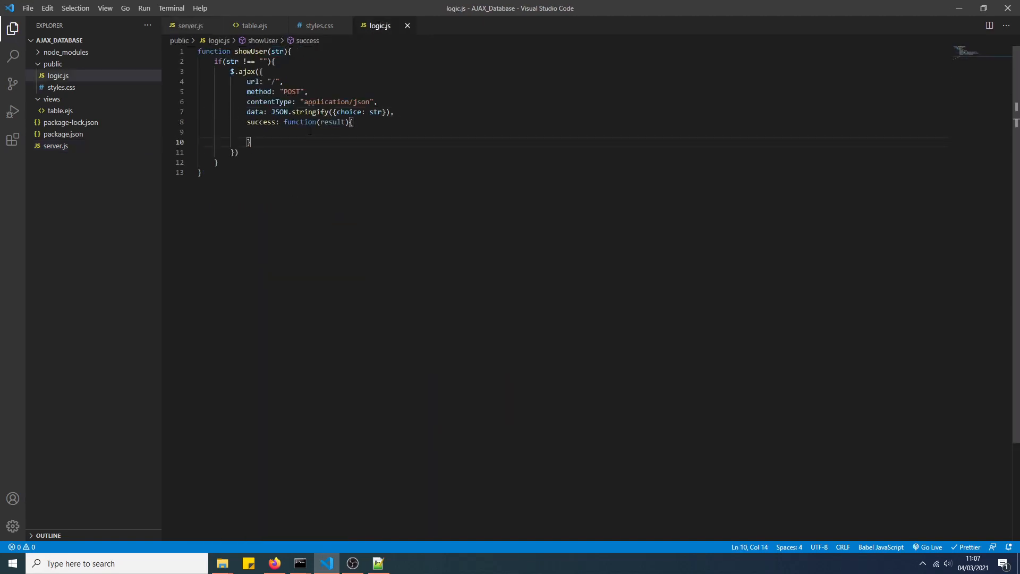
{"action": "left_click", "coordinate": [254, 26]}
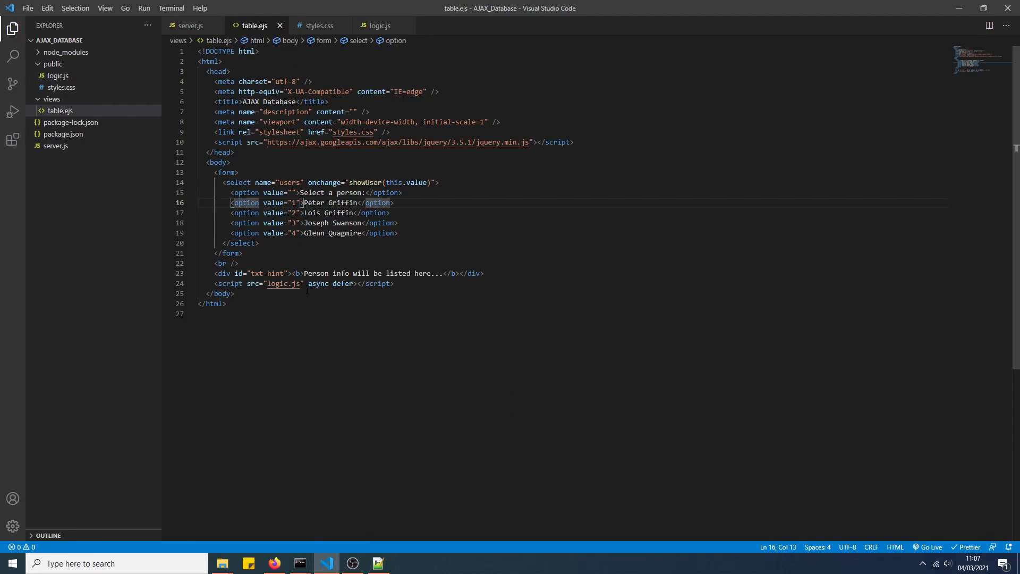
{"action": "double_click", "coordinate": [338, 273]}
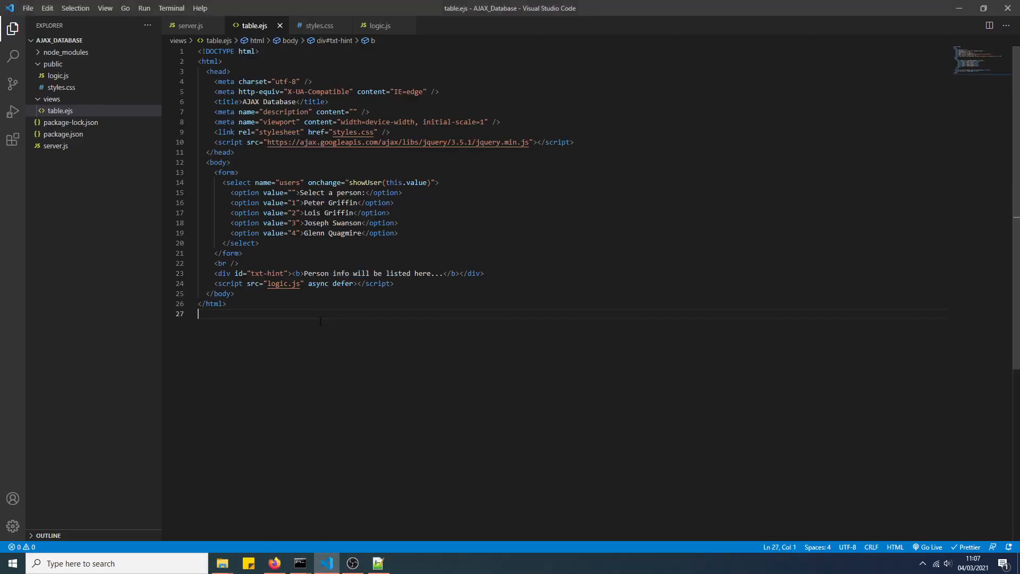
{"action": "double_click", "coordinate": [263, 273]}
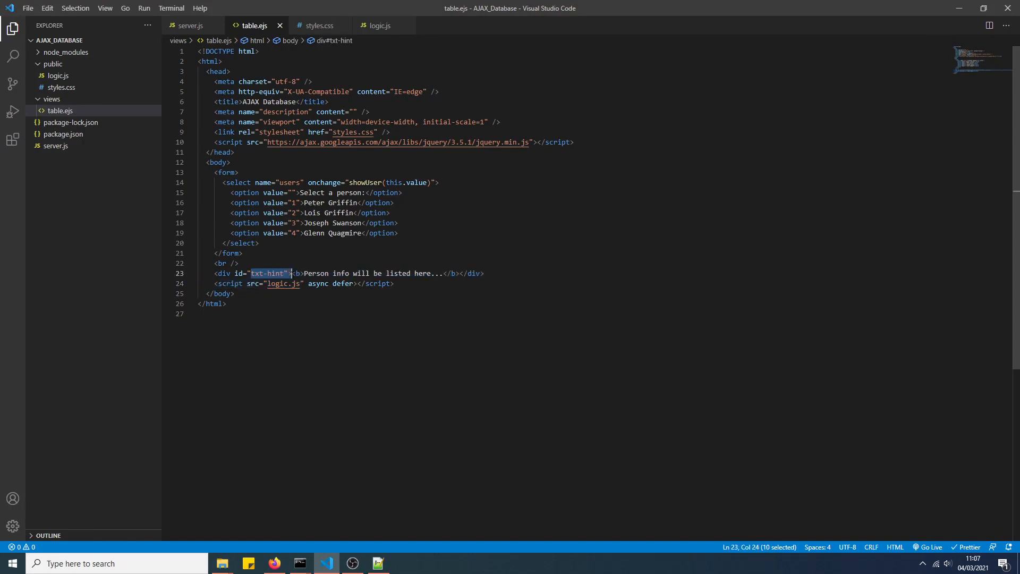
{"action": "left_click", "coordinate": [307, 273]}
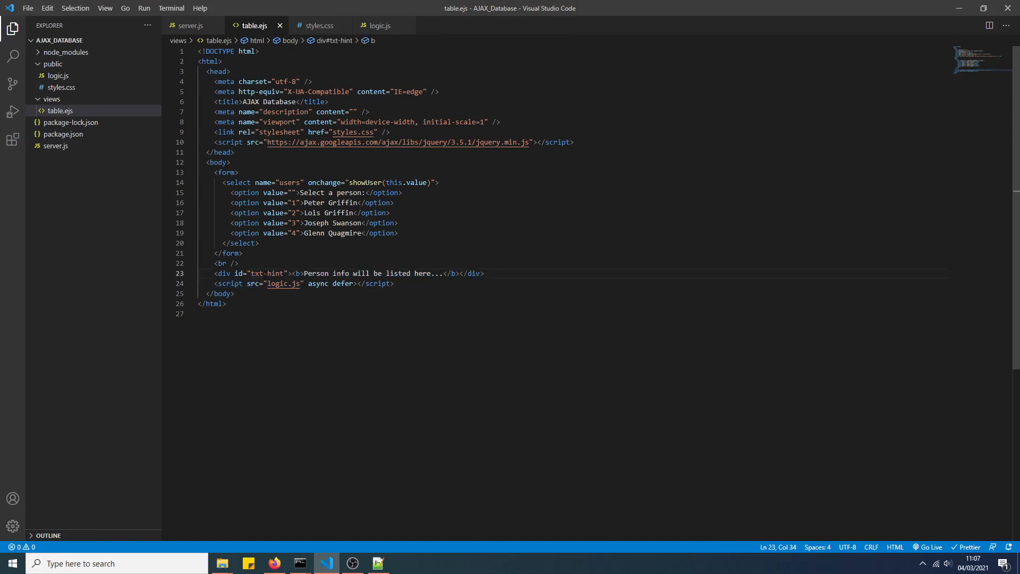
{"action": "double_click", "coordinate": [267, 273]}
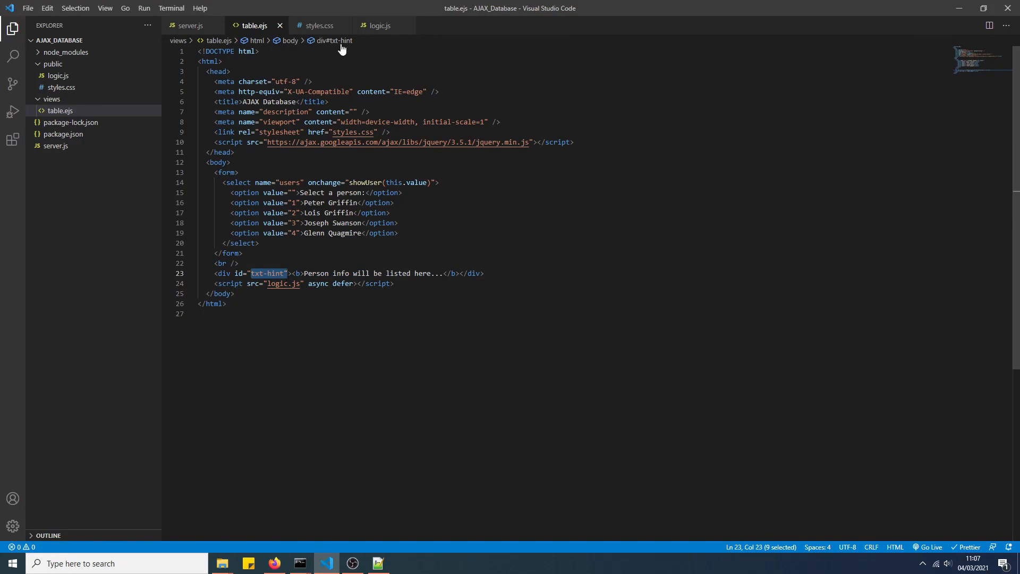
{"action": "left_click", "coordinate": [381, 25]}
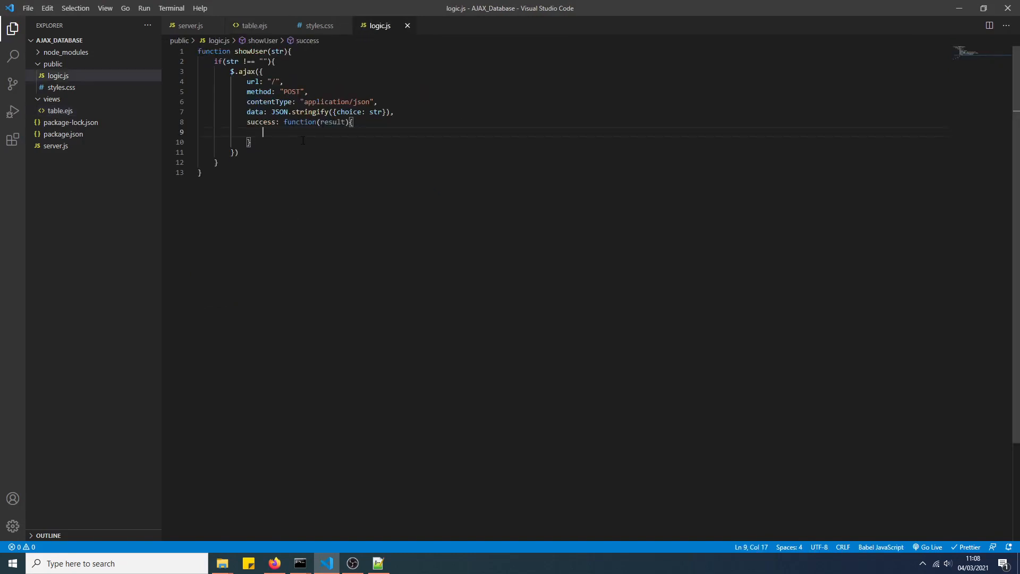
- Make logic.js's success callback fill $('#txt-hint') with .html(result.html), checking the id in table.ejs
{"action": "type", "text": "$(#"}
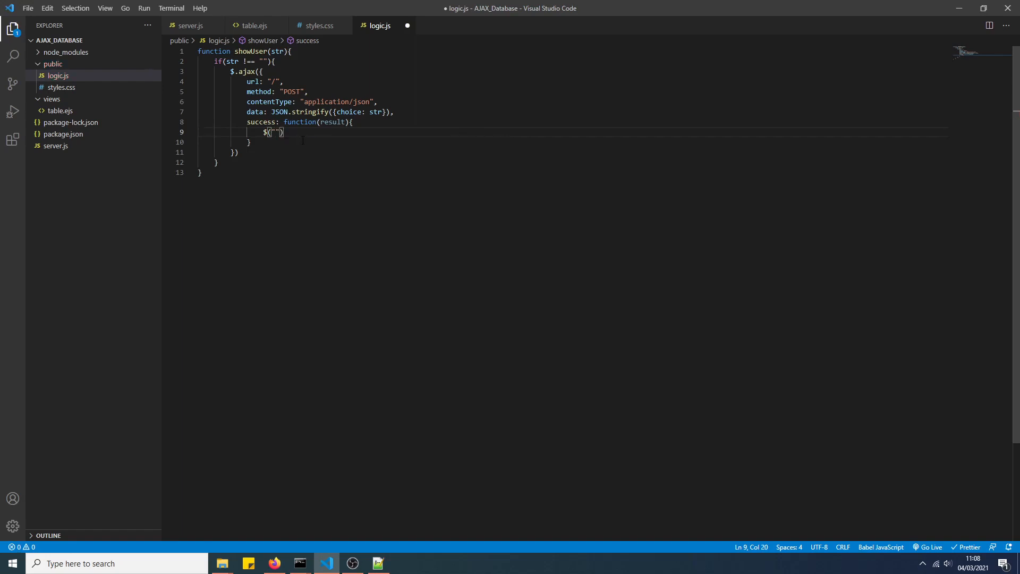
{"action": "type", "text": "#text"}
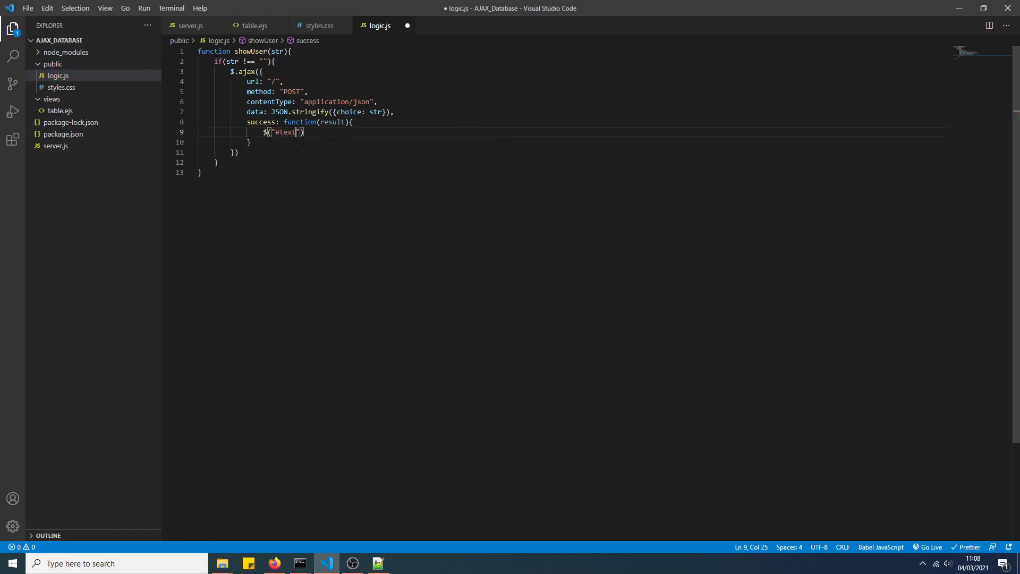
{"action": "left_click", "coordinate": [319, 25]}
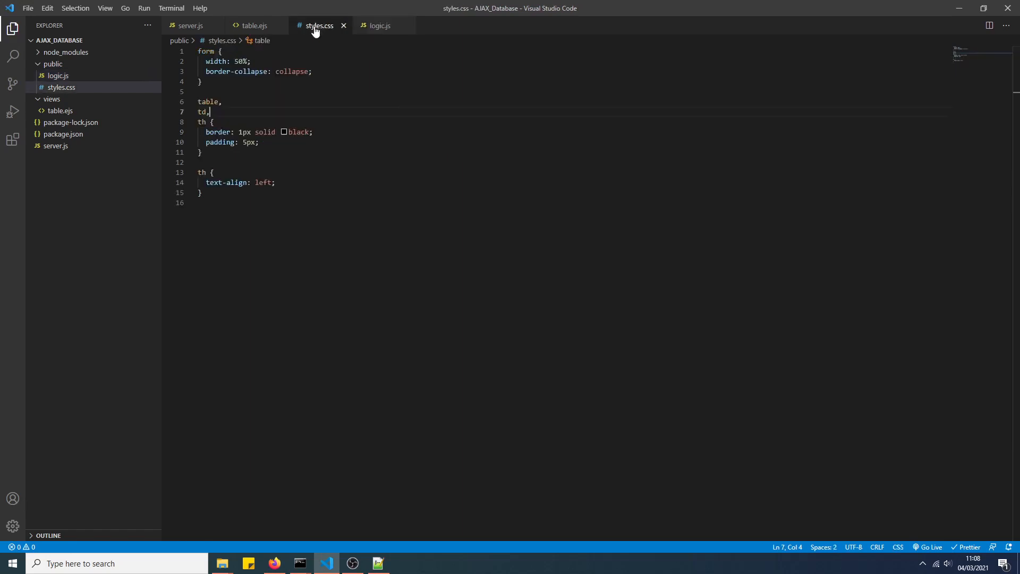
{"action": "left_click", "coordinate": [254, 25]}
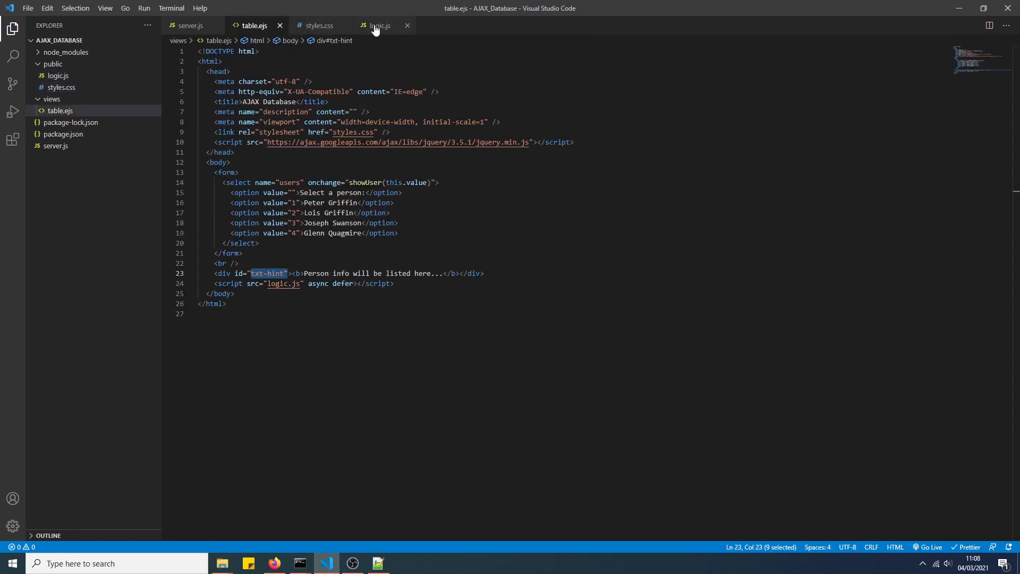
{"action": "left_click", "coordinate": [379, 26]}
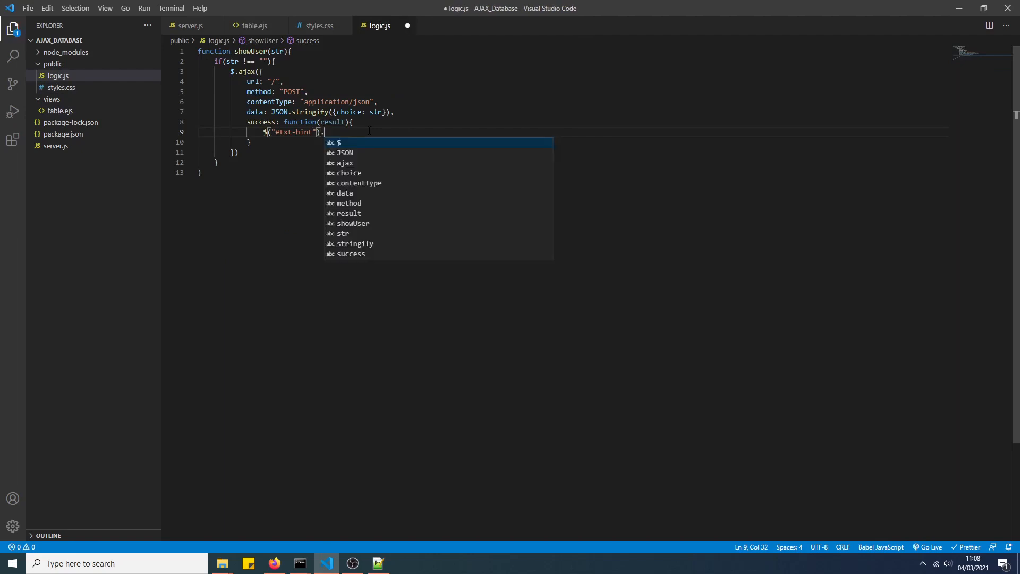
{"action": "type", "text": ".html(result.html);"}
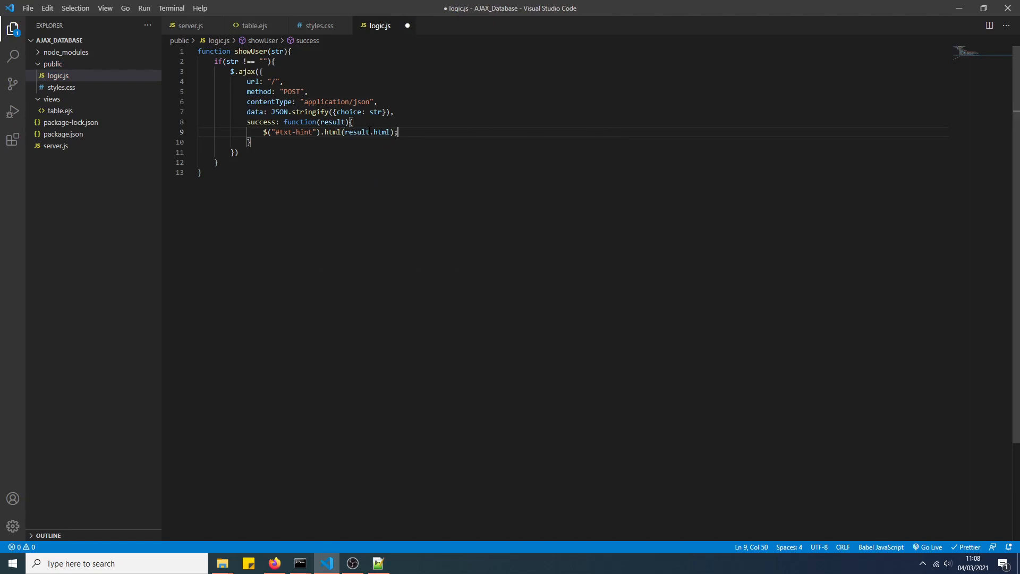
- Review table.ejs and the other files, then bring up the localhost:3000 app page in the browser
{"action": "left_click", "coordinate": [319, 26]}
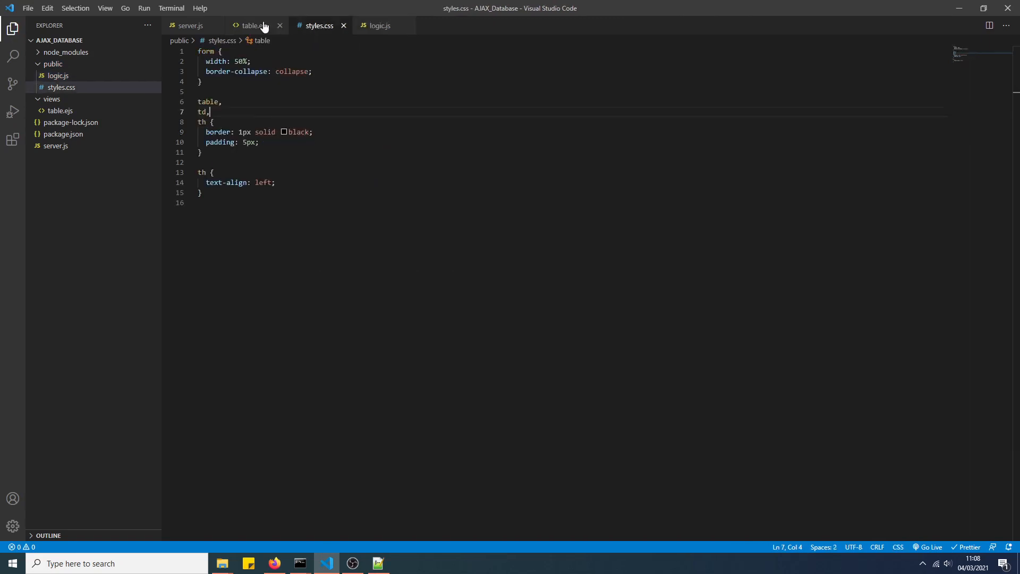
{"action": "left_click", "coordinate": [253, 25]}
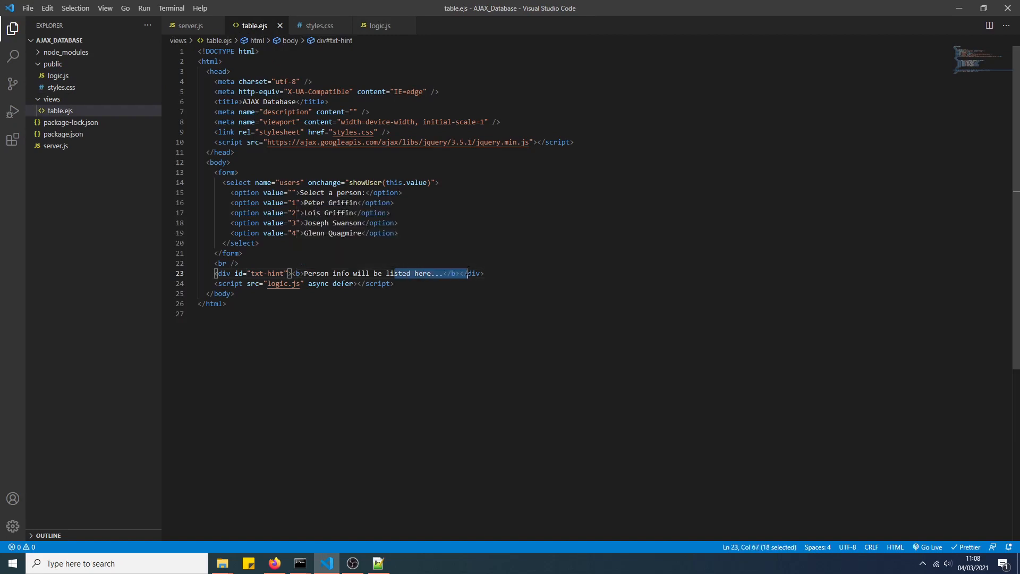
{"action": "left_click", "coordinate": [227, 303]}
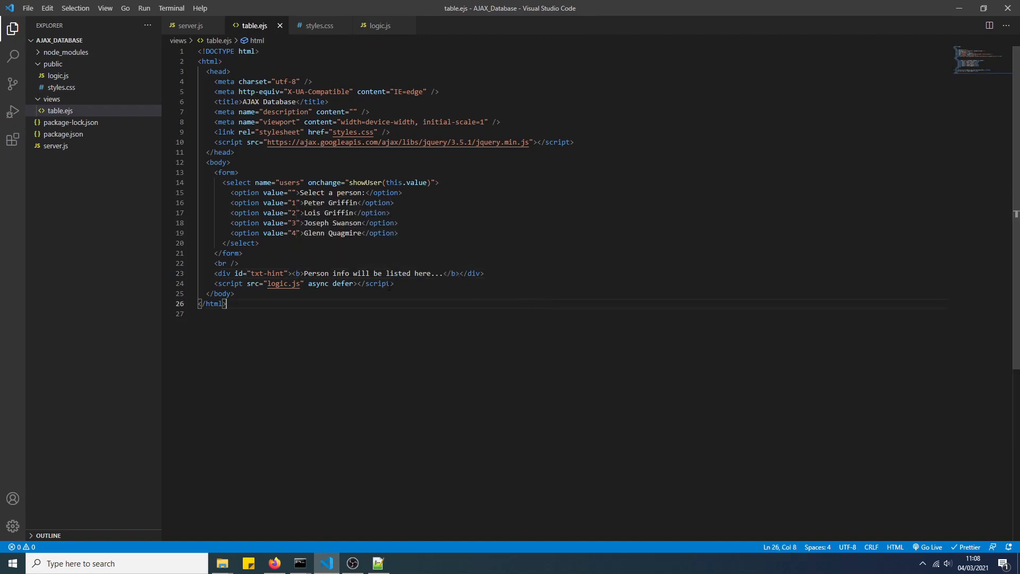
{"action": "left_click", "coordinate": [190, 26]}
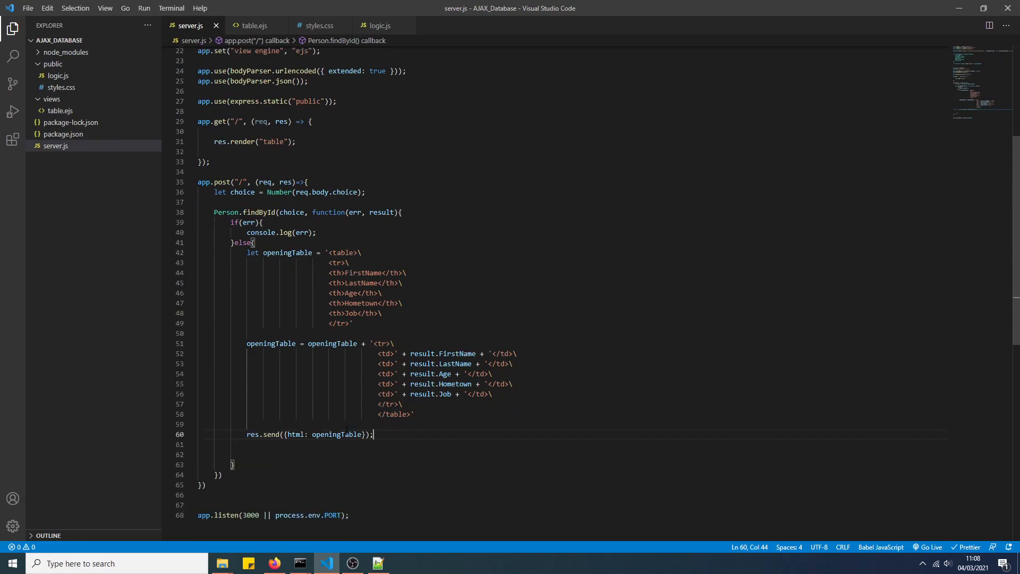
{"action": "left_click", "coordinate": [274, 563]}
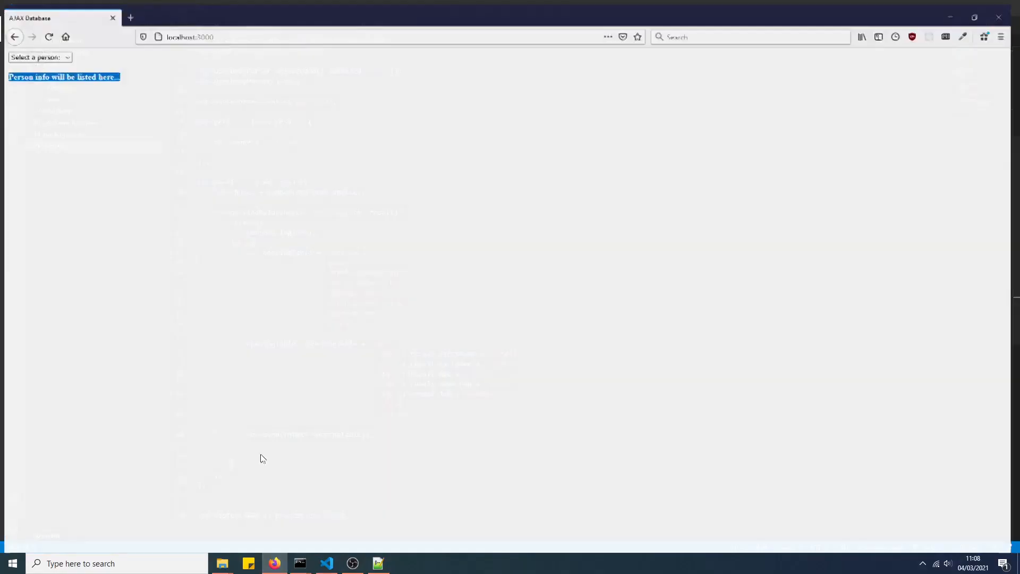
- Bring up the nodemon console window to check server.js restart messages
{"action": "left_click", "coordinate": [300, 563]}
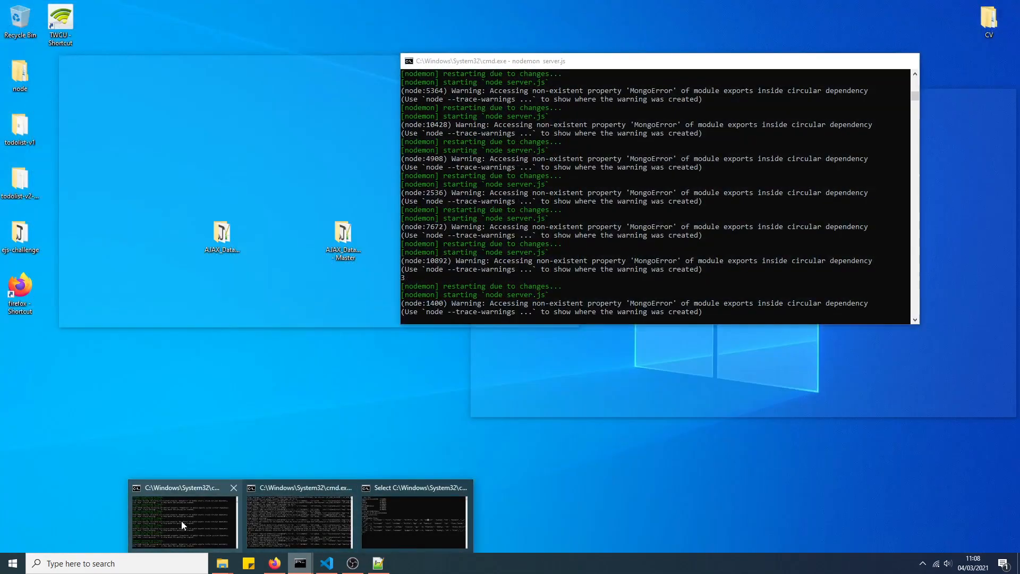
{"action": "left_click", "coordinate": [325, 563]}
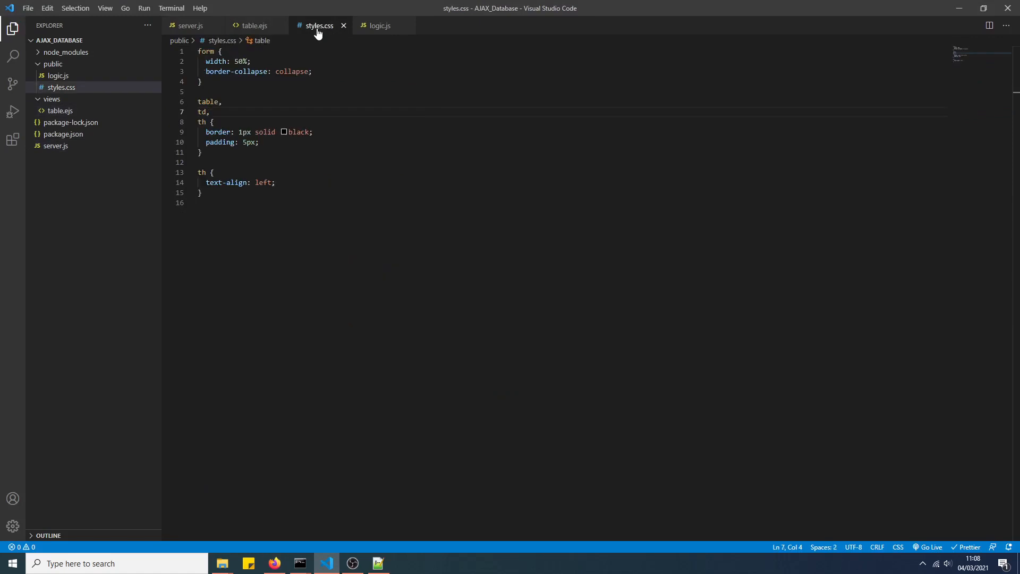
- Change the first styles.css rule's selector from form to table, then view the result in the browser
{"action": "left_click", "coordinate": [254, 26]}
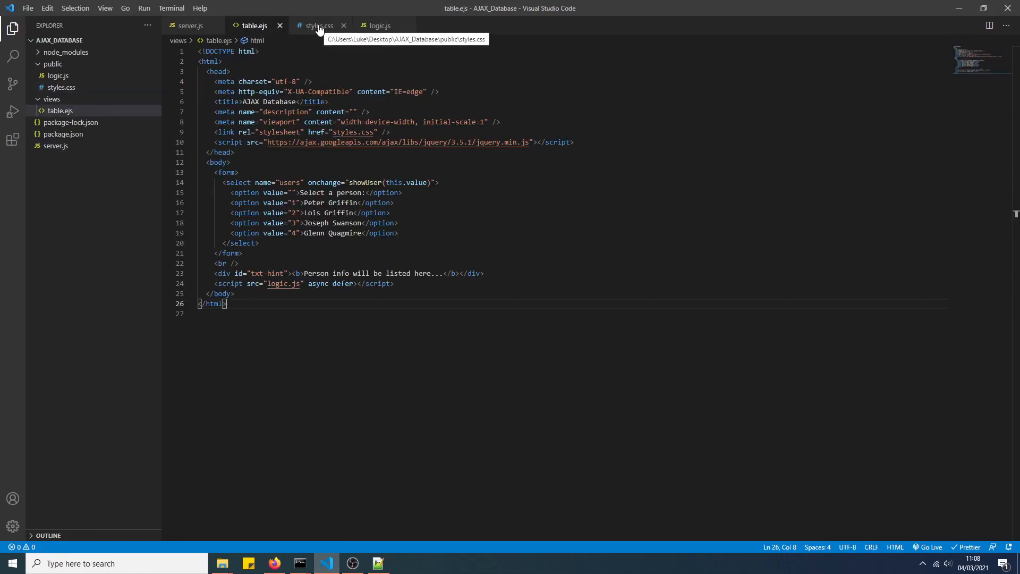
{"action": "left_click", "coordinate": [317, 26]}
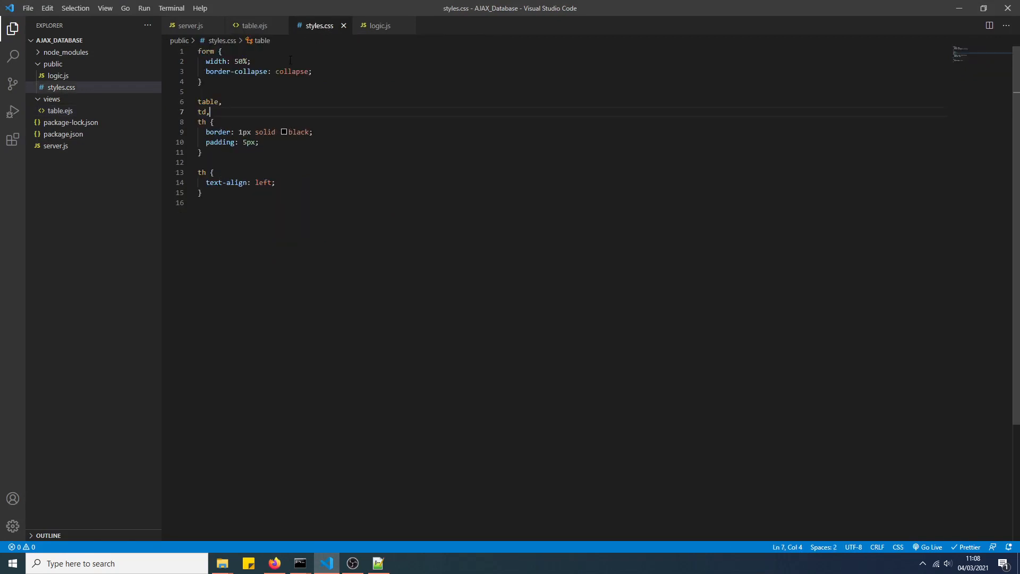
{"action": "left_click", "coordinate": [311, 71]}
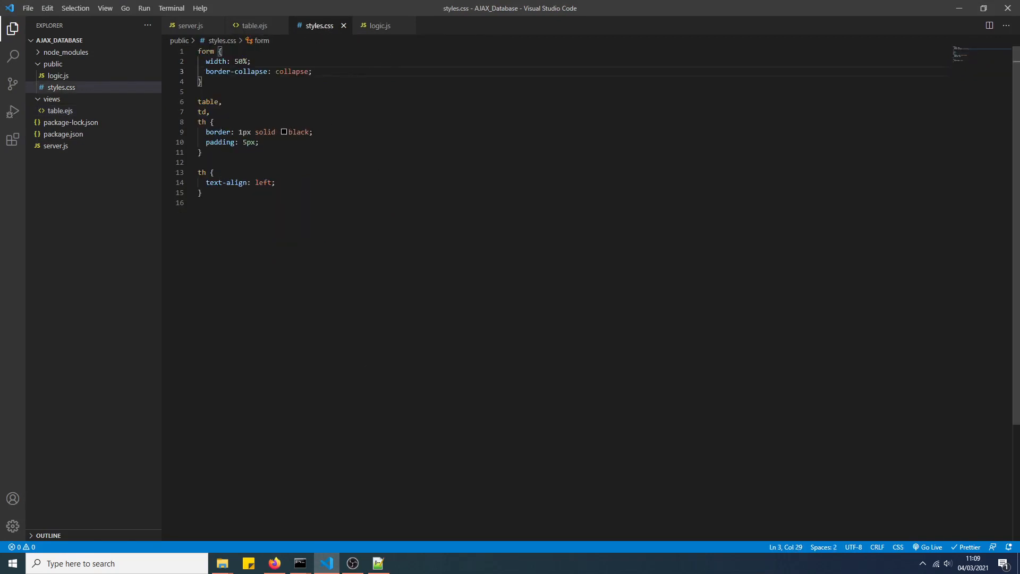
{"action": "type", "text": "table {"}
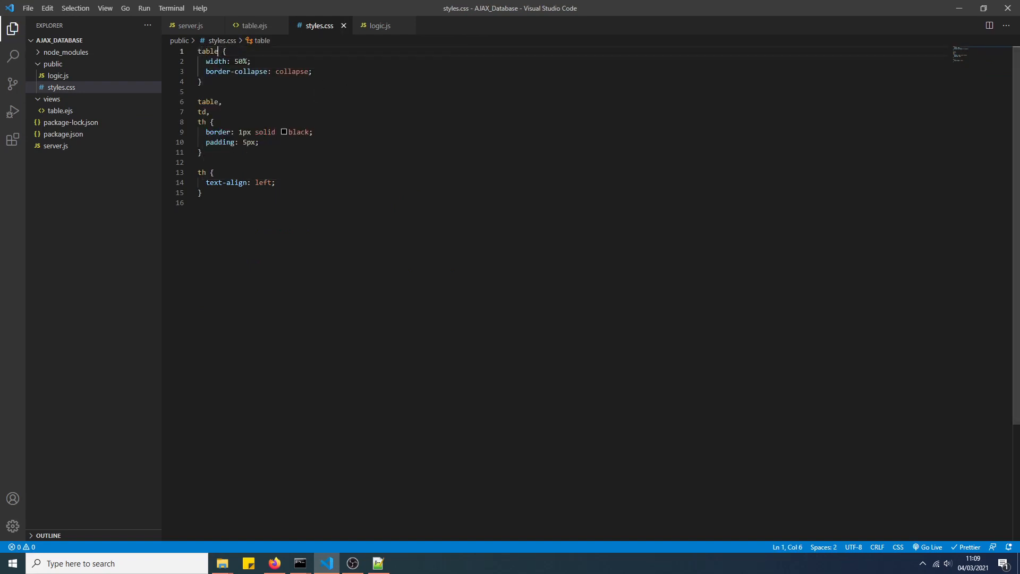
{"action": "mouse_move", "coordinate": [264, 504]}
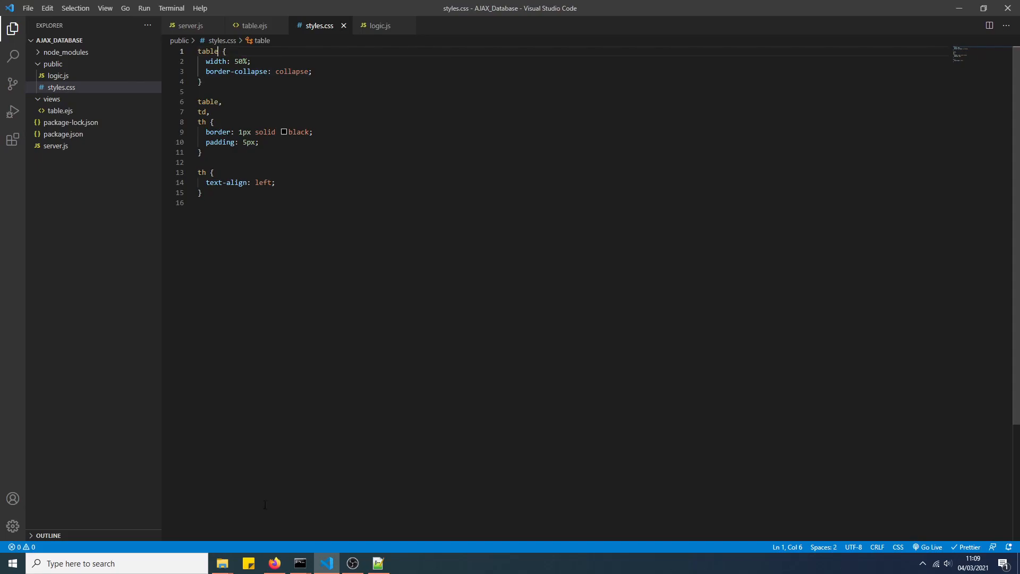
{"action": "left_click", "coordinate": [274, 563]}
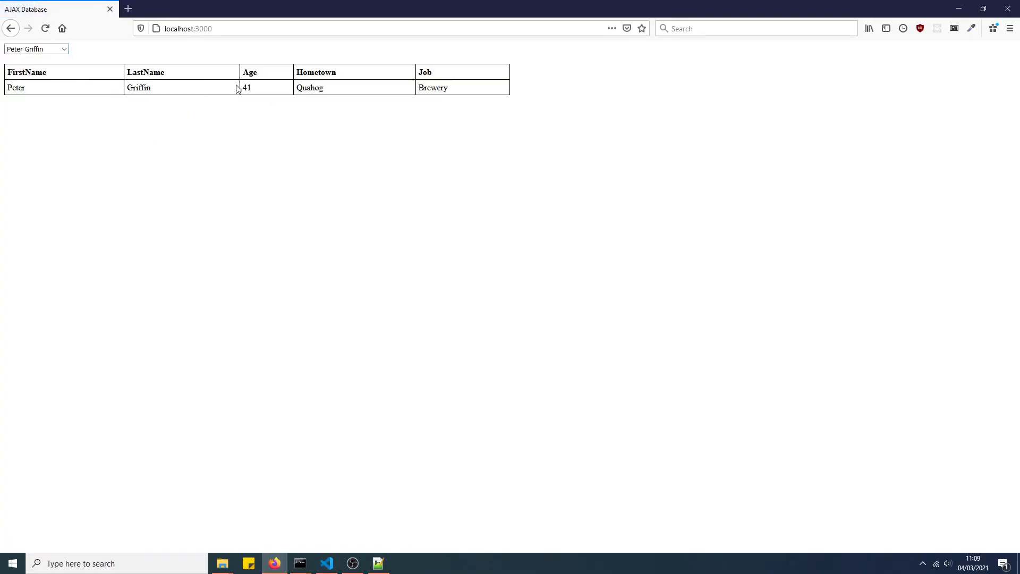
{"action": "mouse_move", "coordinate": [326, 563]}
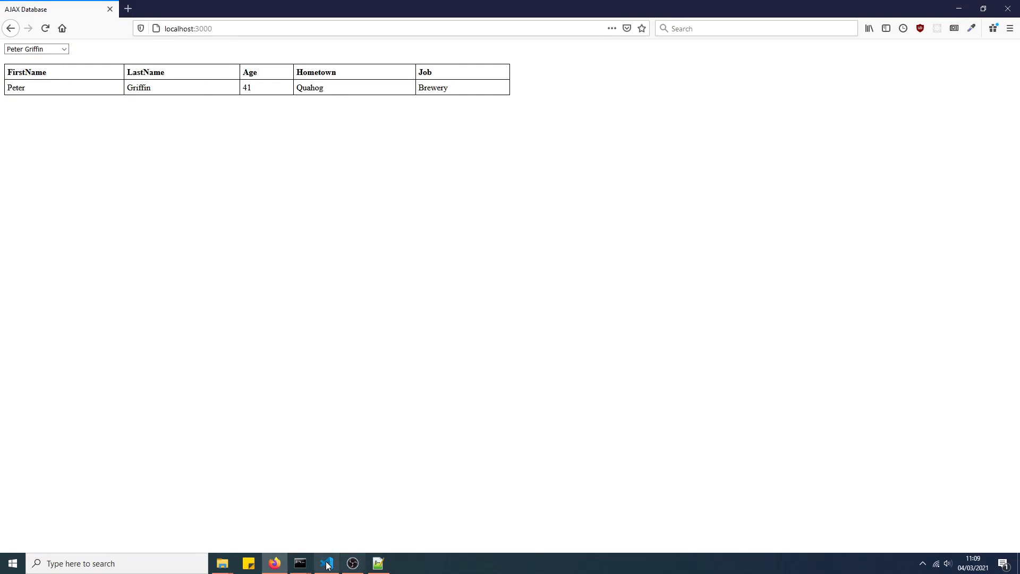
- Pick Lois Griffin, Joseph Swanson and Glenn Quagmire from the dropdown, checking each record loads in the table
{"action": "left_click", "coordinate": [326, 563]}
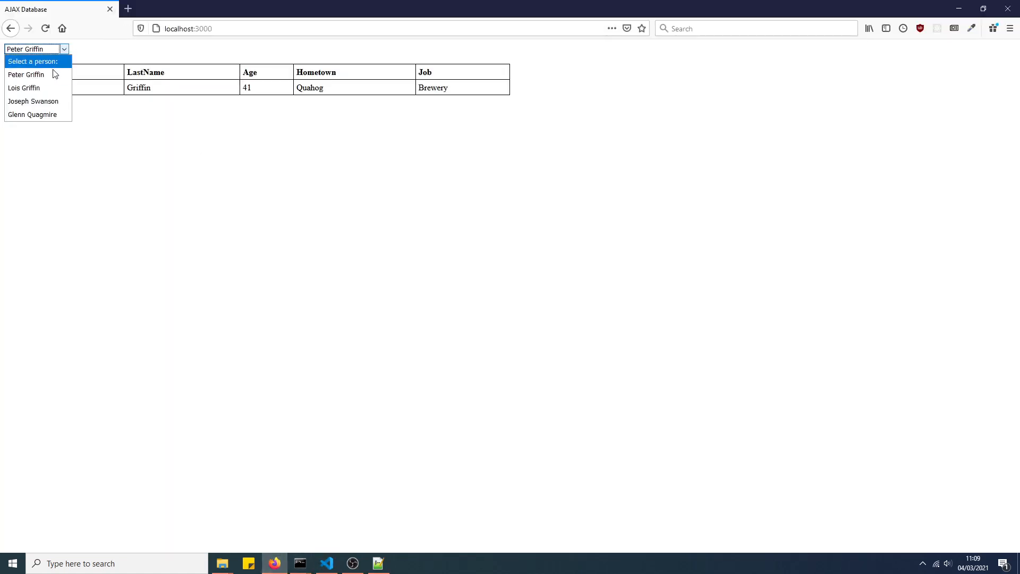
{"action": "left_click", "coordinate": [24, 88]}
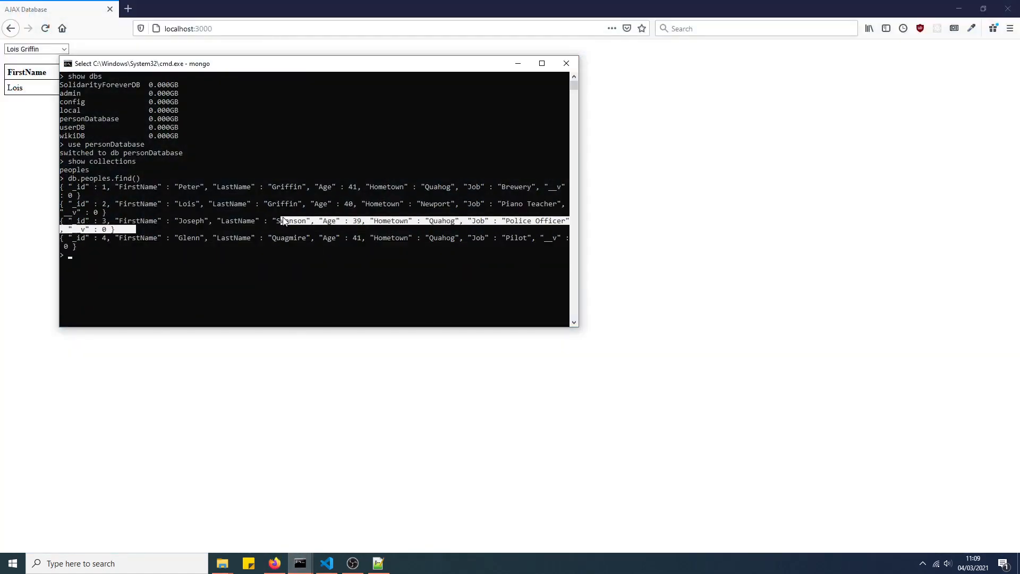
{"action": "left_click", "coordinate": [33, 49]}
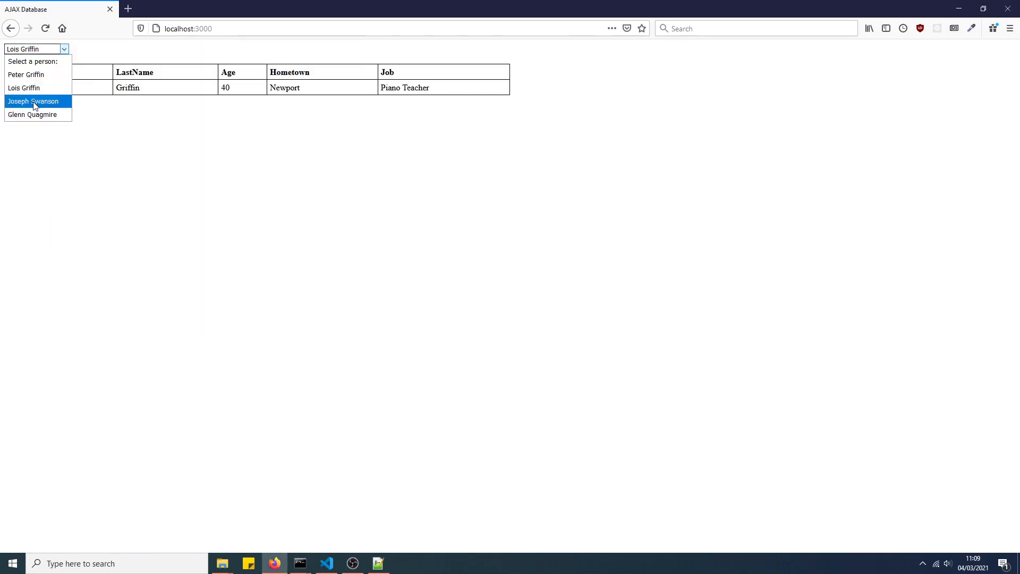
{"action": "left_click", "coordinate": [32, 101]}
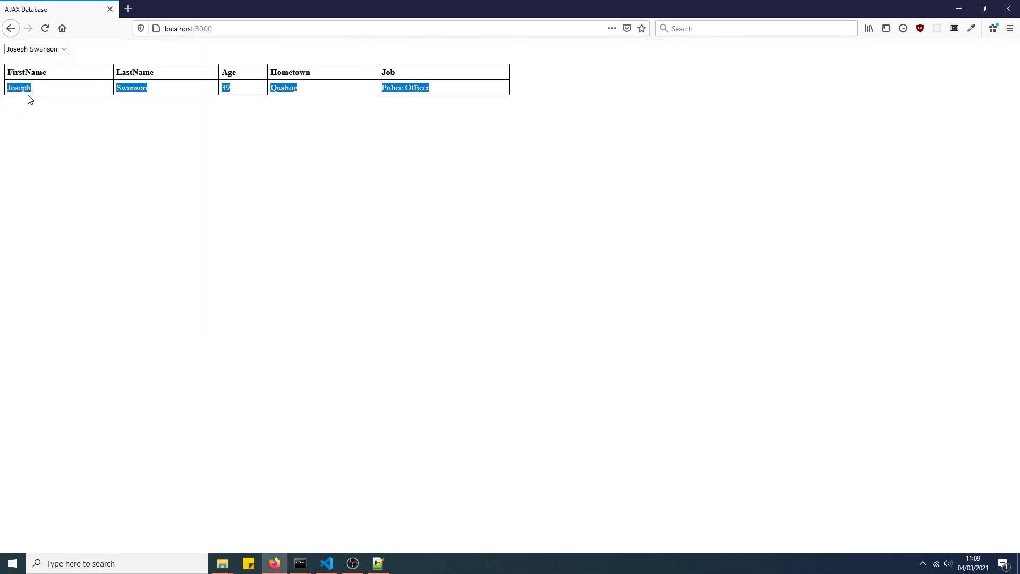
{"action": "left_click", "coordinate": [36, 49]}
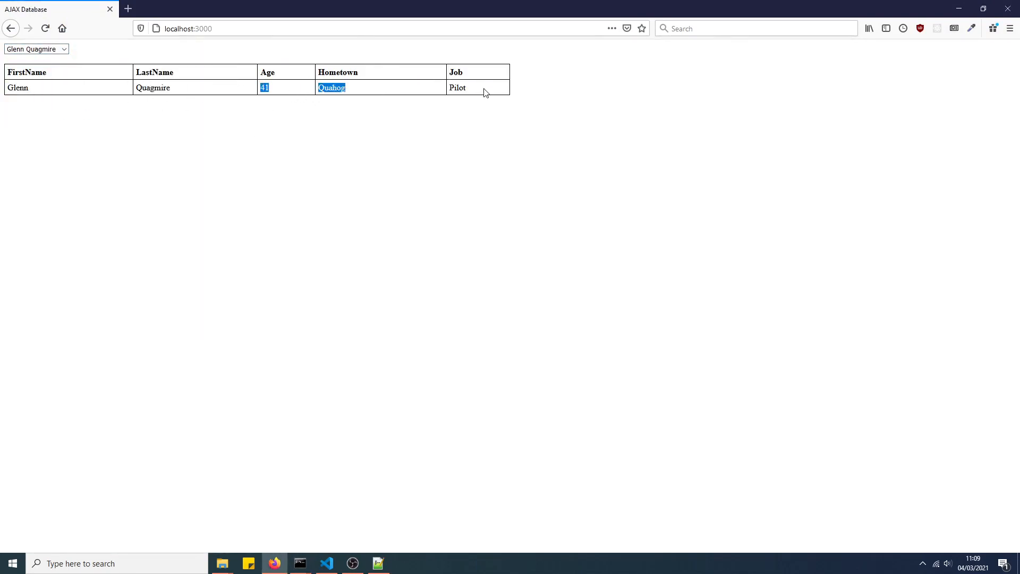
- Pick Lois Griffin again and then Peter Griffin, confirming their records show in the bordered table
{"action": "left_click", "coordinate": [36, 48]}
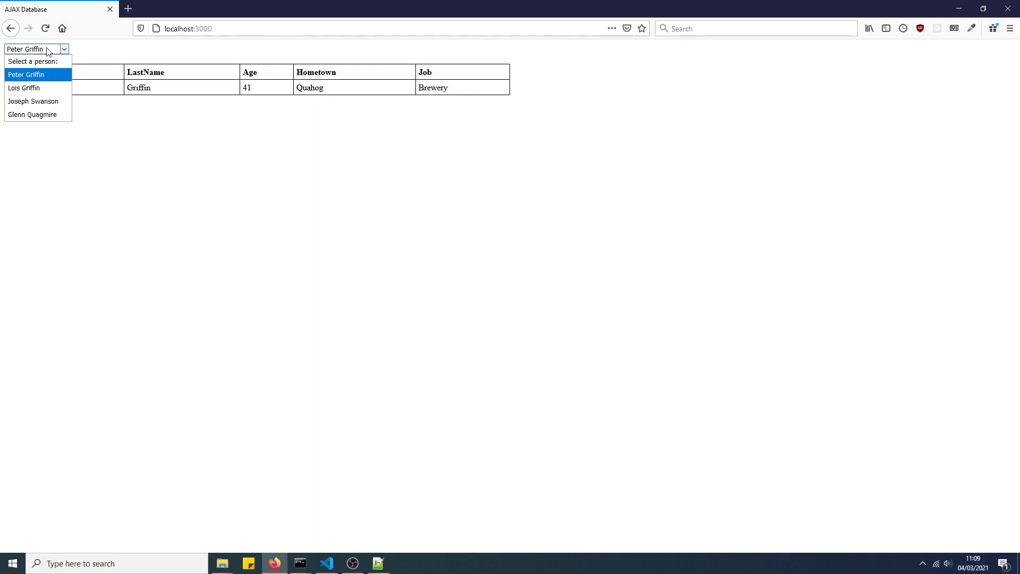
{"action": "left_click", "coordinate": [24, 88]}
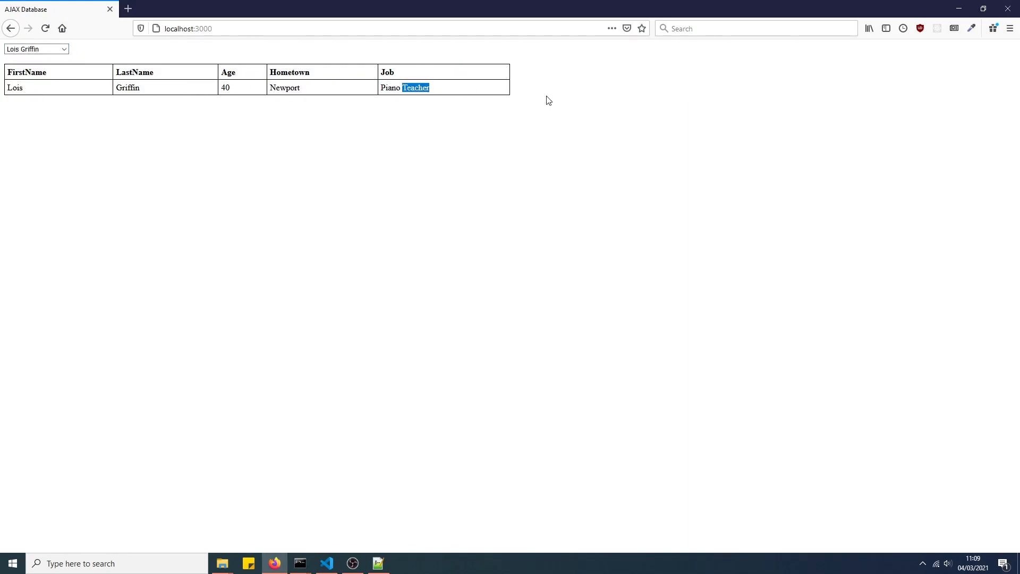
{"action": "left_click", "coordinate": [36, 49]}
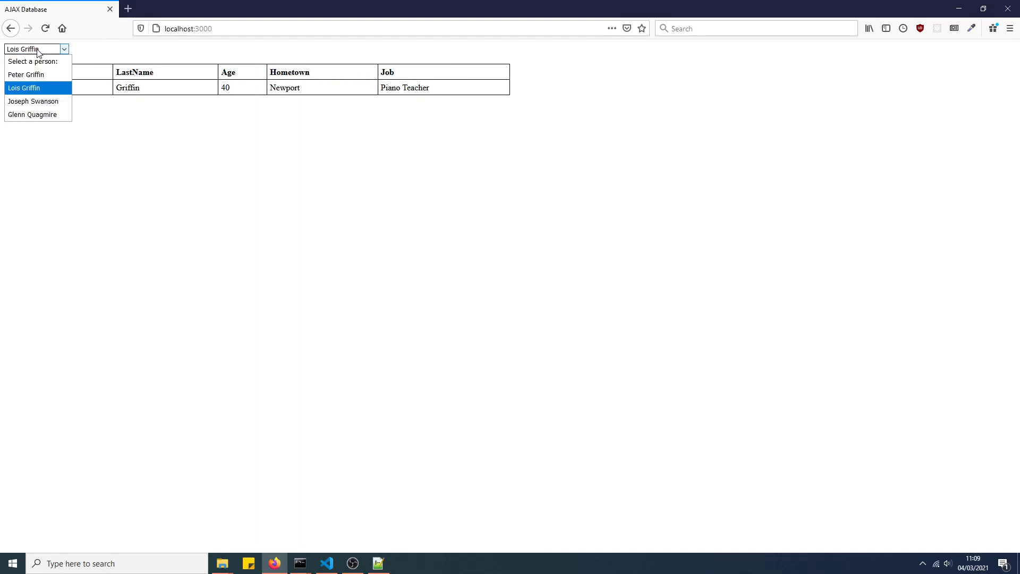
{"action": "mouse_move", "coordinate": [39, 86]}
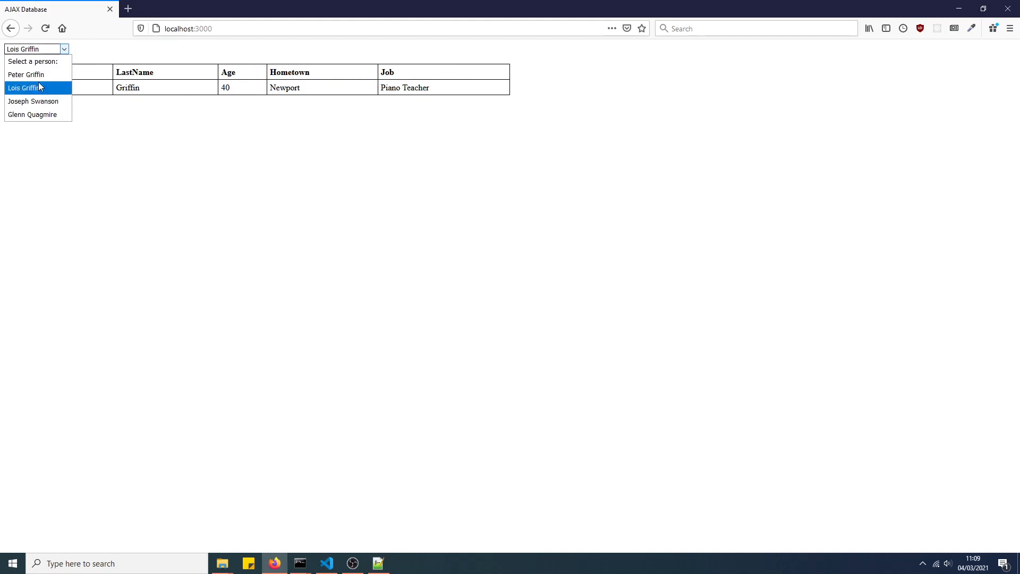
{"action": "left_click", "coordinate": [25, 74]}
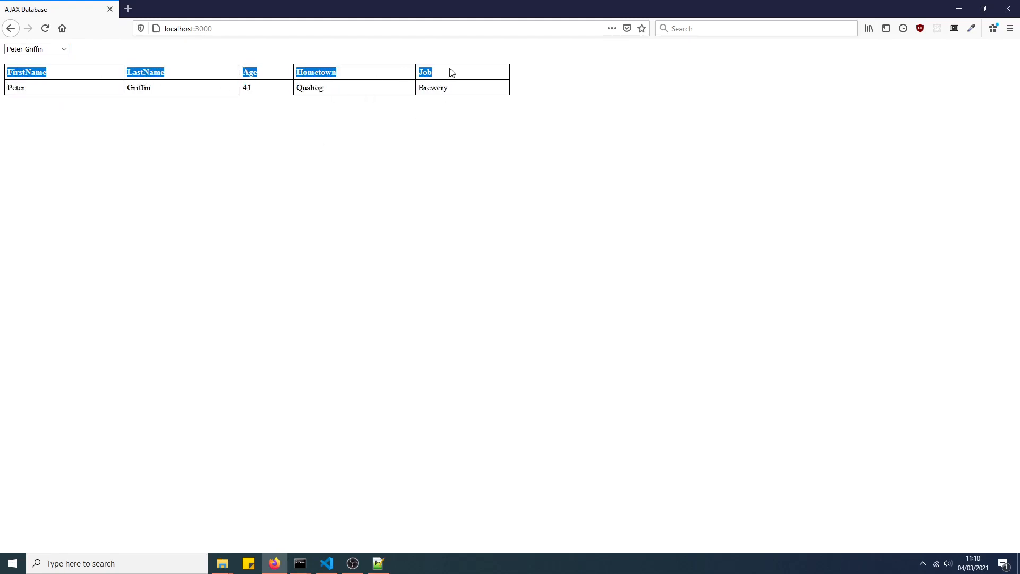
{"action": "mouse_move", "coordinate": [467, 94]}
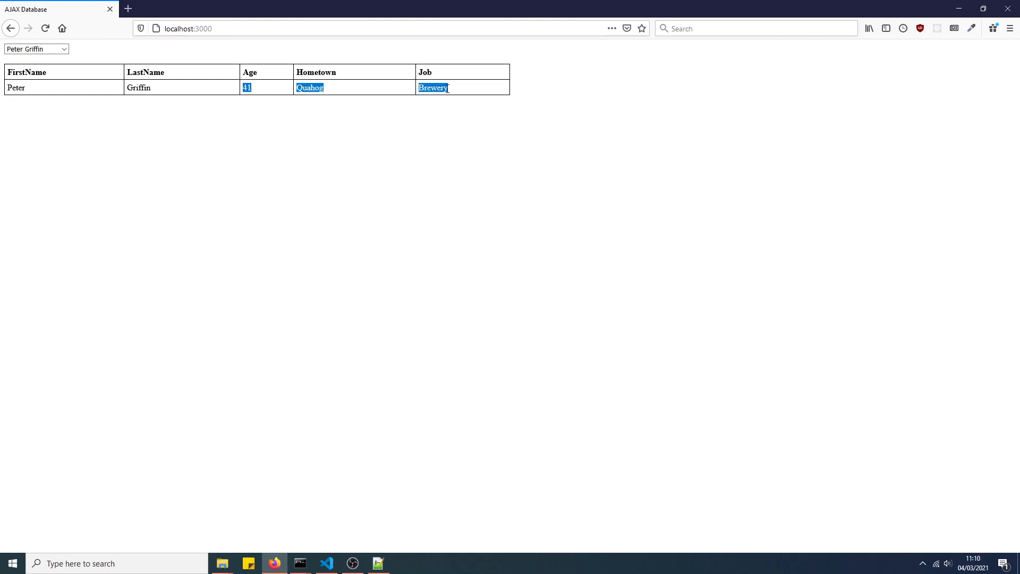
{"action": "mouse_move", "coordinate": [179, 92]}
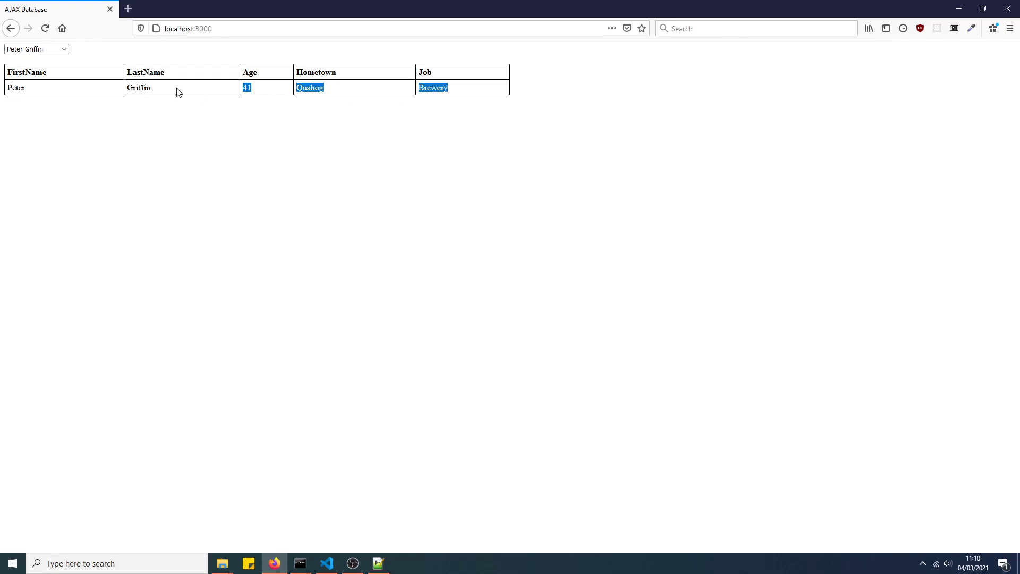